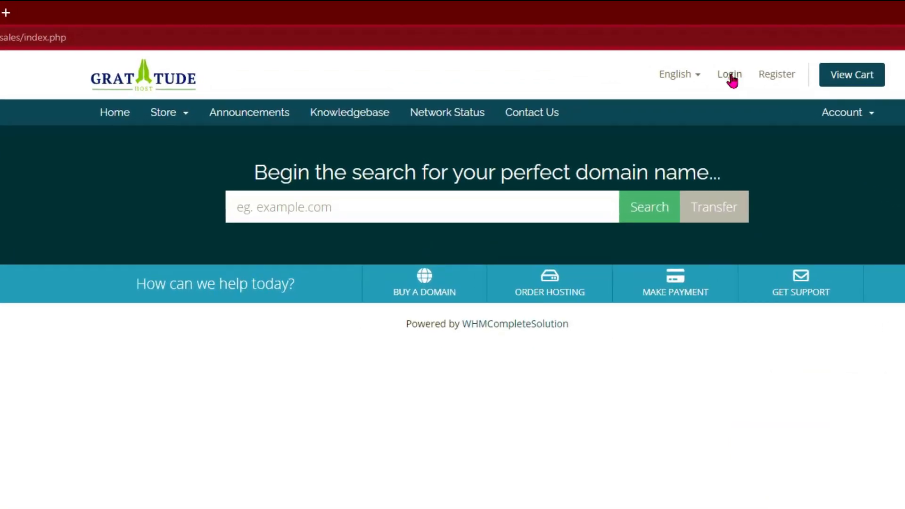
{"action": "left_click", "coordinate": [728, 74]}
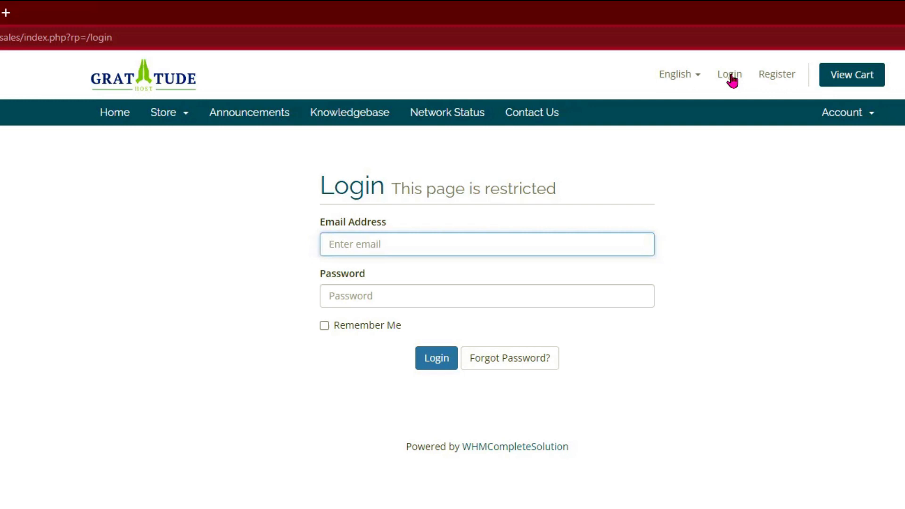
{"action": "left_click", "coordinate": [486, 243]}
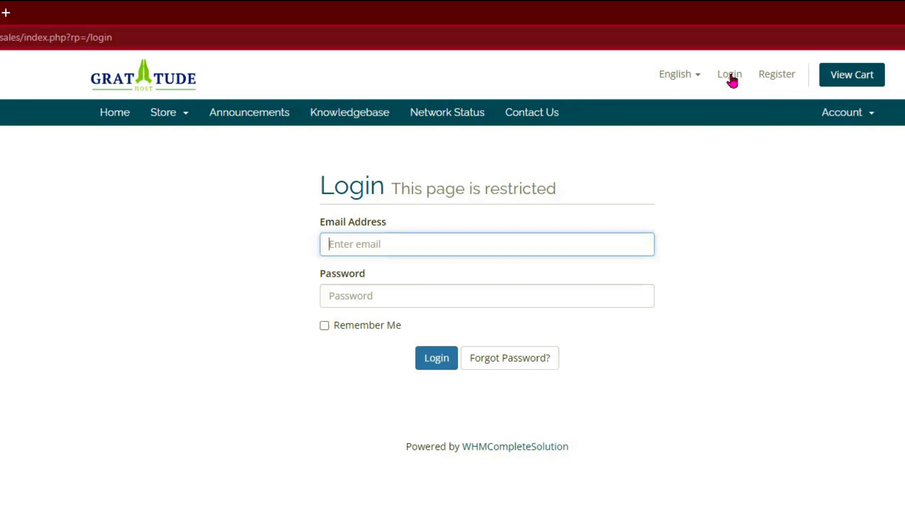
{"action": "mouse_move", "coordinate": [447, 112]}
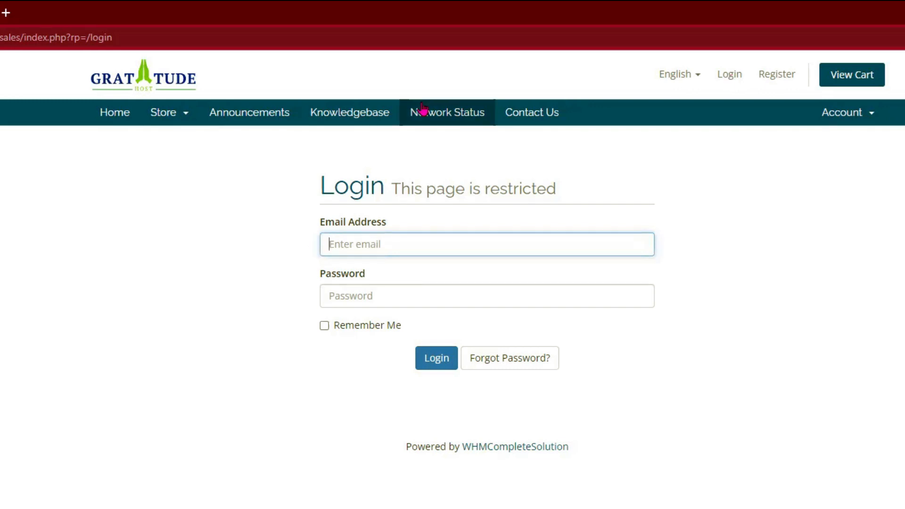
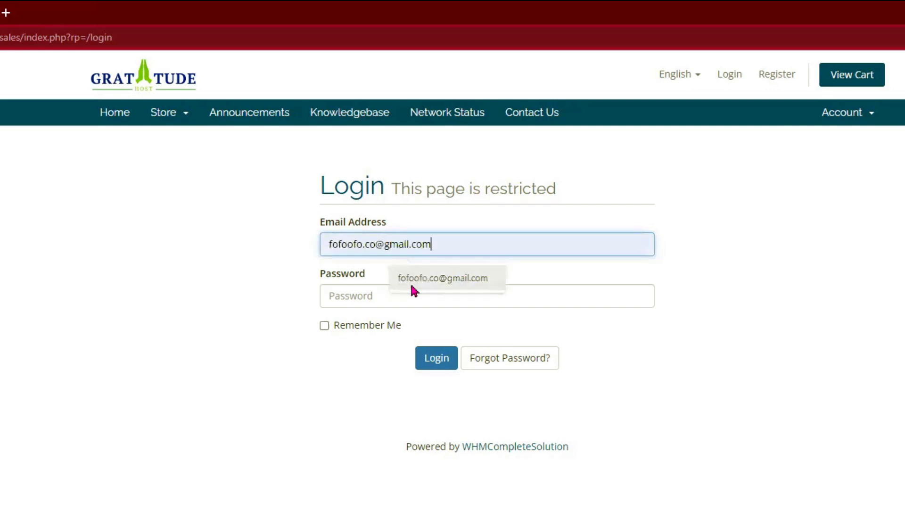
{"action": "type", "text": "password"}
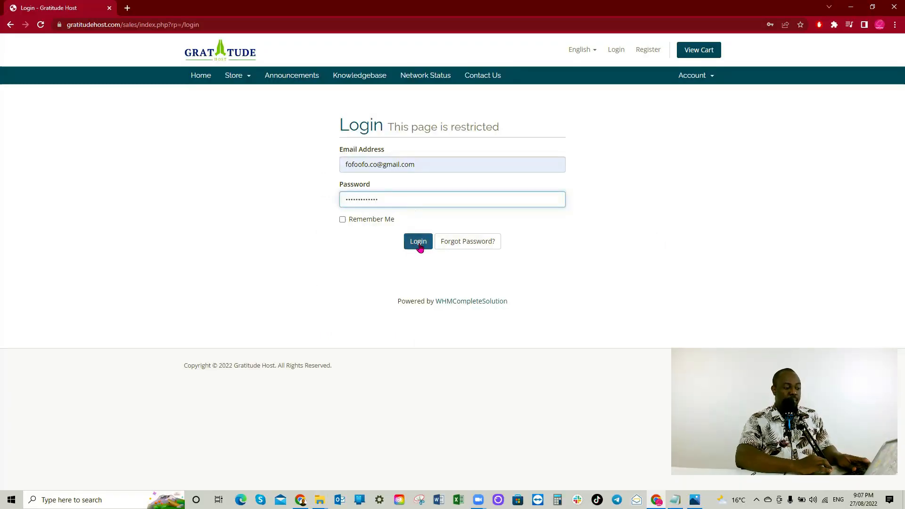
{"action": "left_click", "coordinate": [417, 241]}
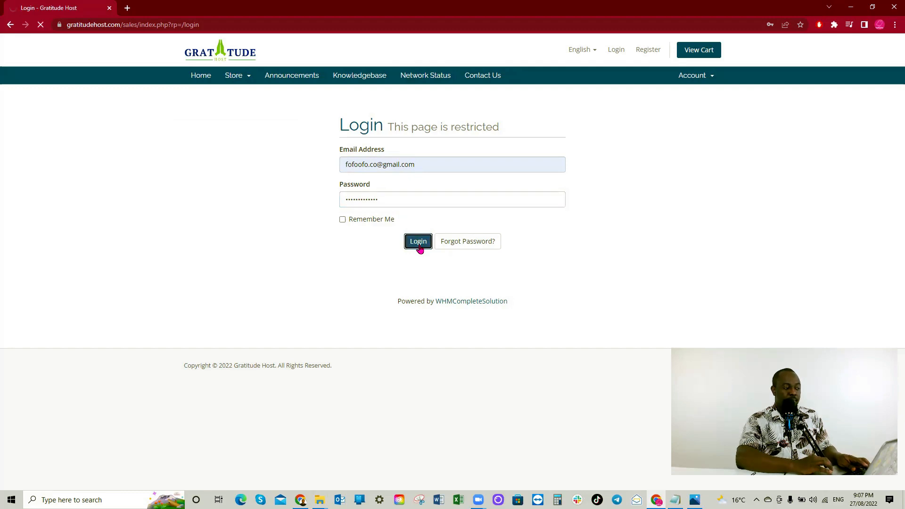
Reach the client area dashboard and head into the services listing
{"action": "left_click", "coordinate": [418, 242]}
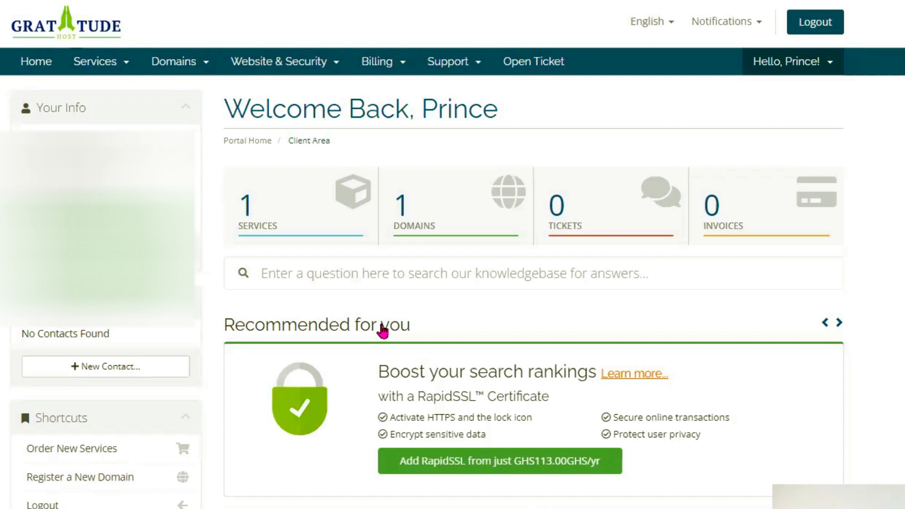
{"action": "left_click", "coordinate": [839, 323]}
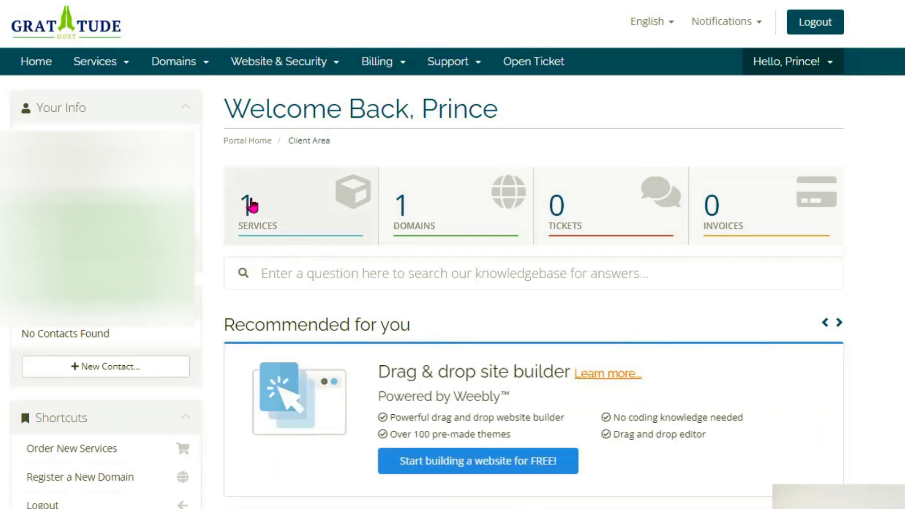
{"action": "mouse_move", "coordinate": [437, 227]}
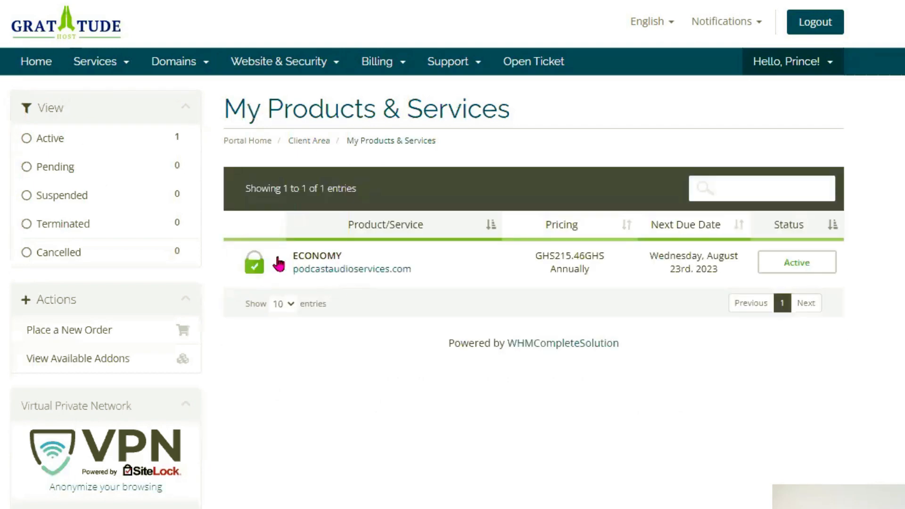
{"action": "mouse_move", "coordinate": [303, 264]}
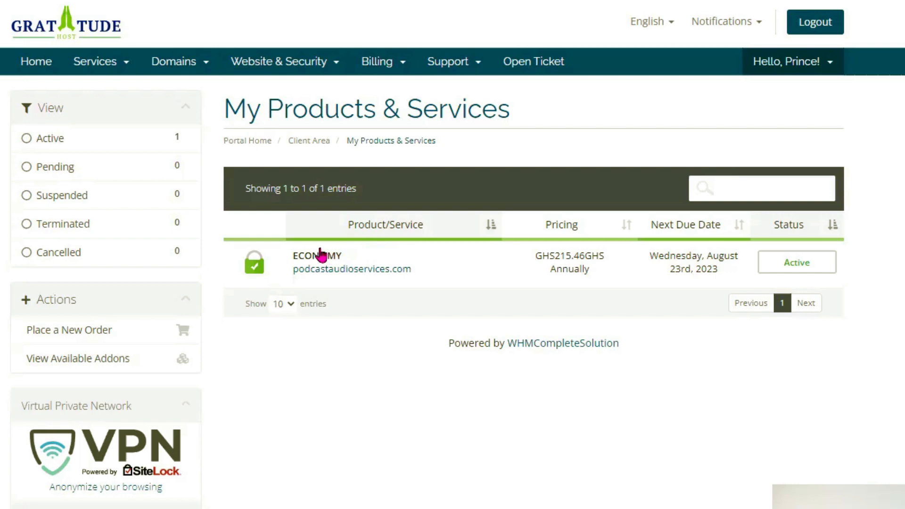
{"action": "mouse_move", "coordinate": [294, 293]}
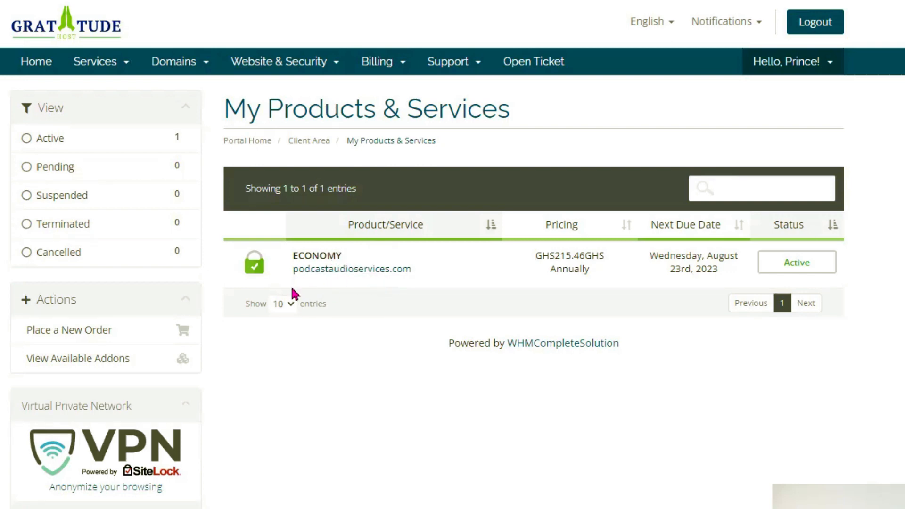
{"action": "mouse_move", "coordinate": [253, 190]}
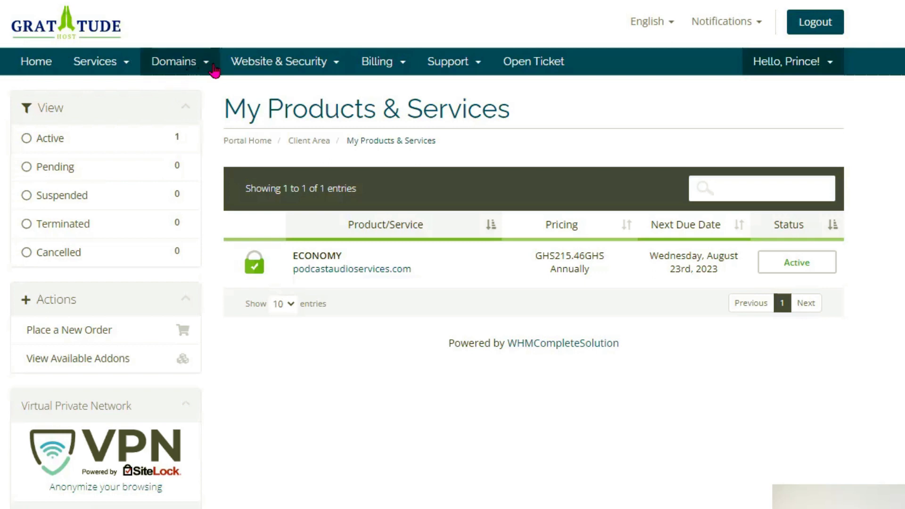
{"action": "mouse_move", "coordinate": [200, 102]}
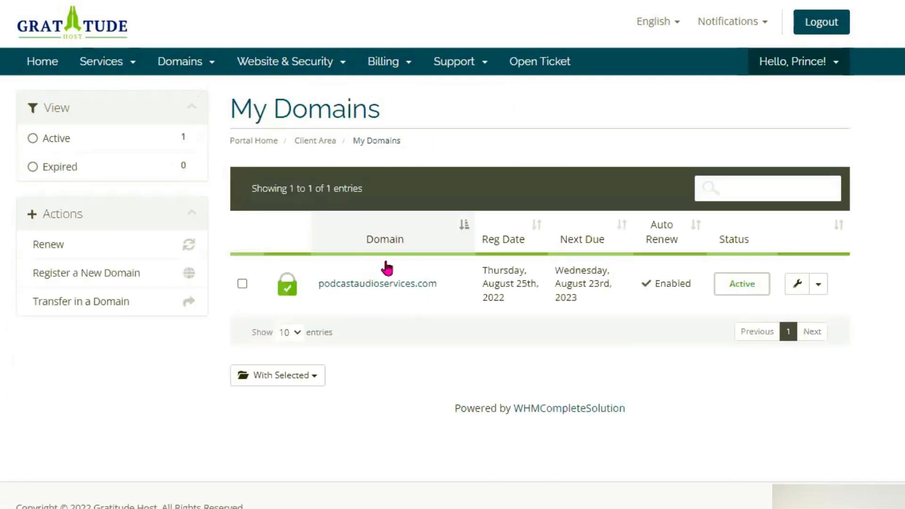
{"action": "mouse_move", "coordinate": [399, 305]}
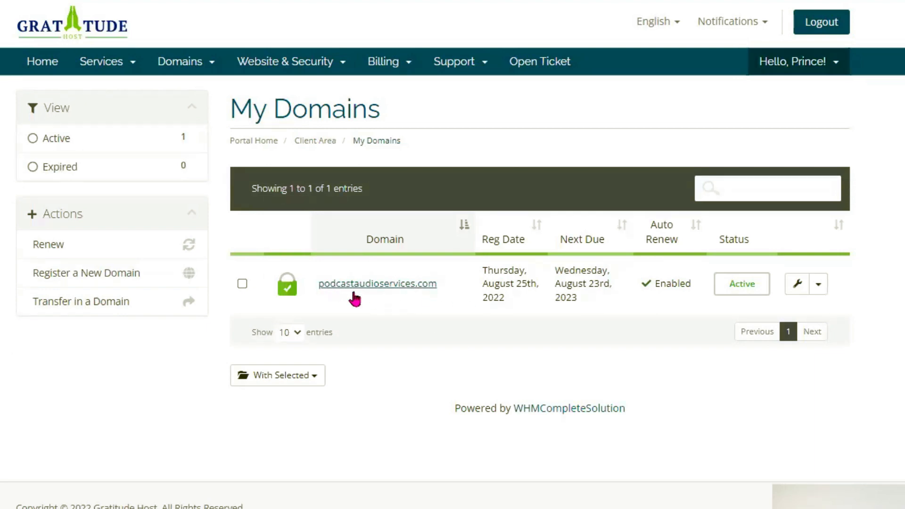
{"action": "mouse_move", "coordinate": [595, 301]}
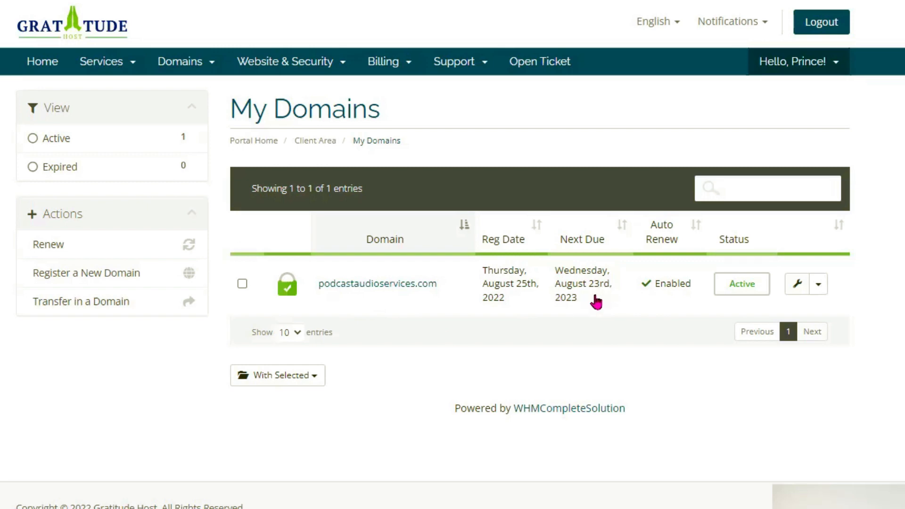
{"action": "mouse_move", "coordinate": [608, 295]}
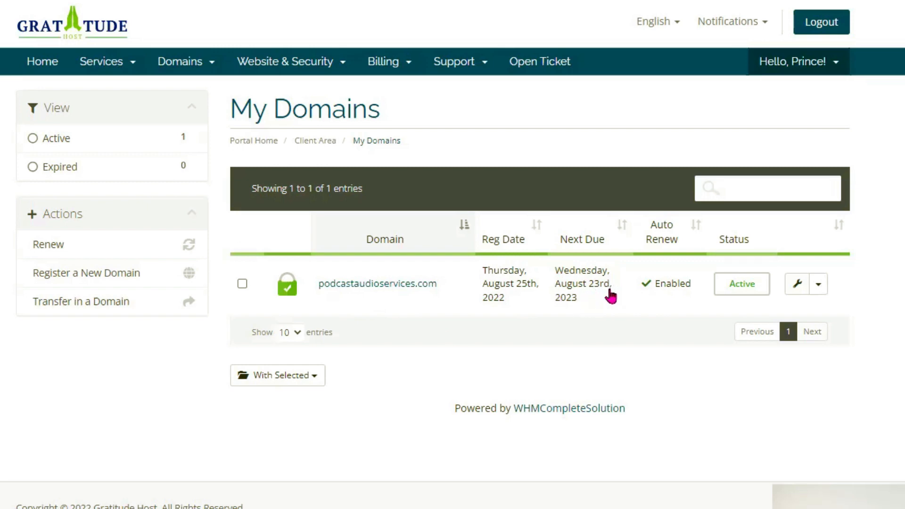
{"action": "mouse_move", "coordinate": [590, 310]}
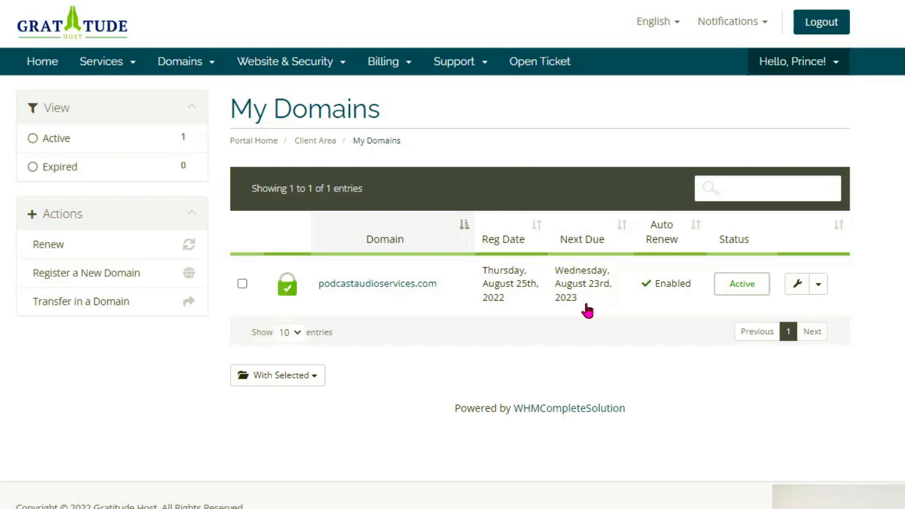
{"action": "mouse_move", "coordinate": [310, 290]}
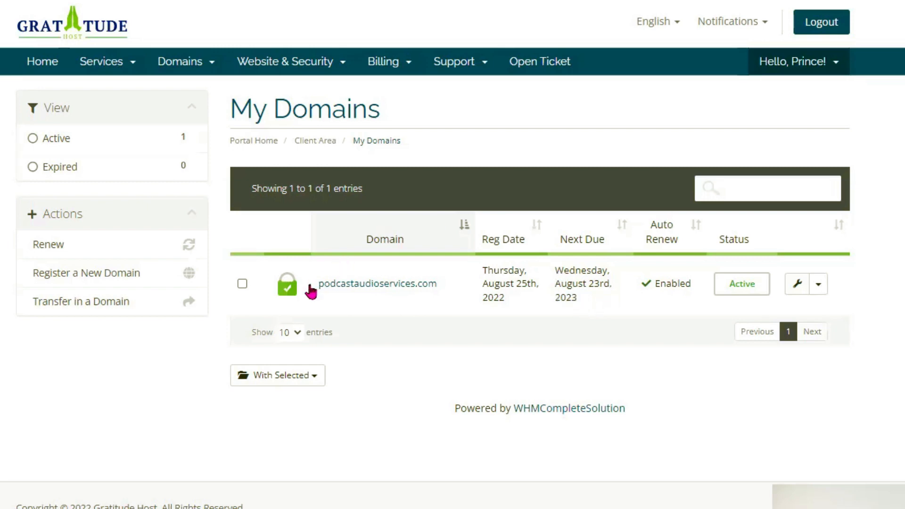
{"action": "mouse_move", "coordinate": [326, 334]}
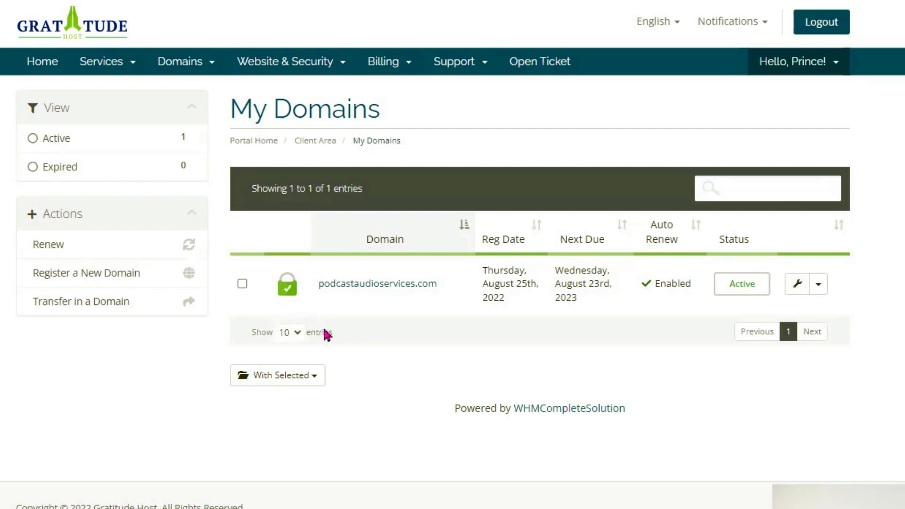
{"action": "mouse_move", "coordinate": [321, 304]}
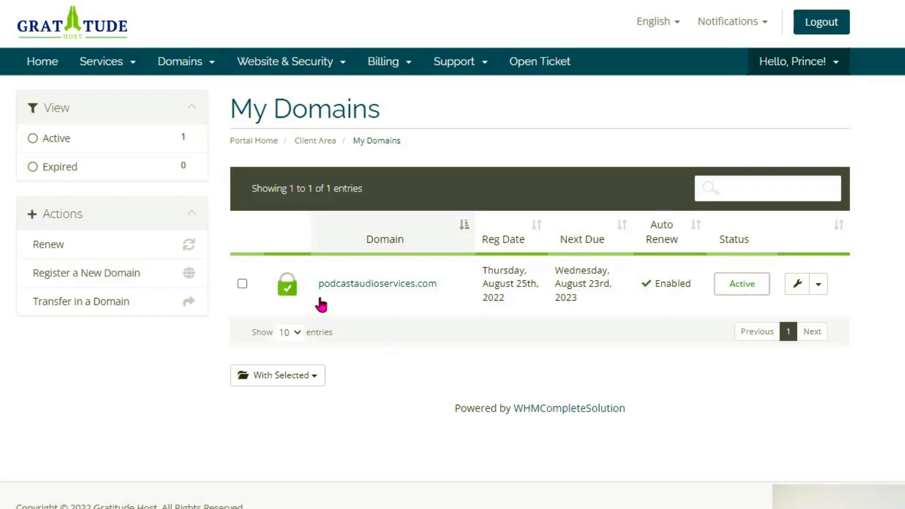
{"action": "mouse_move", "coordinate": [286, 283]}
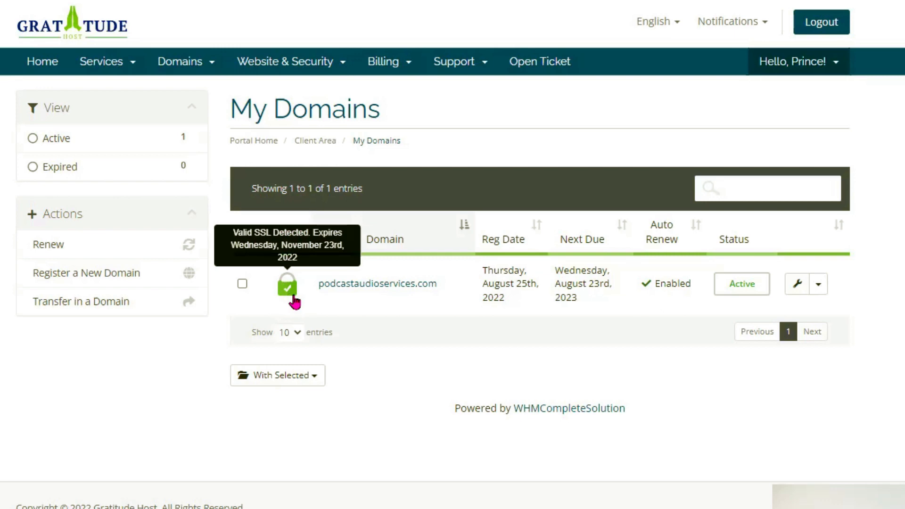
{"action": "mouse_move", "coordinate": [443, 352]}
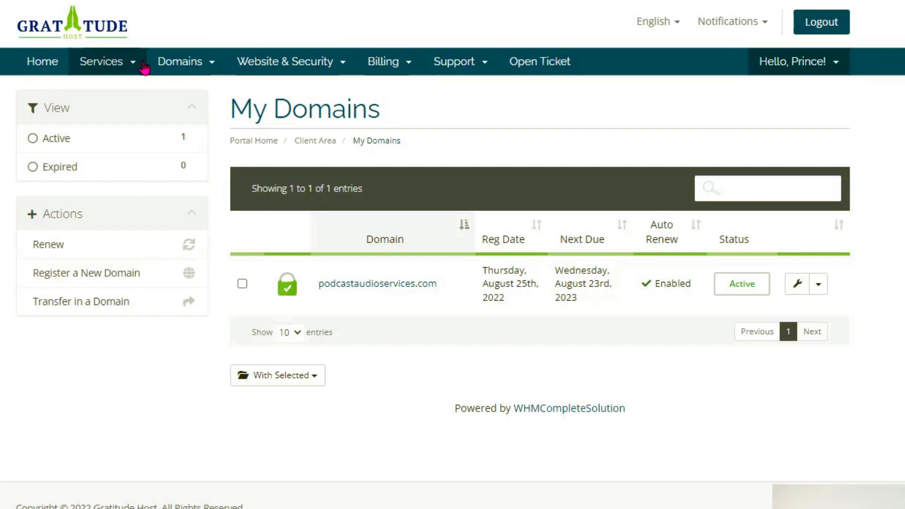
{"action": "mouse_move", "coordinate": [127, 93]}
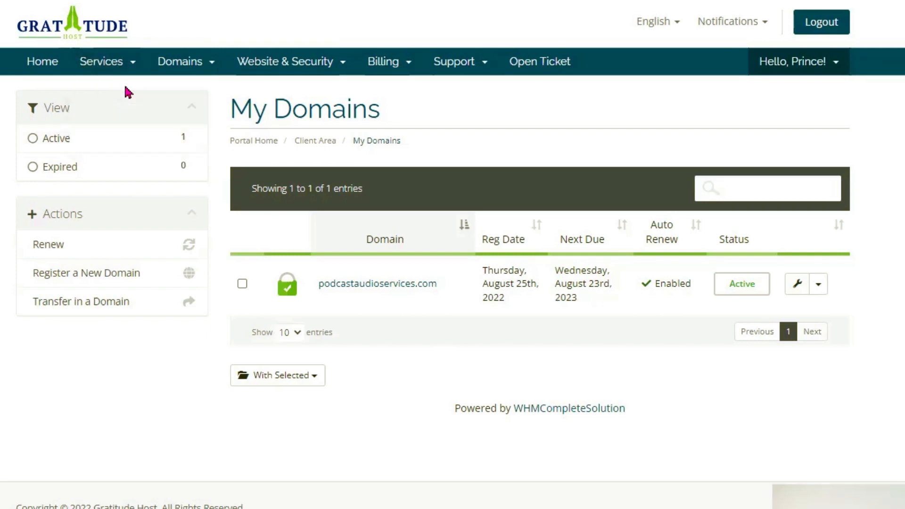
{"action": "left_click", "coordinate": [101, 61]}
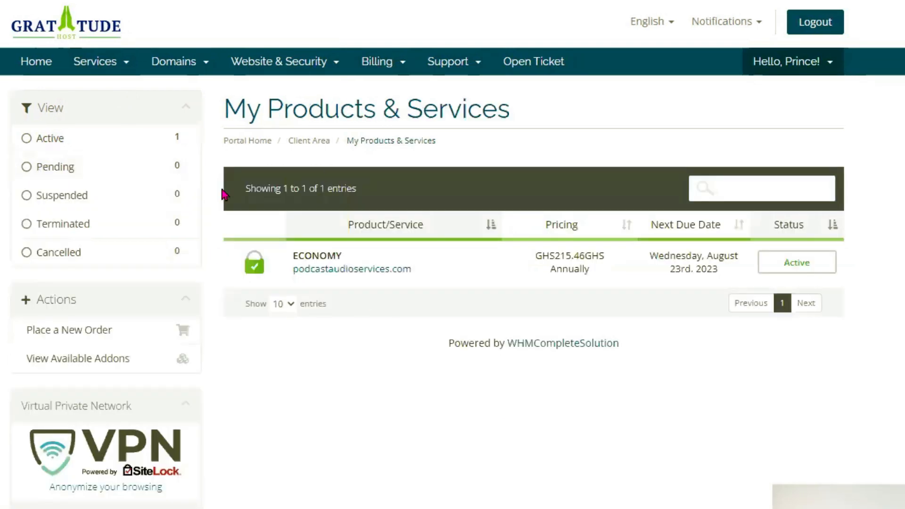
{"action": "mouse_move", "coordinate": [439, 269]}
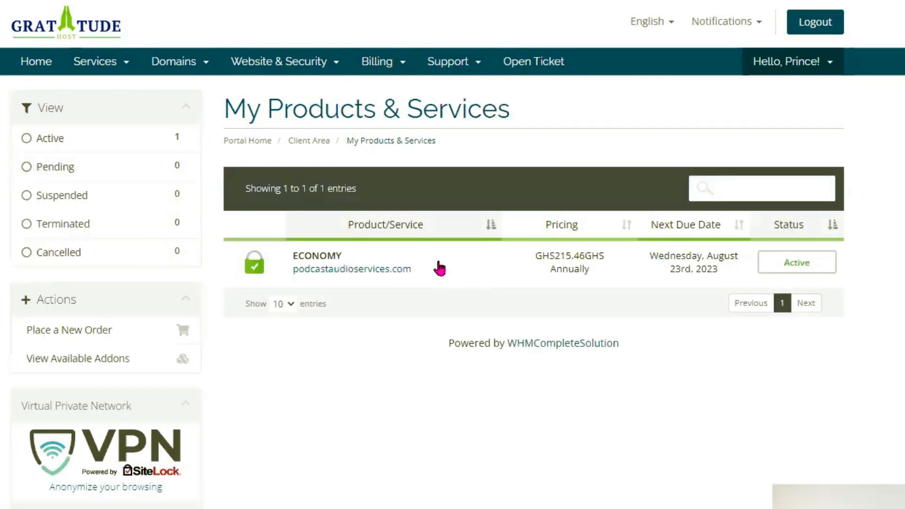
{"action": "mouse_move", "coordinate": [367, 283]}
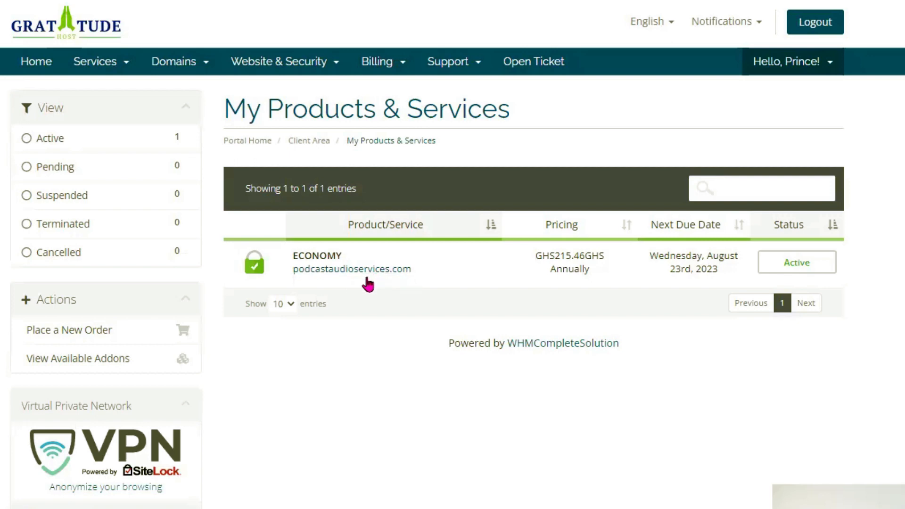
{"action": "mouse_move", "coordinate": [448, 266]}
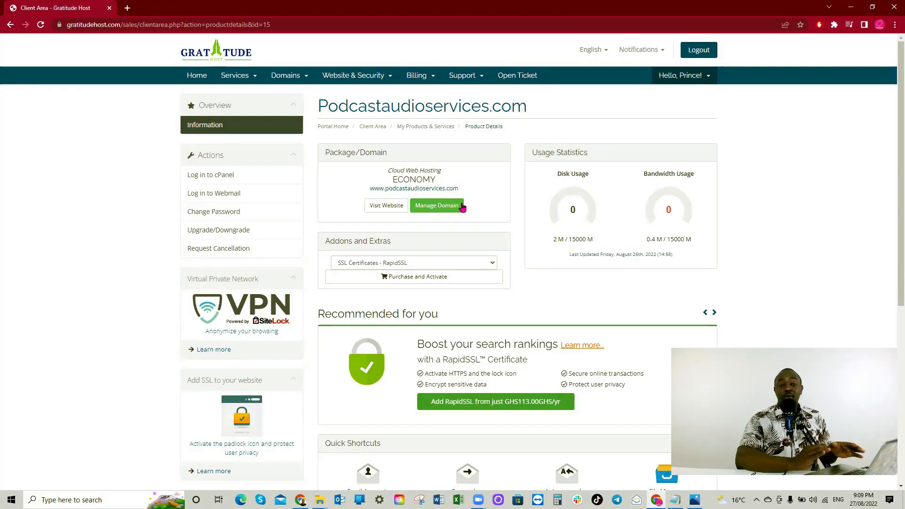
{"action": "left_click", "coordinate": [713, 312]}
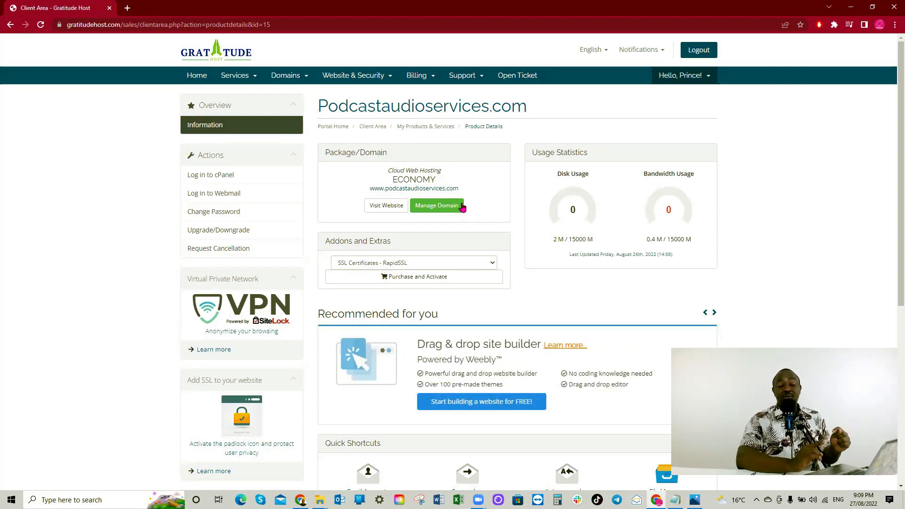
{"action": "left_click", "coordinate": [713, 312]}
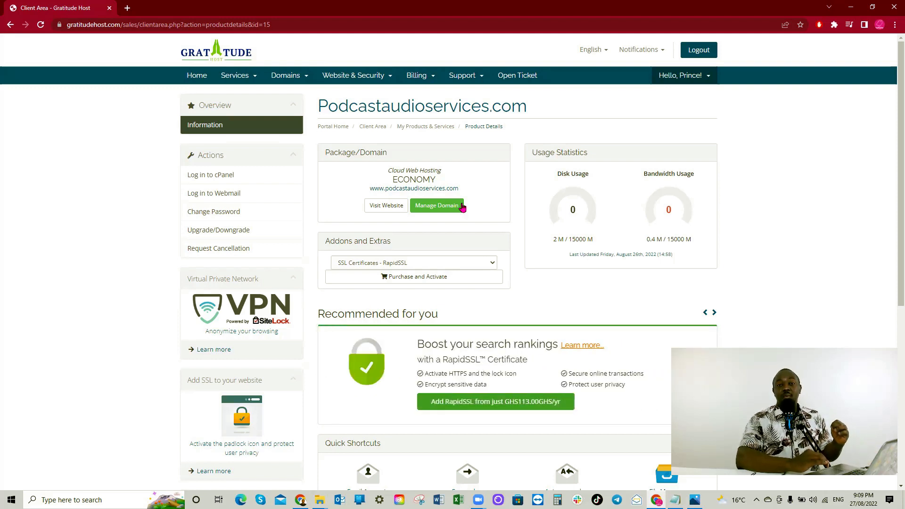
{"action": "left_click", "coordinate": [714, 313]}
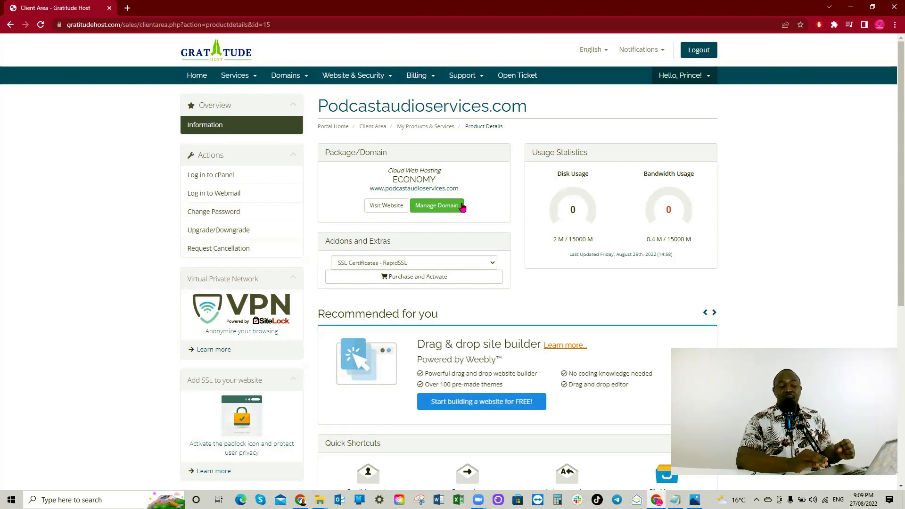
Enter cPanel for podcastaudioservices.com and bring the Software section with WordPress Manager into view
{"action": "left_click", "coordinate": [714, 311]}
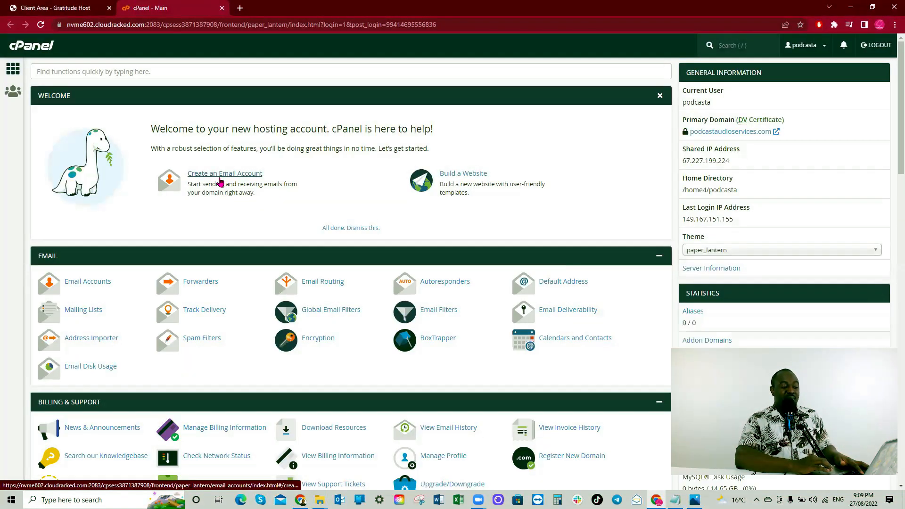
{"action": "mouse_move", "coordinate": [204, 242]}
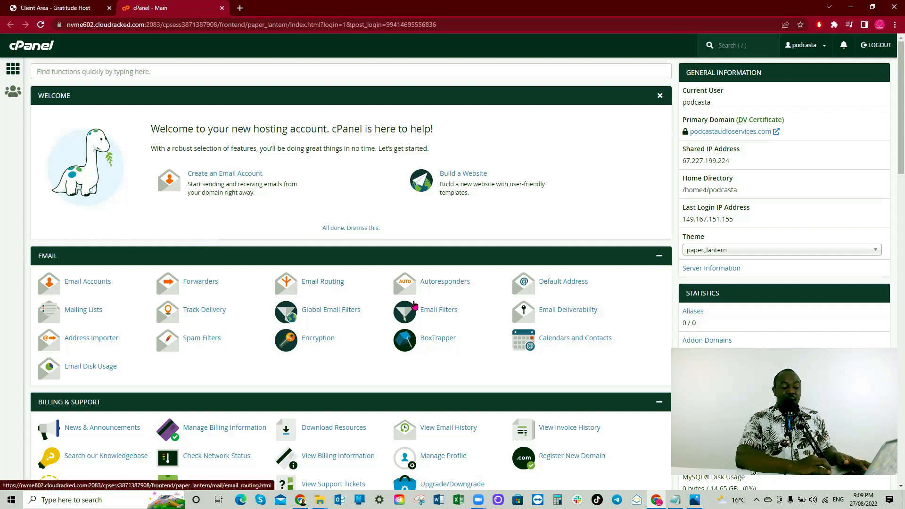
{"action": "mouse_move", "coordinate": [752, 188]}
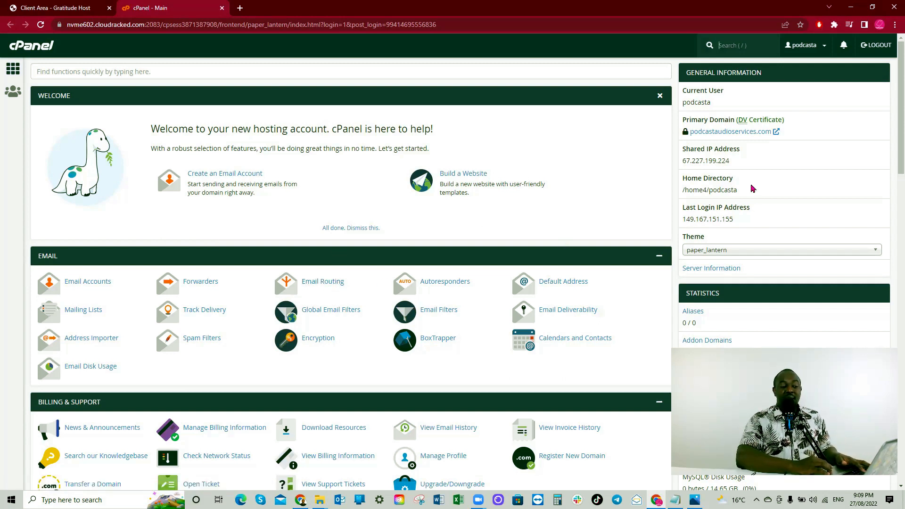
{"action": "mouse_move", "coordinate": [767, 129]}
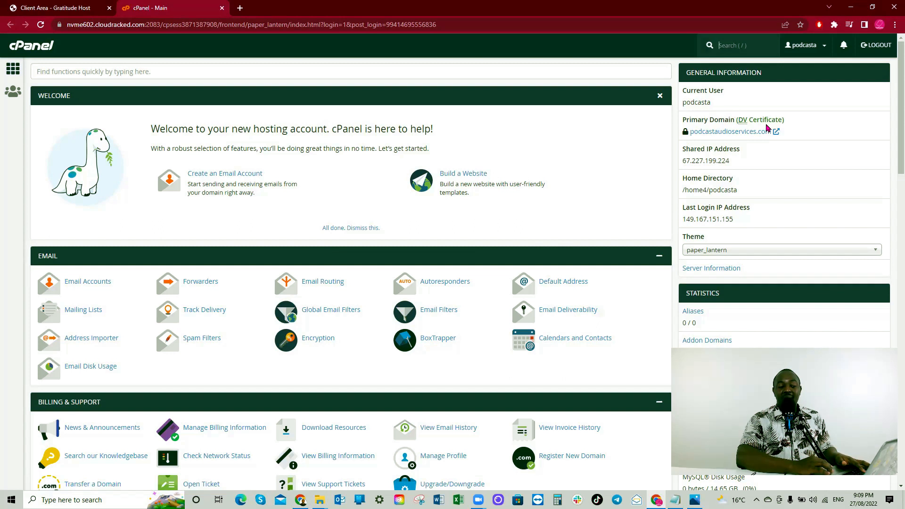
{"action": "mouse_move", "coordinate": [745, 126]}
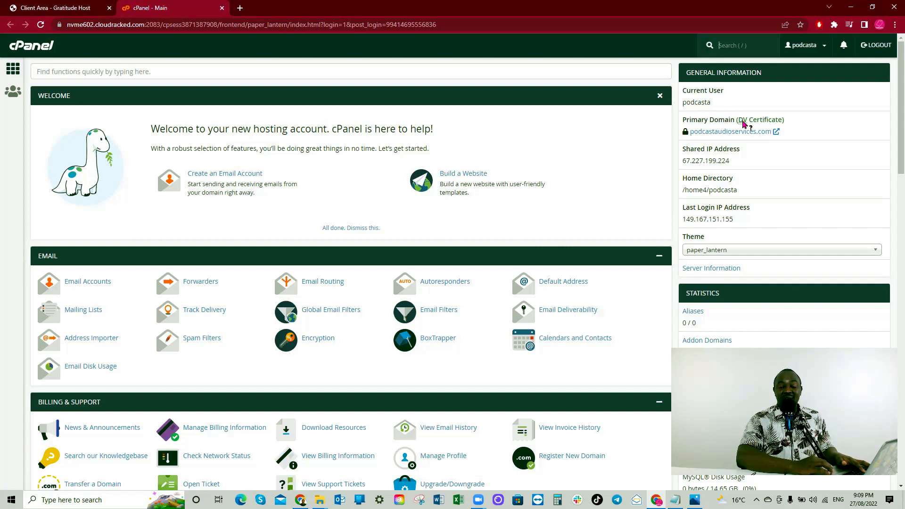
{"action": "mouse_move", "coordinate": [769, 119]}
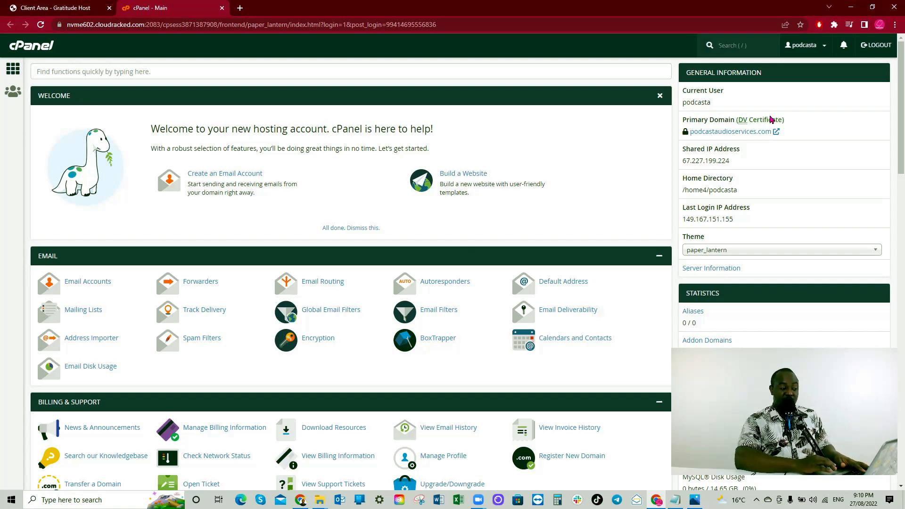
{"action": "scroll", "scroll_direction": "down", "scroll_amount": 3}
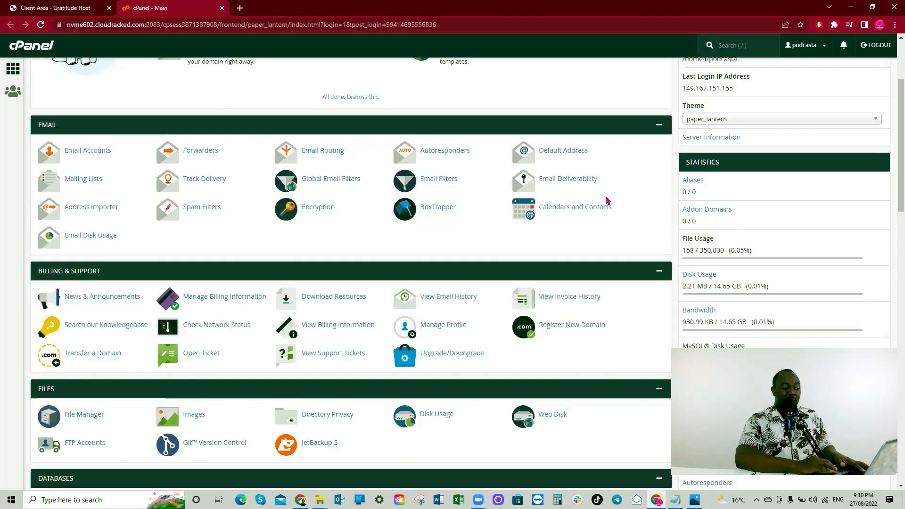
{"action": "scroll", "scroll_direction": "up", "scroll_amount": 3}
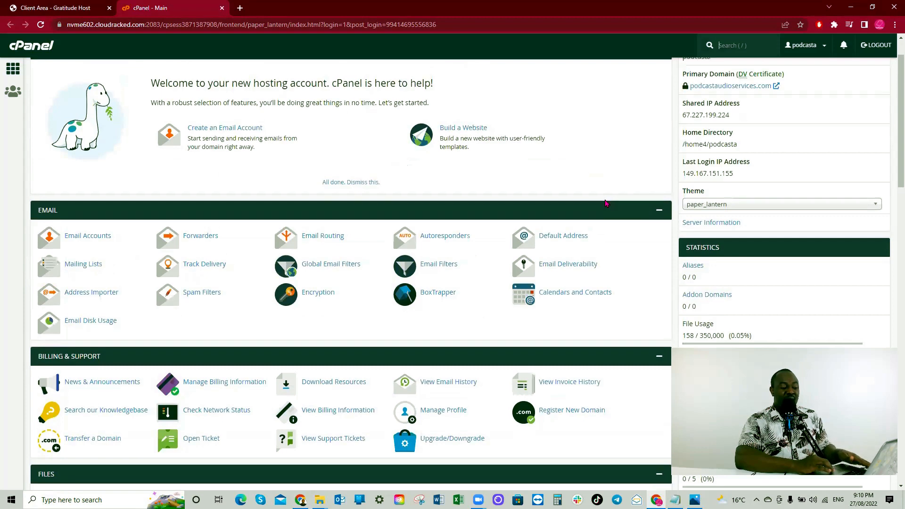
{"action": "scroll", "scroll_direction": "down", "scroll_amount": 3}
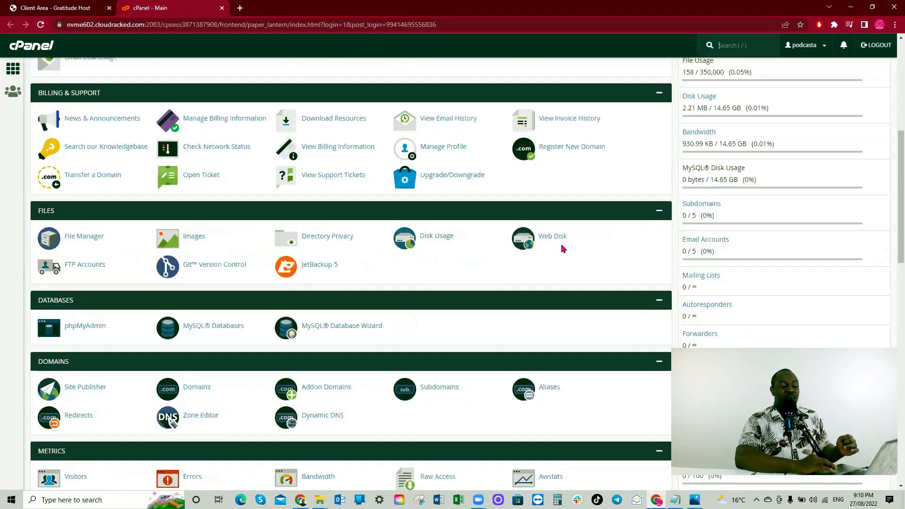
{"action": "scroll", "scroll_direction": "down", "scroll_amount": 3}
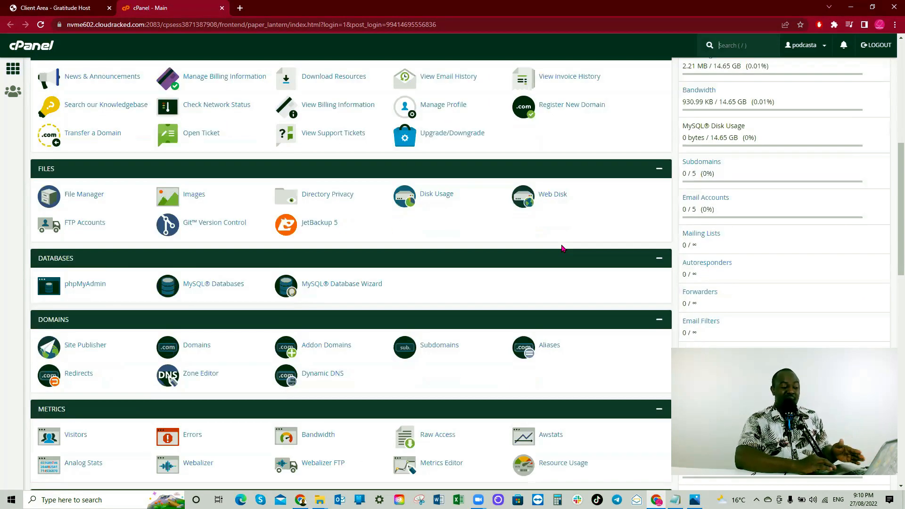
{"action": "scroll", "scroll_direction": "down", "scroll_amount": 3}
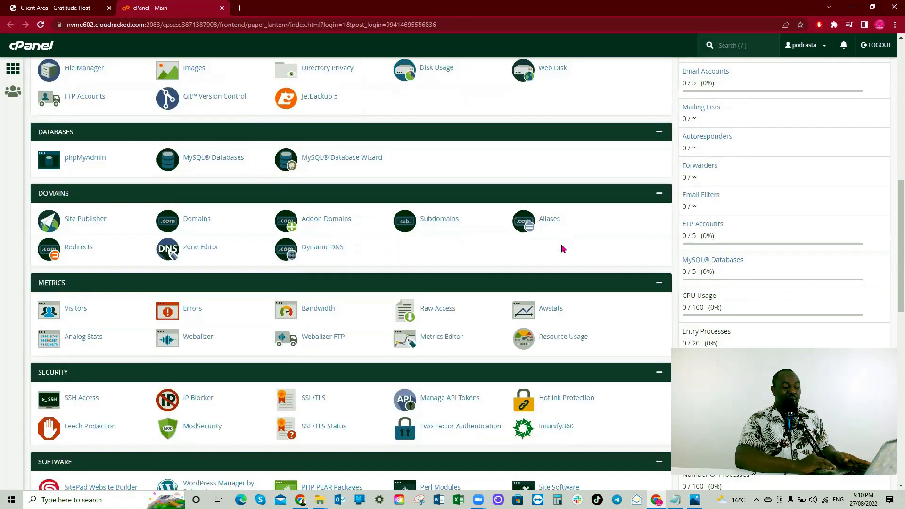
{"action": "scroll", "scroll_direction": "down", "scroll_amount": 3}
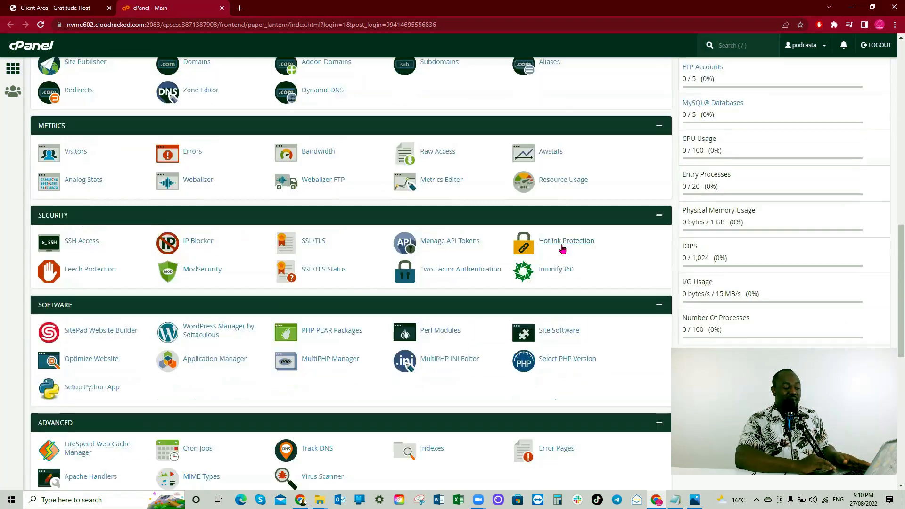
{"action": "scroll", "scroll_direction": "down", "scroll_amount": 3}
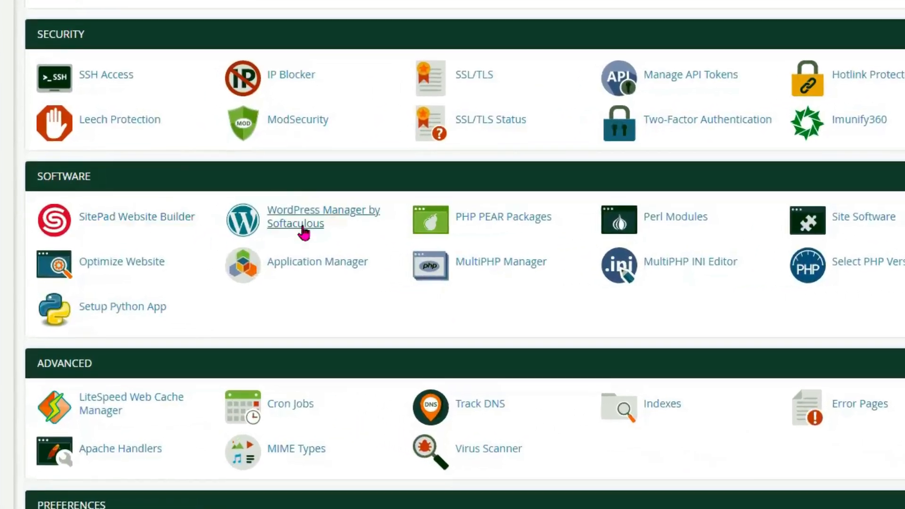
{"action": "mouse_move", "coordinate": [355, 216]}
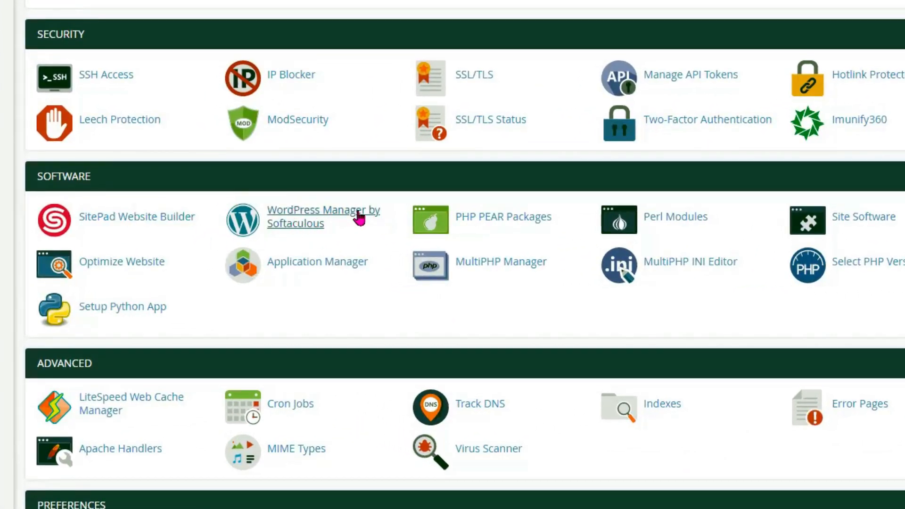
{"action": "mouse_move", "coordinate": [317, 218]}
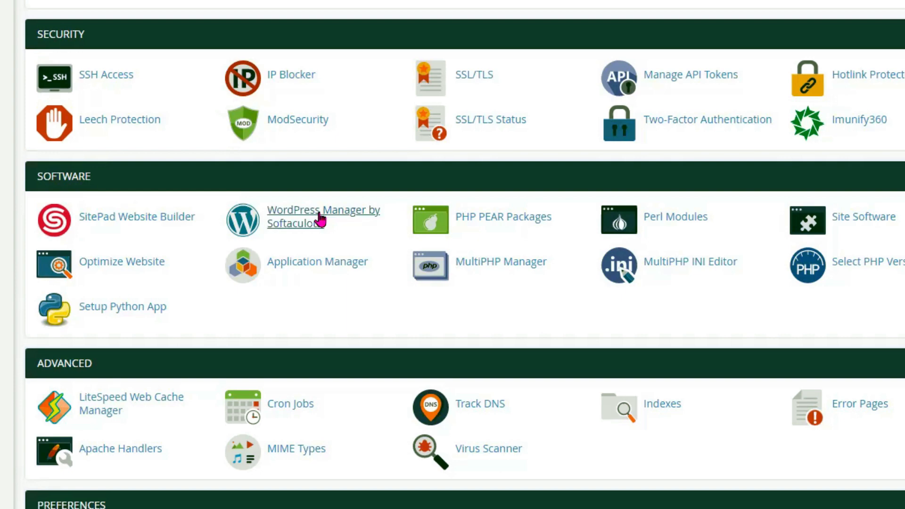
Launch WordPress Manager by Softaculous, start a new install, and review the prefilled 6.0.1 form and admin email
{"action": "left_click", "coordinate": [323, 217]}
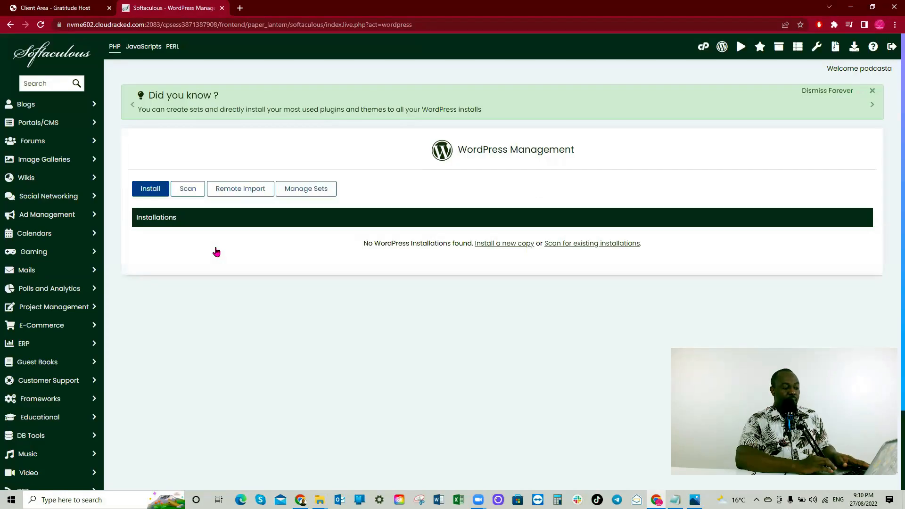
{"action": "mouse_move", "coordinate": [198, 195]}
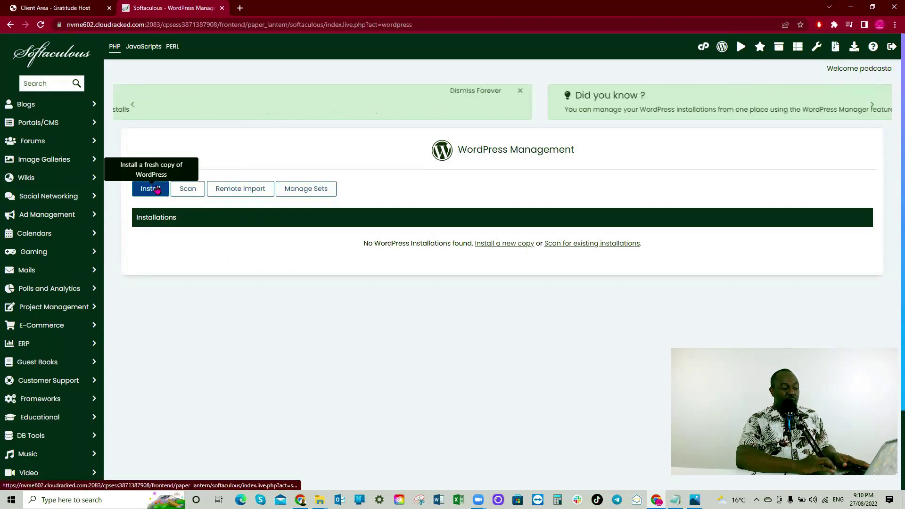
{"action": "left_click", "coordinate": [150, 189]}
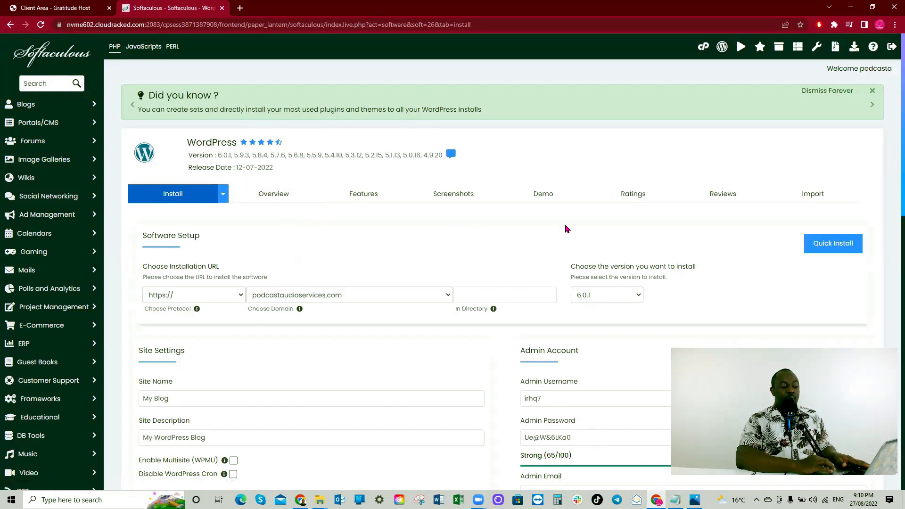
{"action": "mouse_move", "coordinate": [800, 226]}
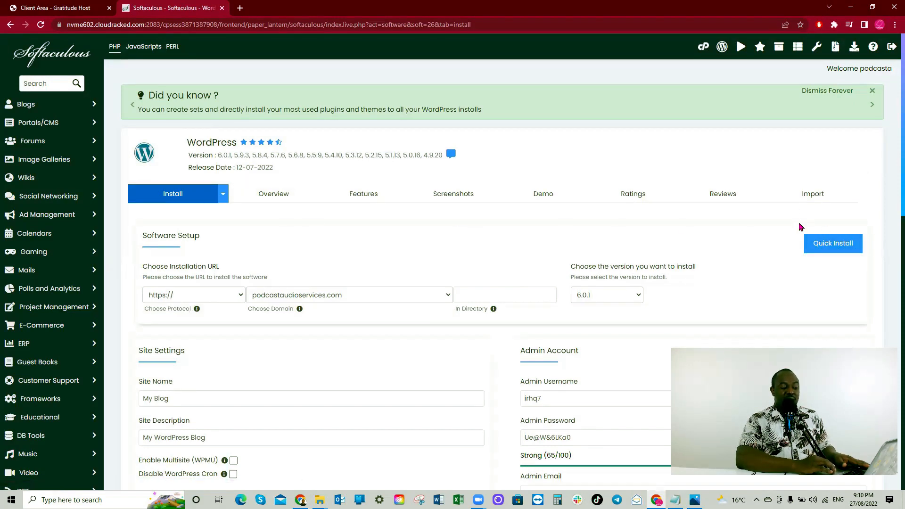
{"action": "scroll", "scroll_direction": "down", "scroll_amount": 3}
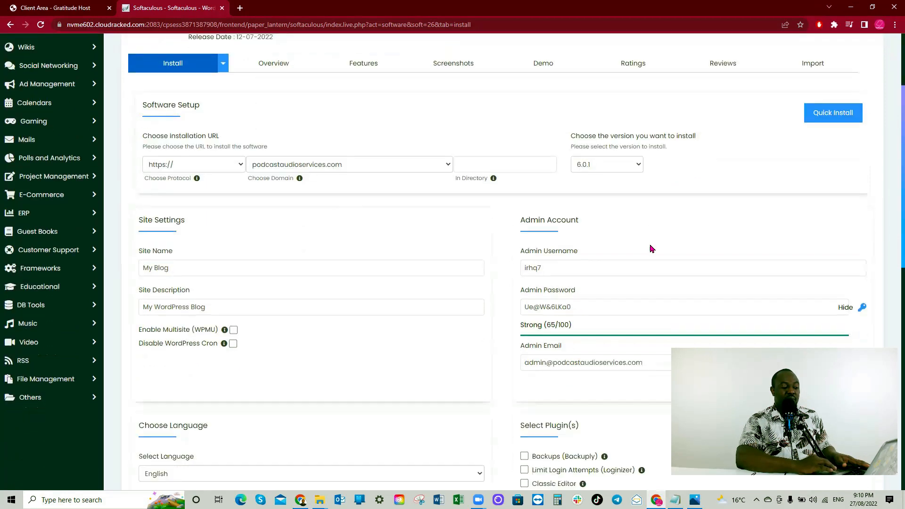
{"action": "scroll", "scroll_direction": "down", "scroll_amount": 3}
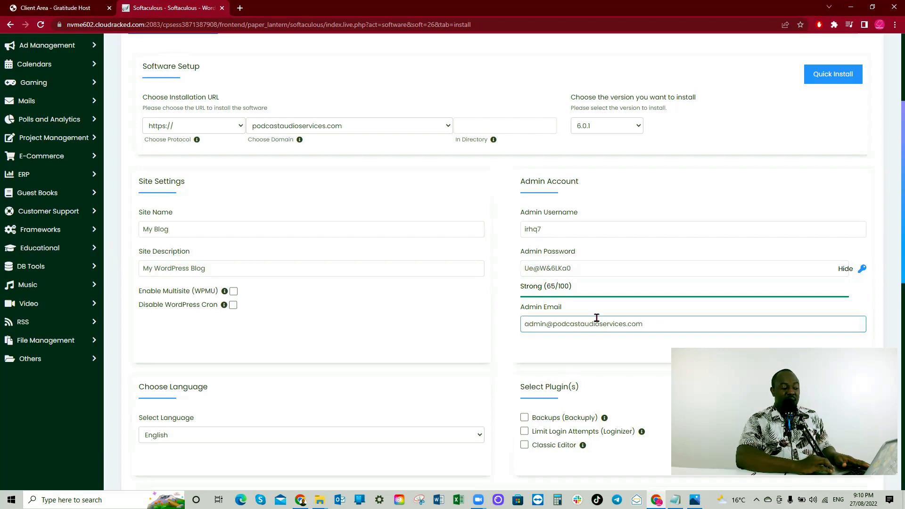
{"action": "left_click", "coordinate": [311, 268]}
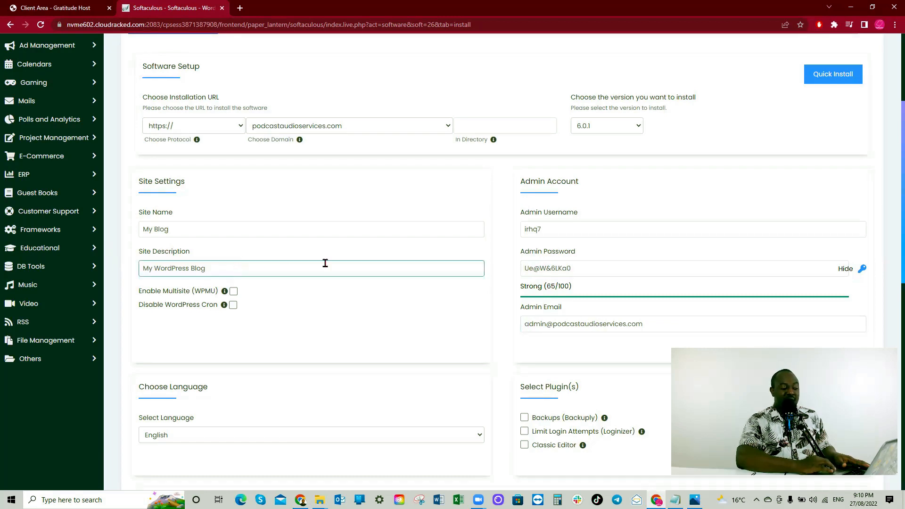
{"action": "scroll", "scroll_direction": "up", "scroll_amount": 3}
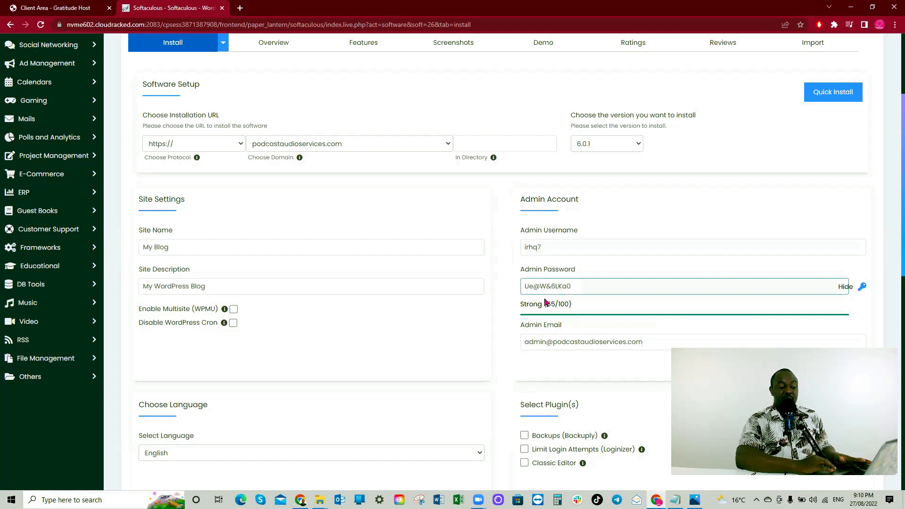
{"action": "scroll", "scroll_direction": "up", "scroll_amount": 3}
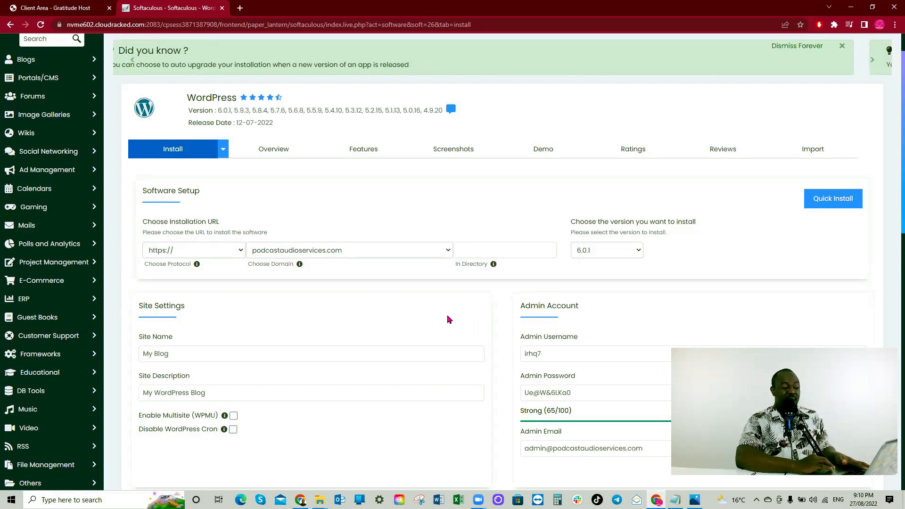
{"action": "scroll", "scroll_direction": "down", "scroll_amount": 3}
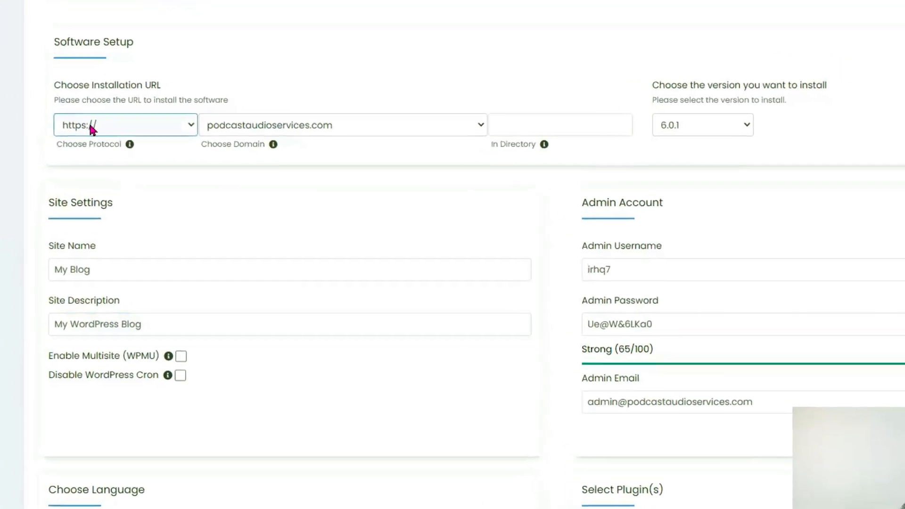
{"action": "scroll", "scroll_direction": "up", "scroll_amount": 3}
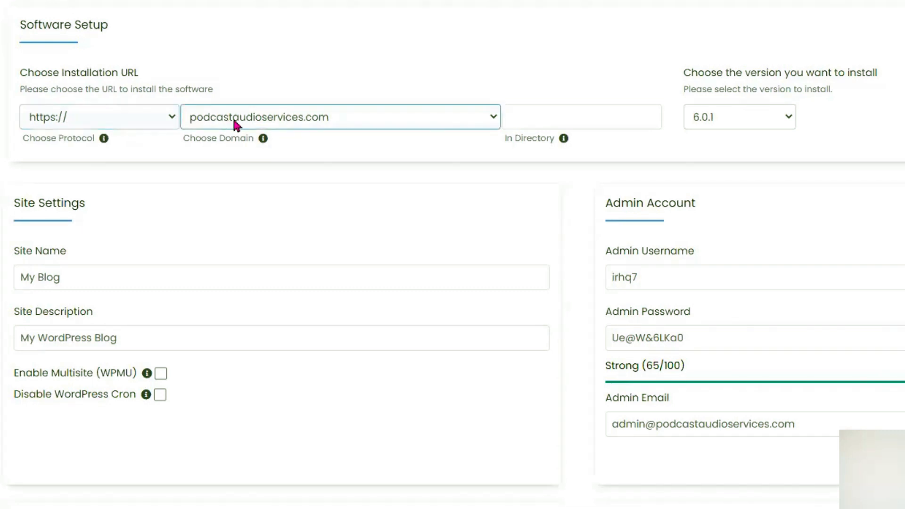
{"action": "mouse_move", "coordinate": [326, 119]}
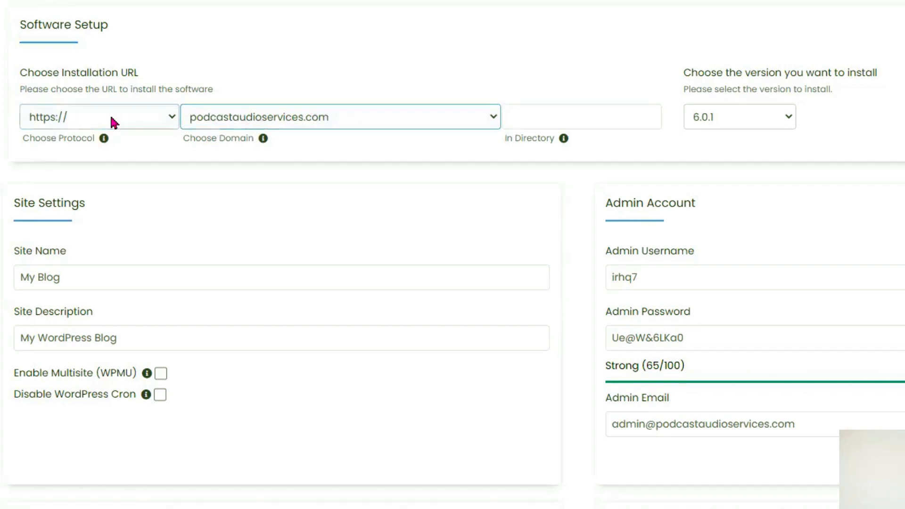
{"action": "mouse_move", "coordinate": [733, 114]}
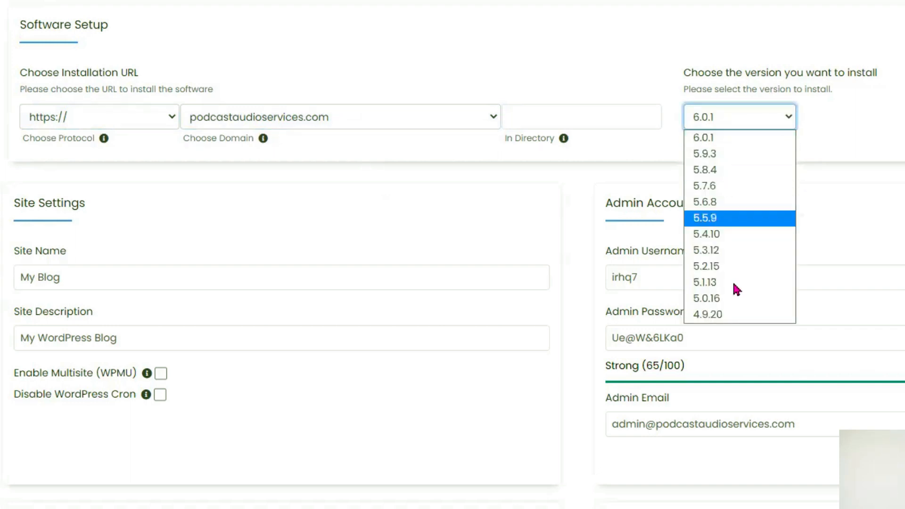
{"action": "mouse_move", "coordinate": [701, 137]}
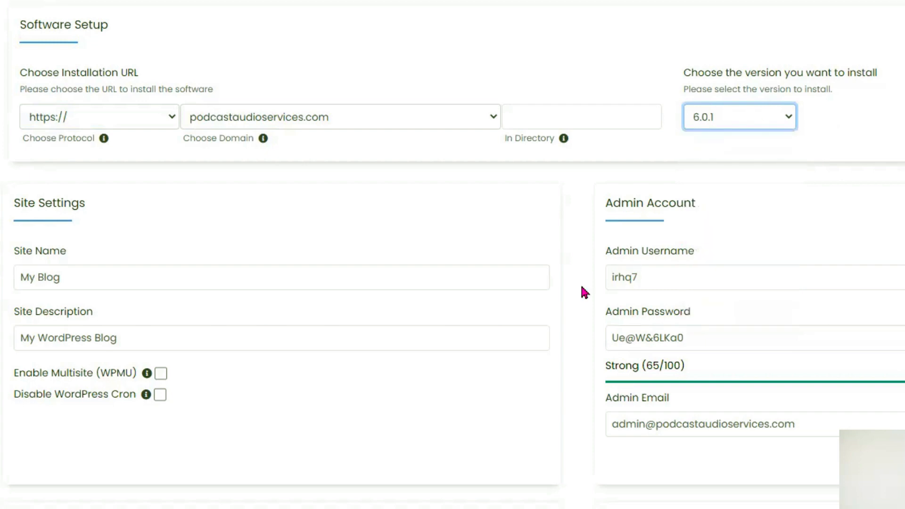
{"action": "scroll", "scroll_direction": "down", "scroll_amount": 3}
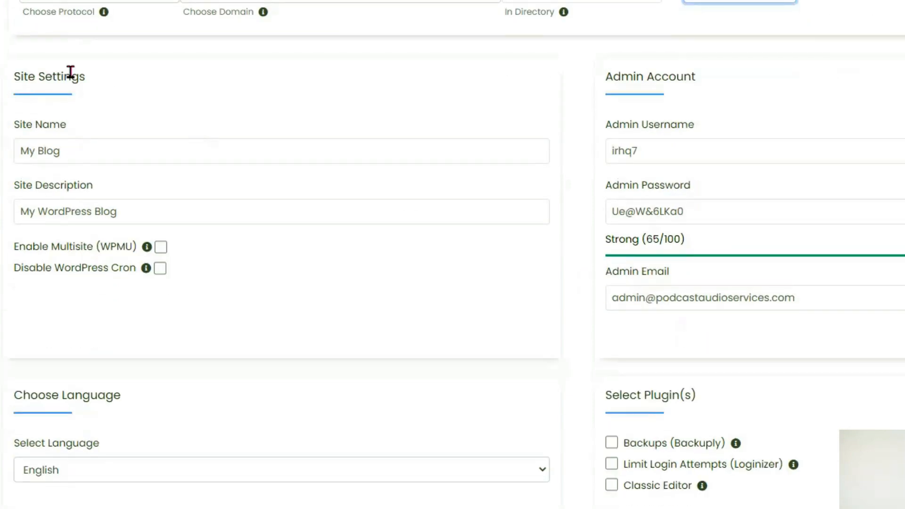
Set the site name to Podcast Audio Services
{"action": "left_click", "coordinate": [280, 150]}
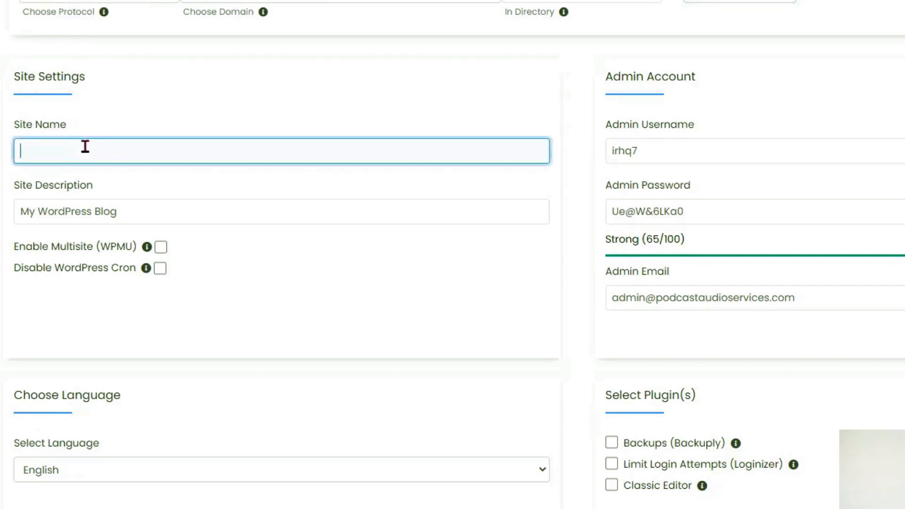
{"action": "type", "text": "Podcast"}
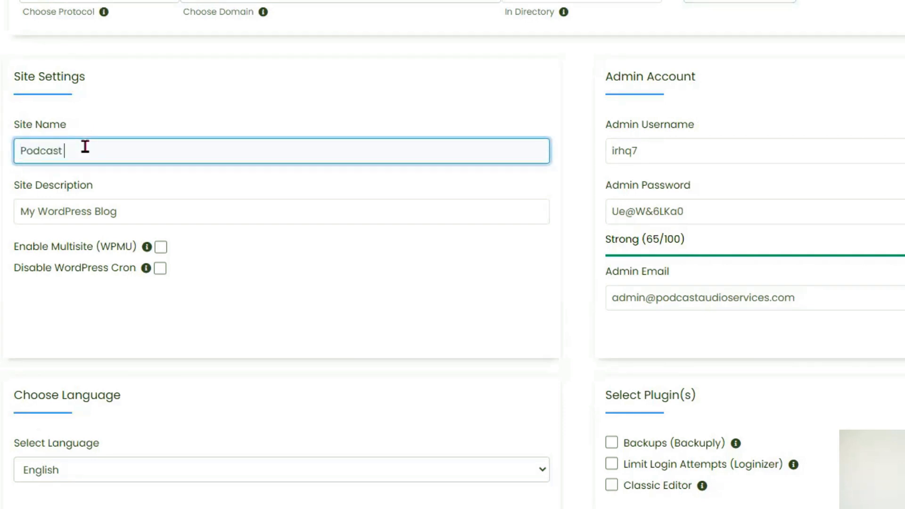
{"action": "type", "text": "Audio Servi"}
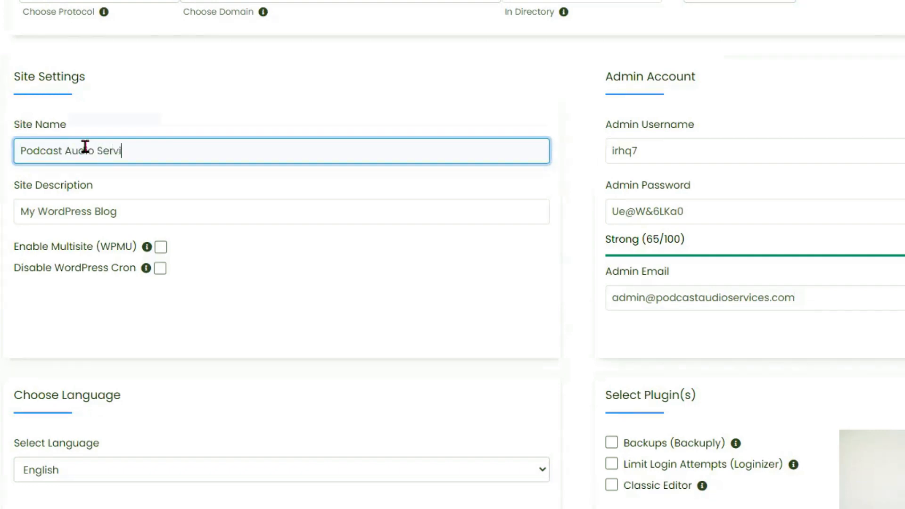
{"action": "type", "text": "ces"}
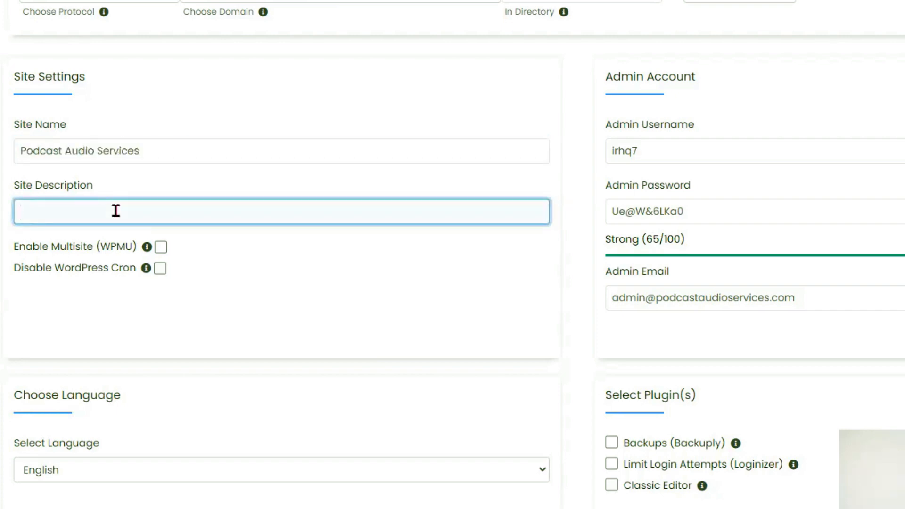
{"action": "type", "text": "Podcast Audio Services"}
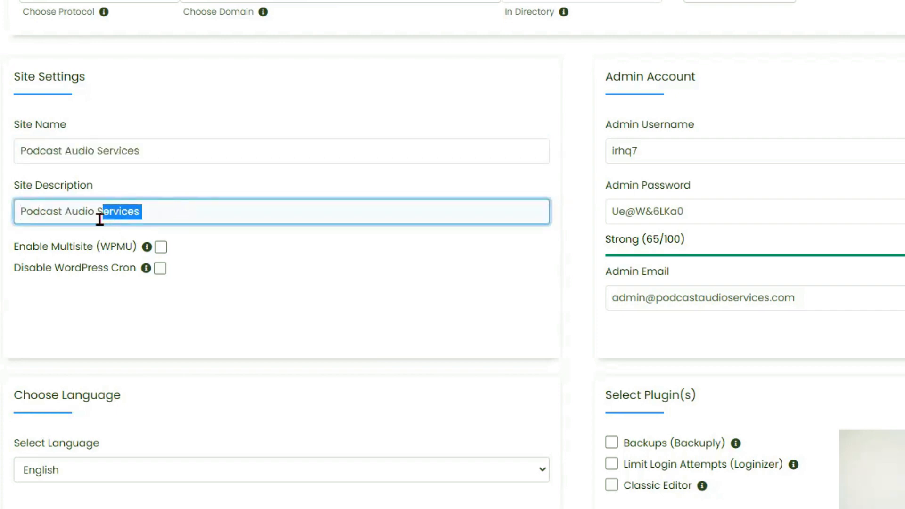
Make the site description read Podcast Audio Editing Services by inserting Editing
{"action": "left_click", "coordinate": [104, 211]}
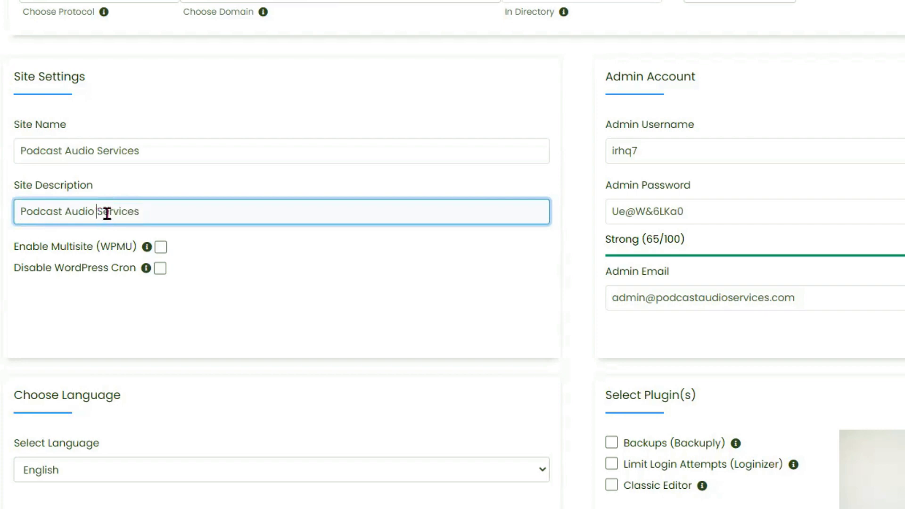
{"action": "type", "text": "Eq"}
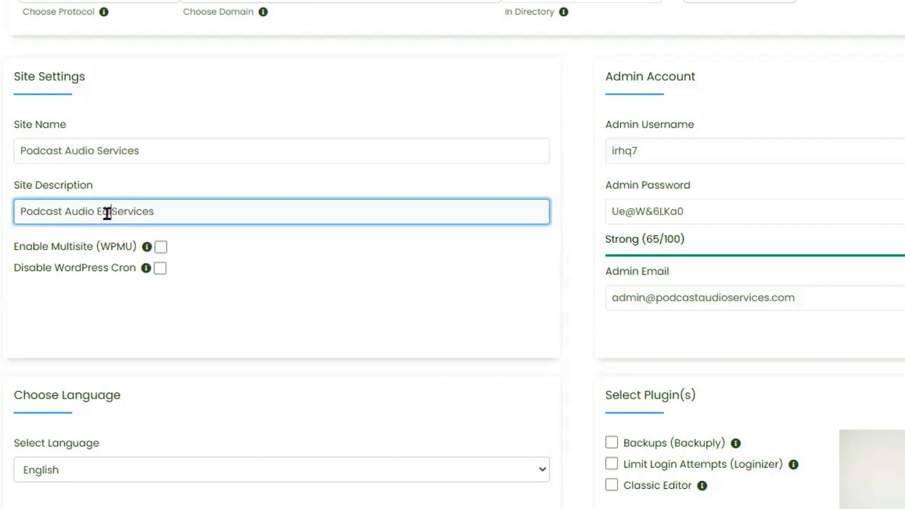
{"action": "type", "text": "iting"}
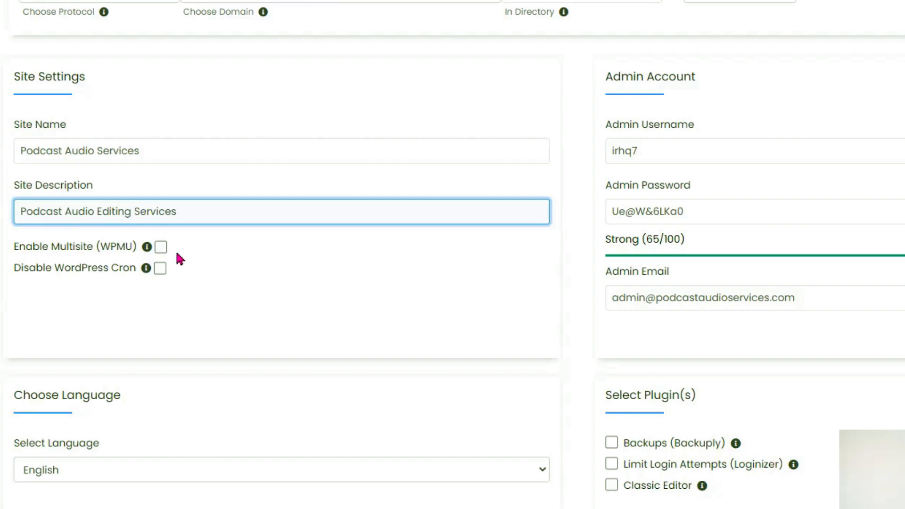
{"action": "mouse_move", "coordinate": [260, 249]}
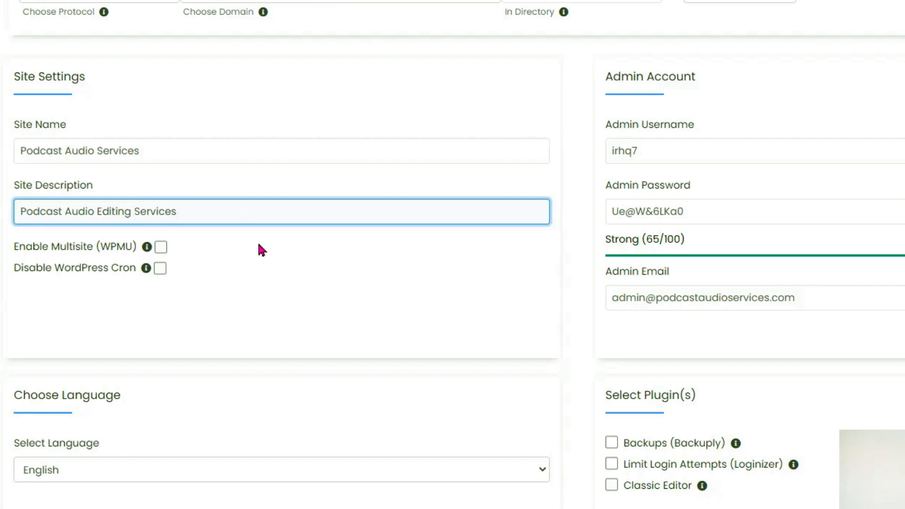
Replace the generated admin username with podcastaudioservices
{"action": "scroll", "scroll_direction": "down", "scroll_amount": 3}
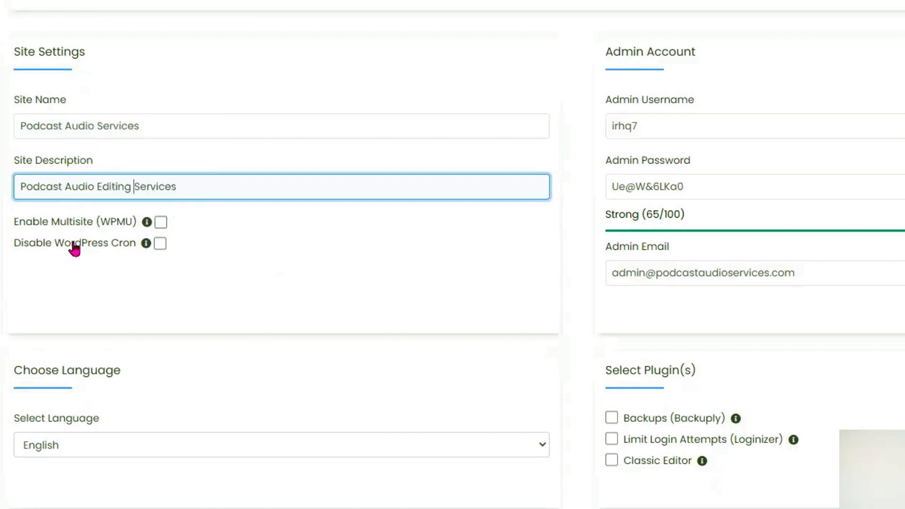
{"action": "mouse_move", "coordinate": [235, 269]}
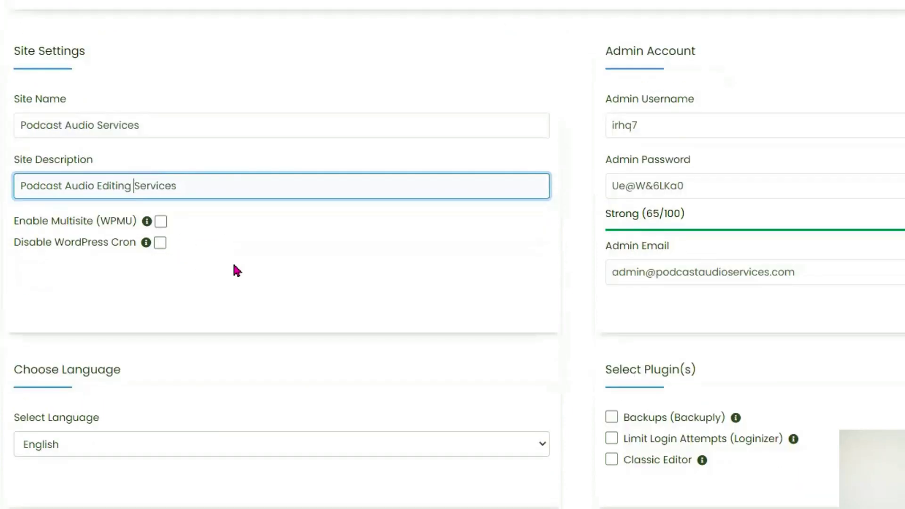
{"action": "mouse_move", "coordinate": [675, 68]}
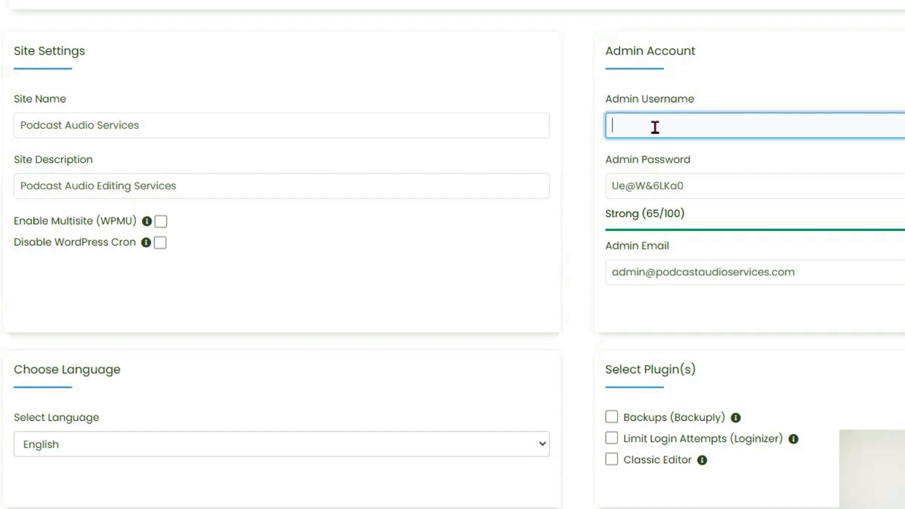
{"action": "type", "text": "p"}
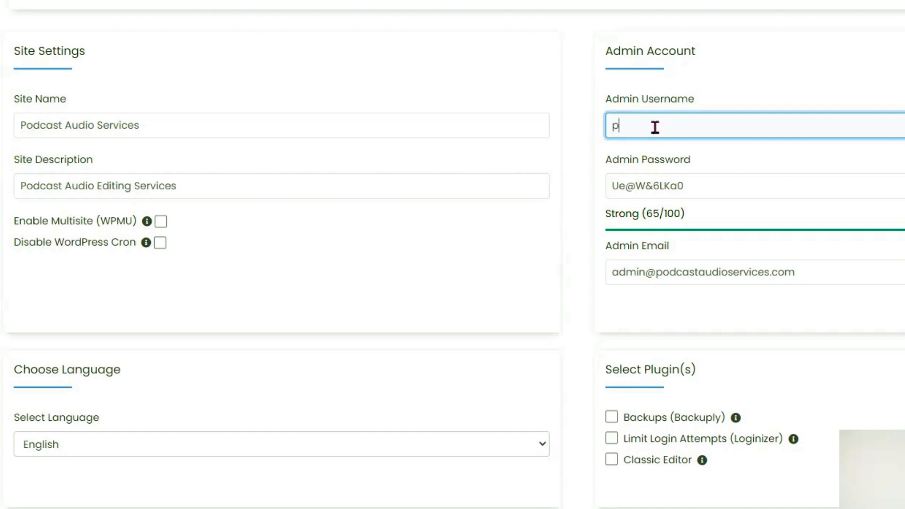
{"action": "type", "text": "odcastp"}
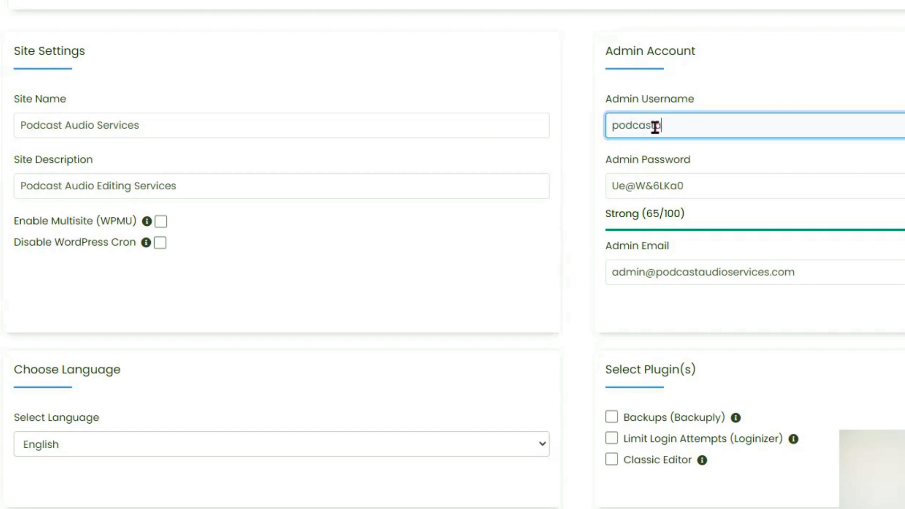
{"action": "type", "text": "audio"}
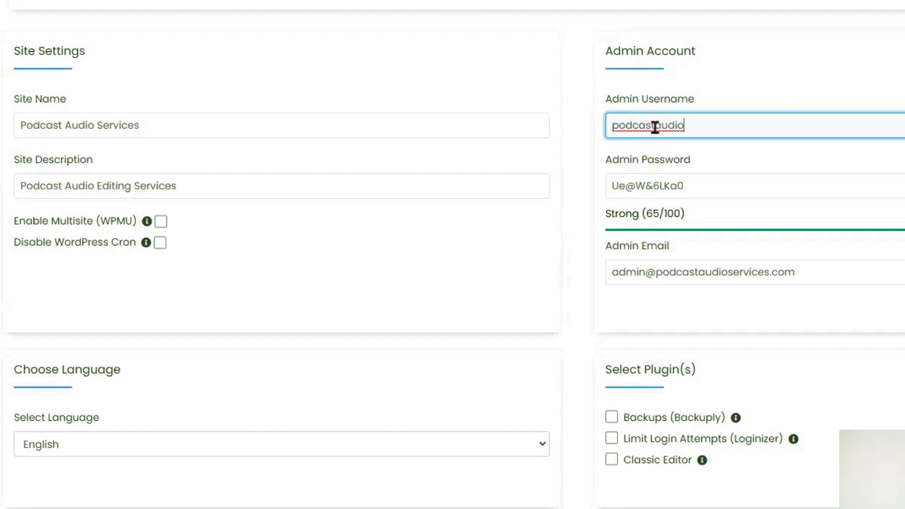
{"action": "type", "text": "services"}
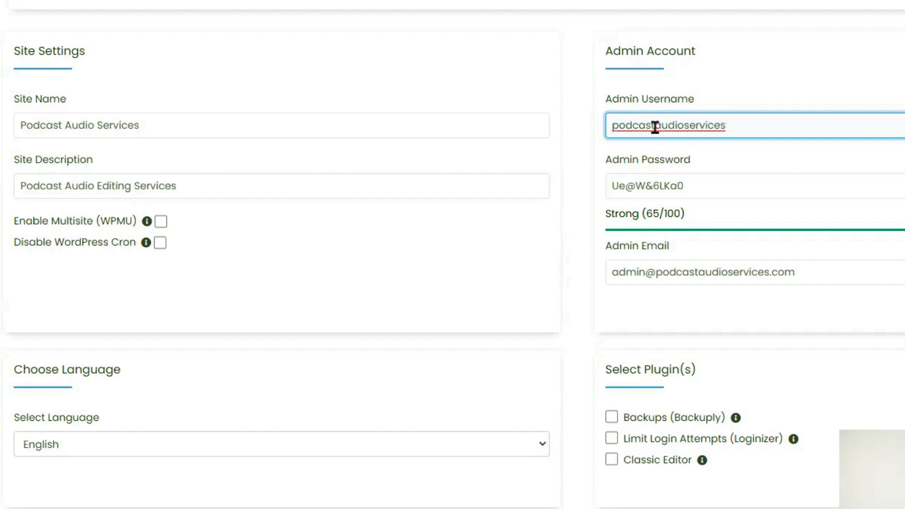
{"action": "mouse_move", "coordinate": [764, 119]}
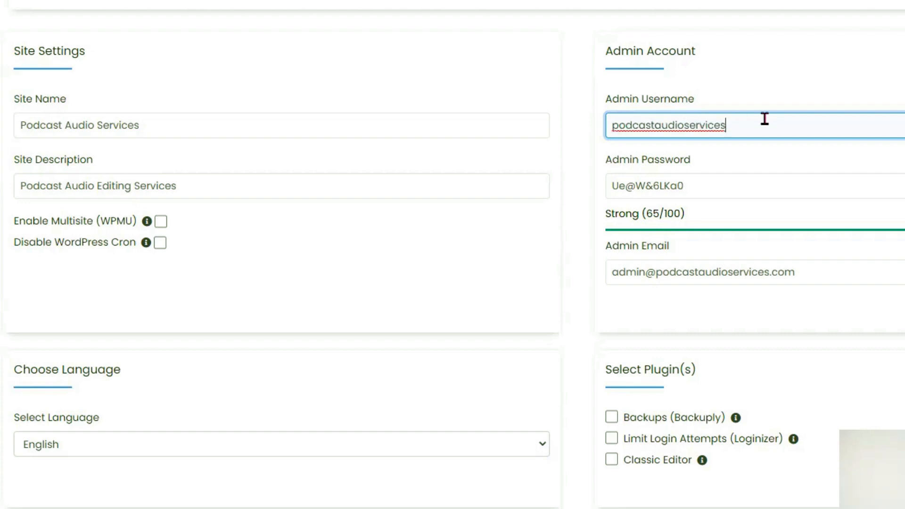
{"action": "mouse_move", "coordinate": [646, 156]}
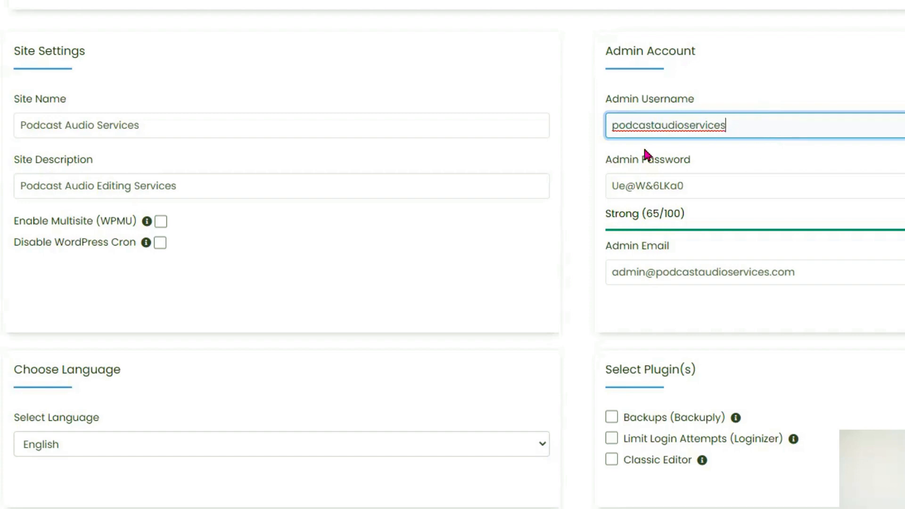
{"action": "mouse_move", "coordinate": [713, 117]}
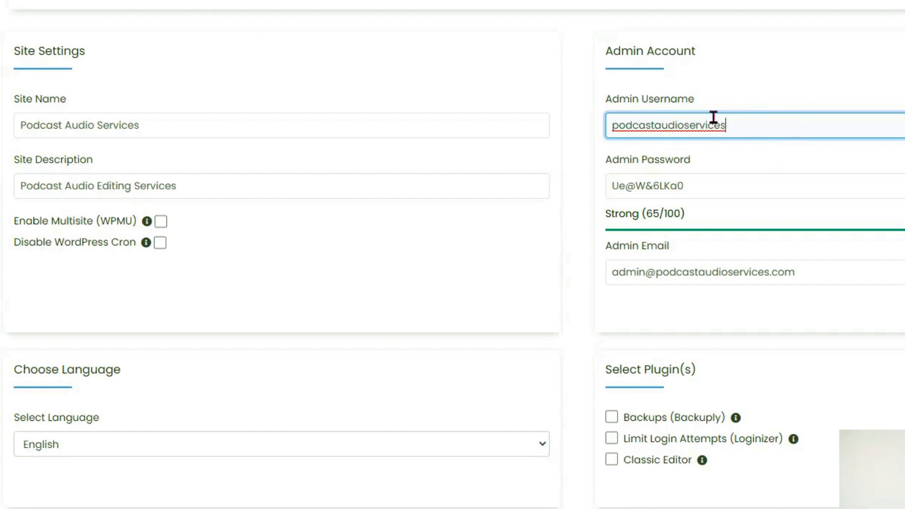
{"action": "mouse_move", "coordinate": [661, 149]}
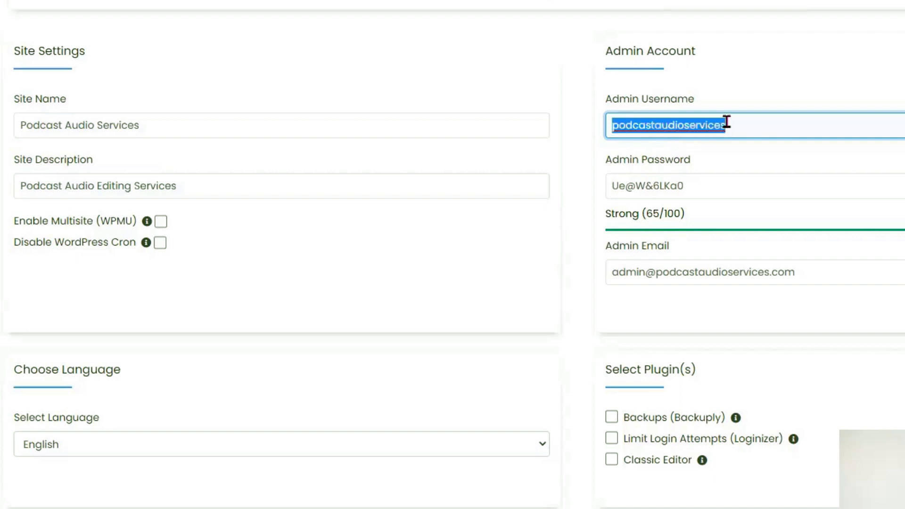
{"action": "mouse_move", "coordinate": [807, 172]}
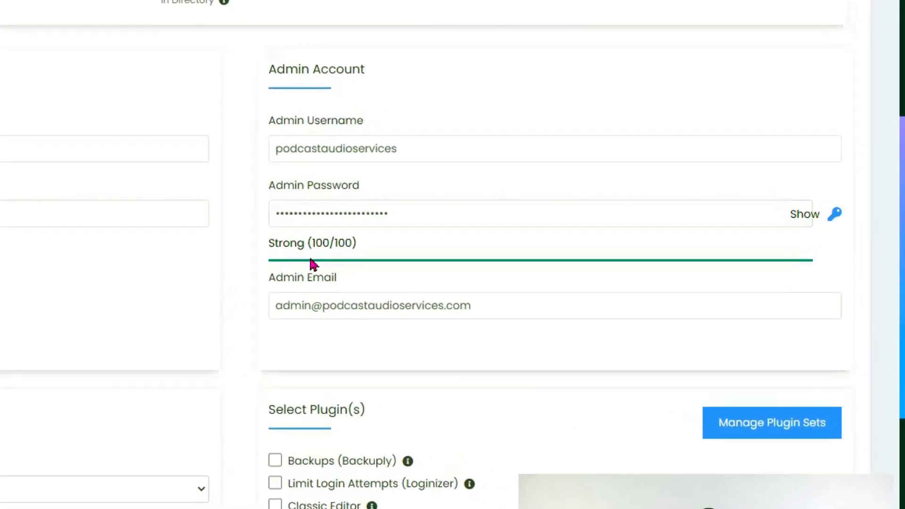
Enter the replacement Gmail address as the WordPress admin email
{"action": "scroll", "scroll_direction": "up", "scroll_amount": 3}
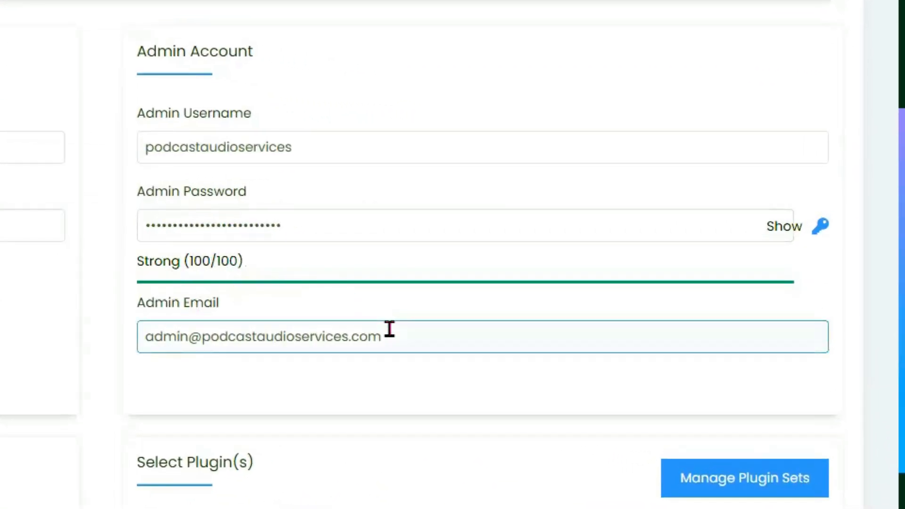
{"action": "mouse_move", "coordinate": [252, 374]}
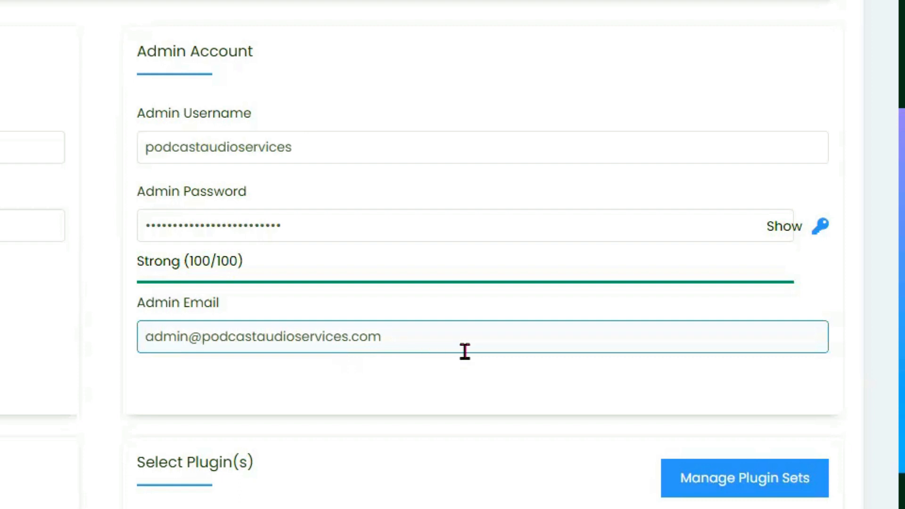
{"action": "mouse_move", "coordinate": [287, 345]}
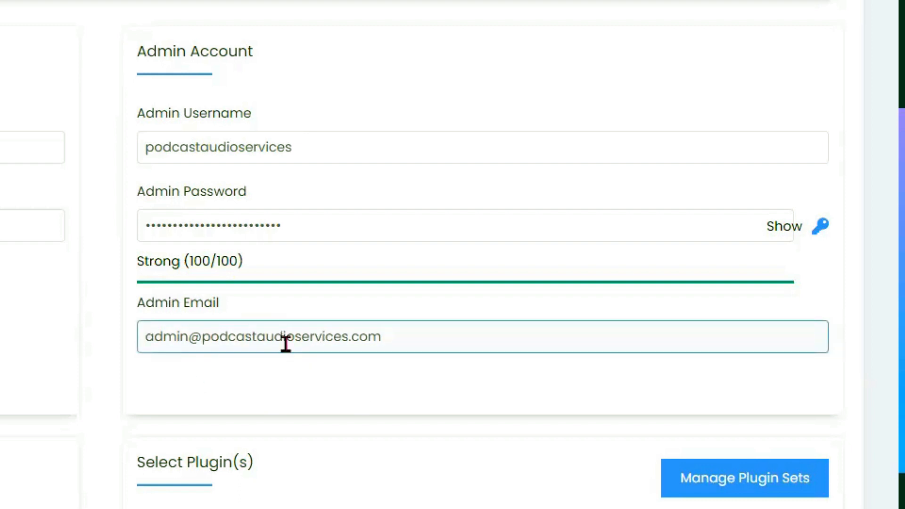
{"action": "mouse_move", "coordinate": [276, 333]}
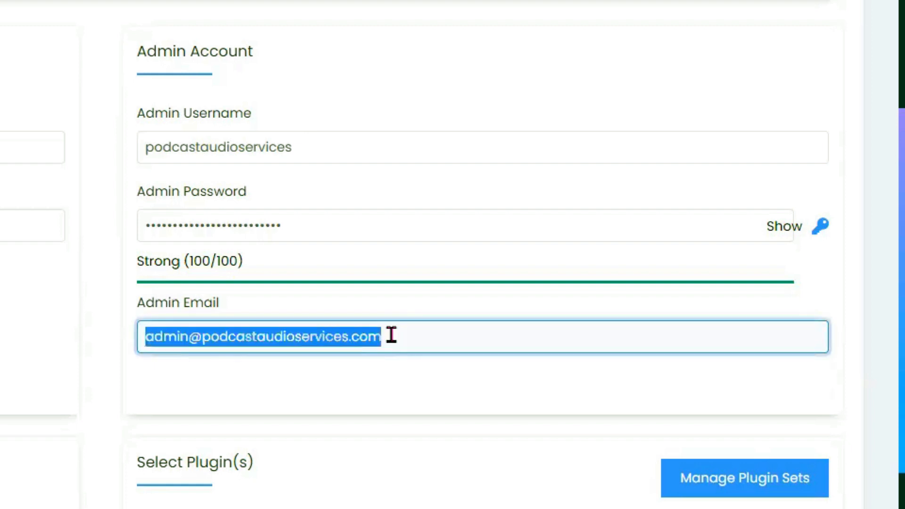
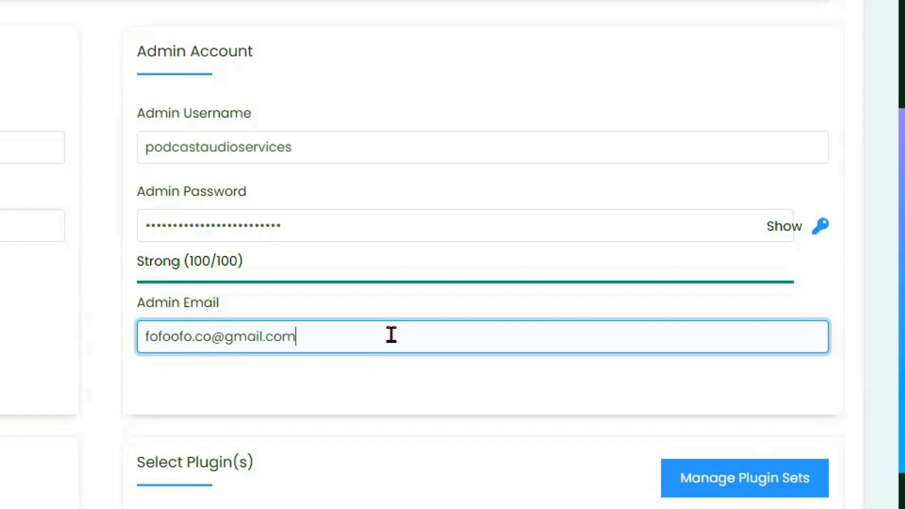
{"action": "left_click", "coordinate": [372, 391]}
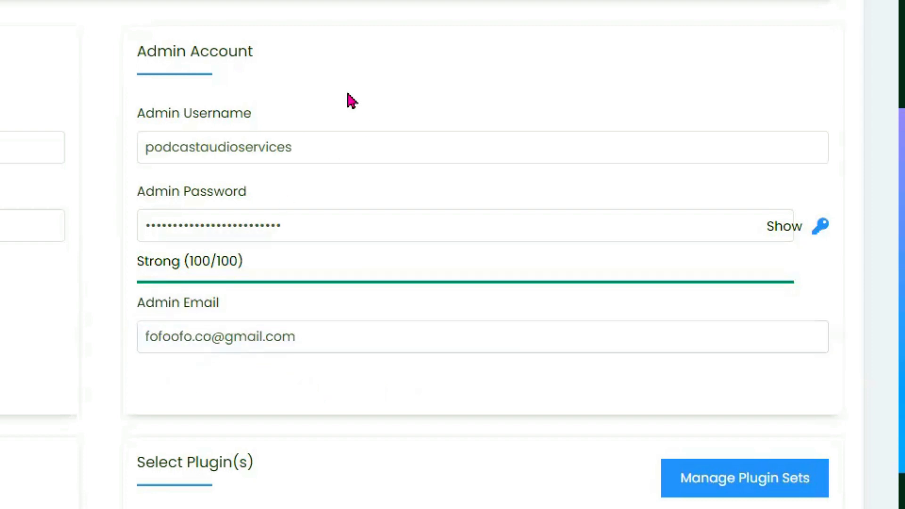
{"action": "scroll", "scroll_direction": "down", "scroll_amount": 3}
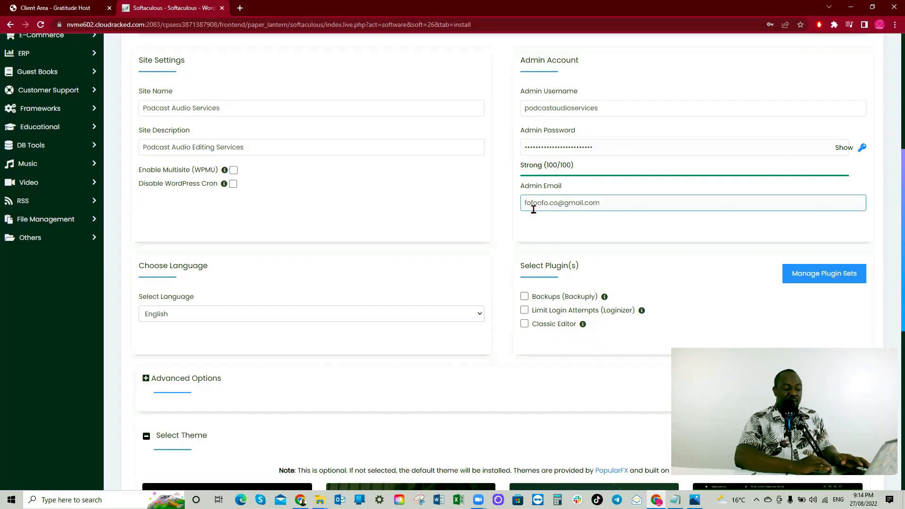
{"action": "scroll", "scroll_direction": "down", "scroll_amount": 3}
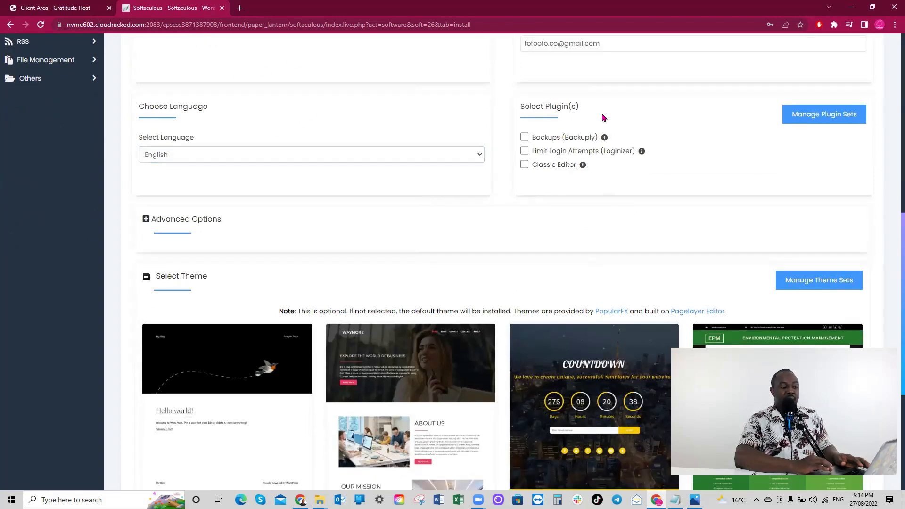
{"action": "mouse_move", "coordinate": [577, 128]}
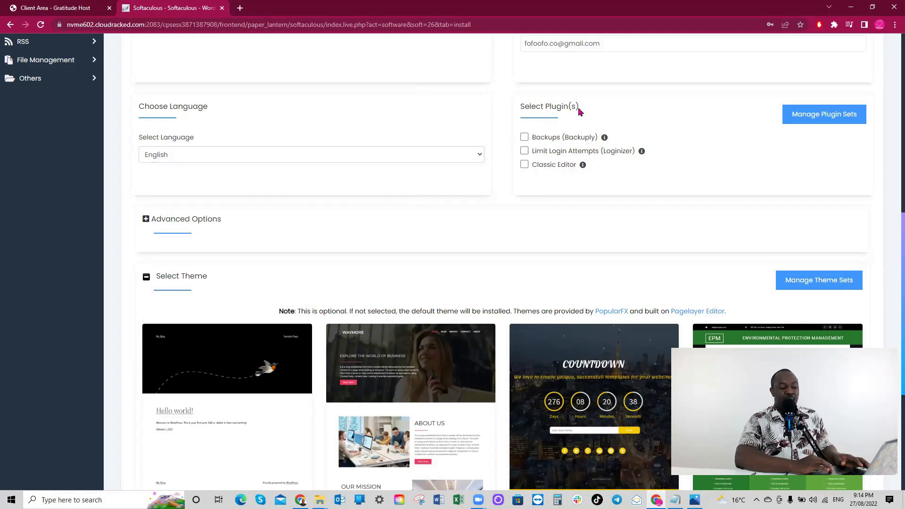
{"action": "mouse_move", "coordinate": [627, 146]}
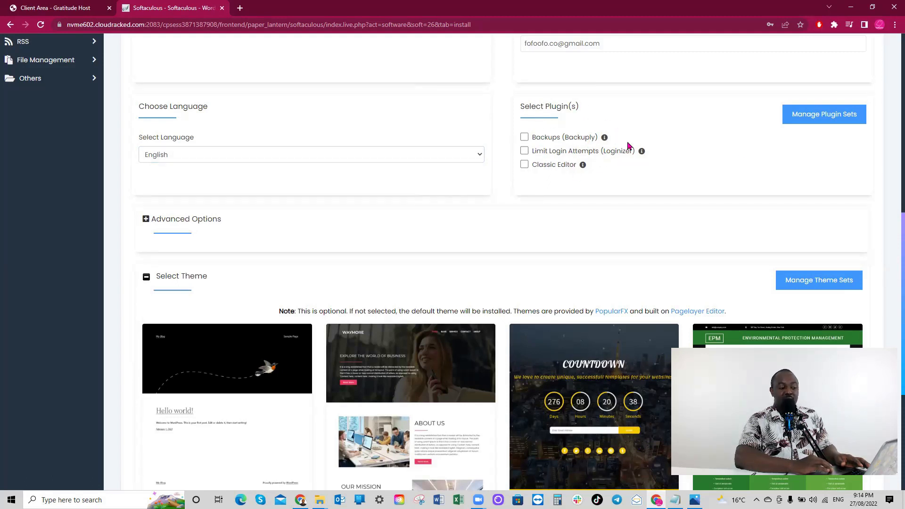
{"action": "mouse_move", "coordinate": [626, 143]}
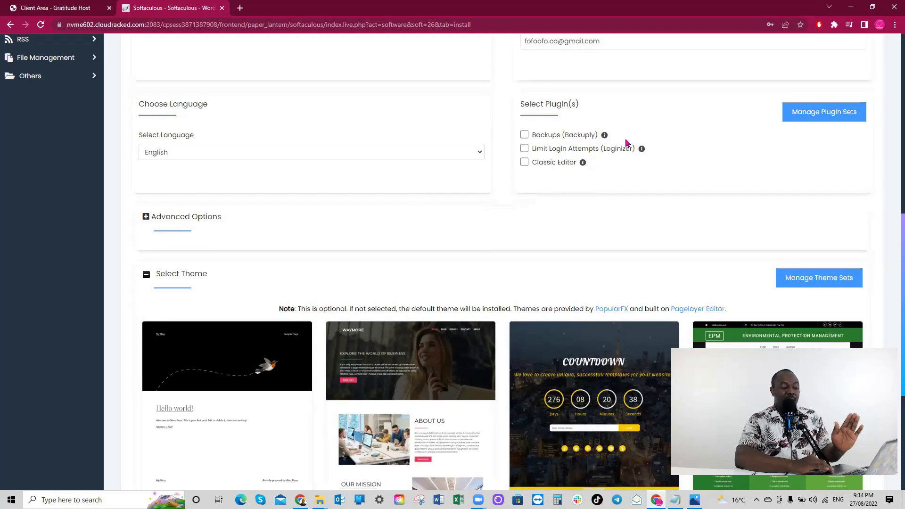
{"action": "scroll", "scroll_direction": "down", "scroll_amount": 3}
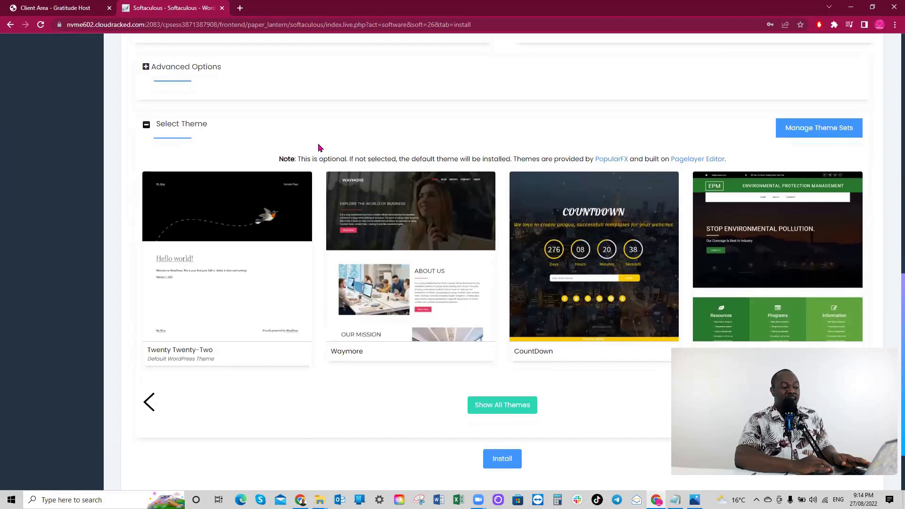
{"action": "mouse_move", "coordinate": [471, 238]}
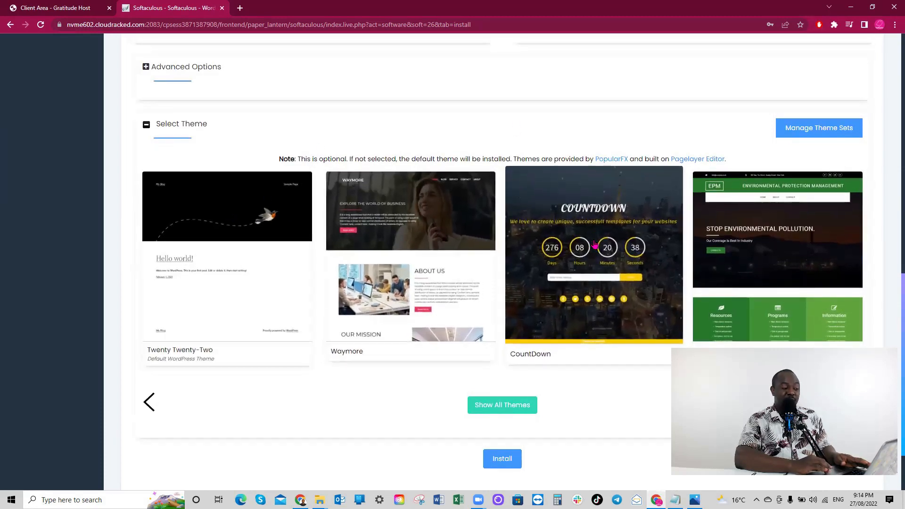
{"action": "scroll", "scroll_direction": "down", "scroll_amount": 3}
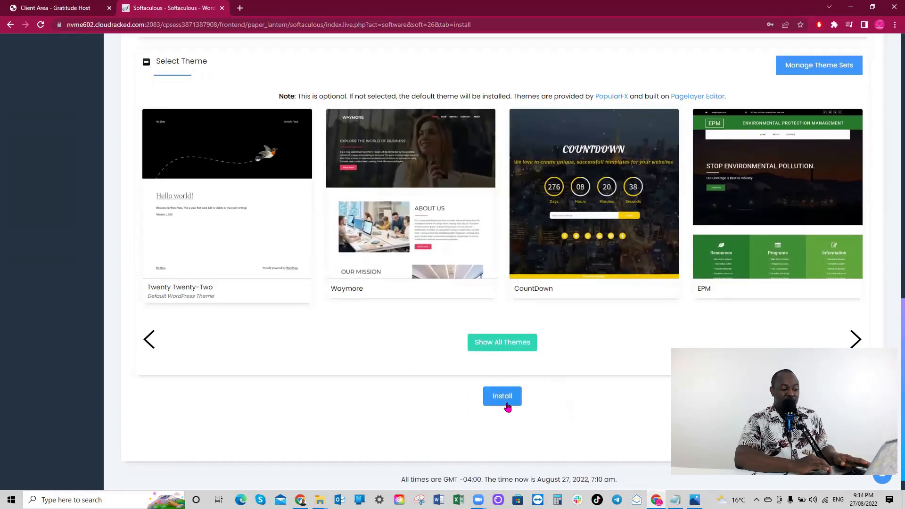
Run the WordPress installation and wait for the success page for podcastaudioservices.com
{"action": "left_click", "coordinate": [502, 396]}
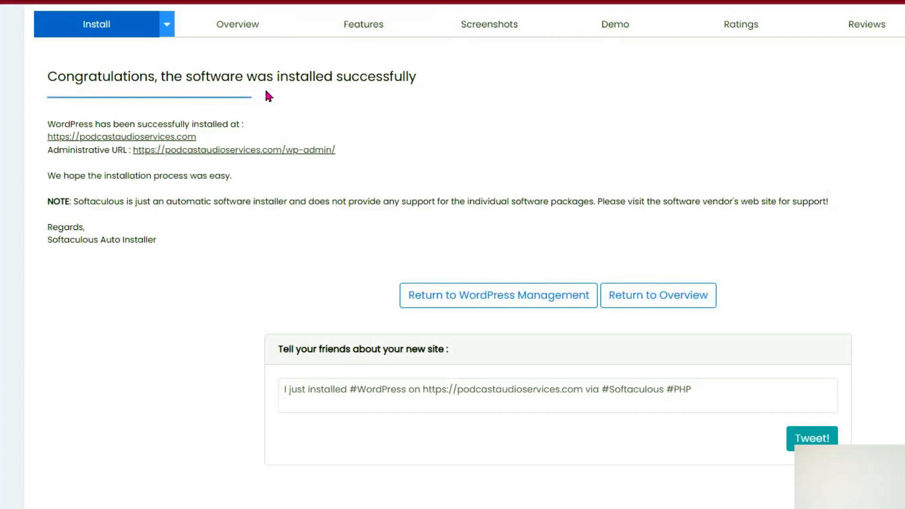
{"action": "mouse_move", "coordinate": [512, 127]}
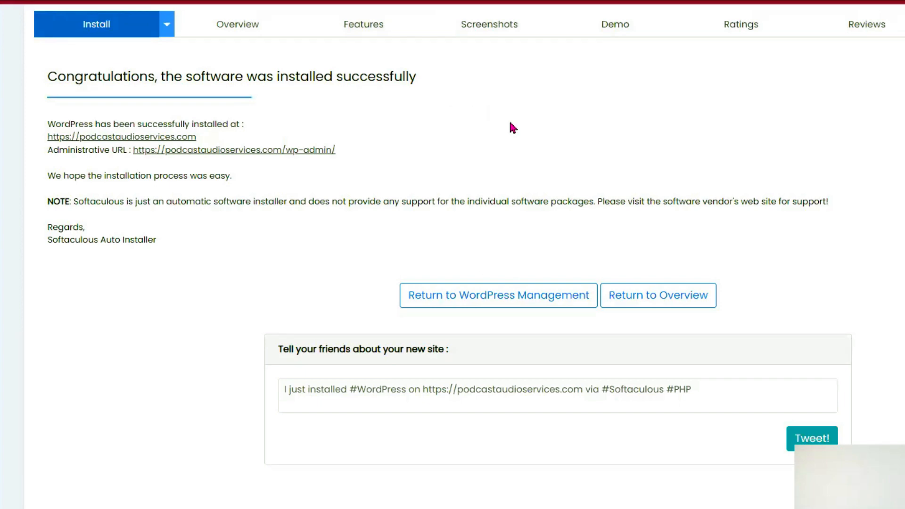
{"action": "mouse_move", "coordinate": [397, 122]}
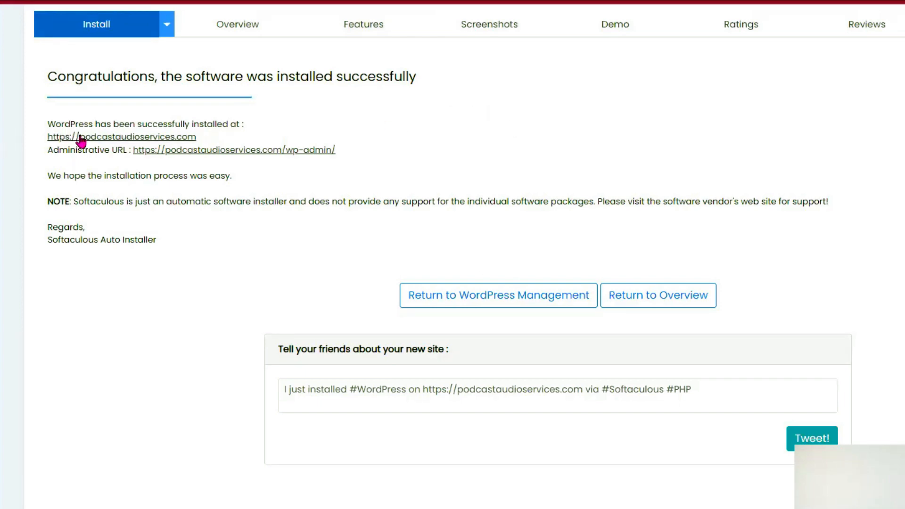
{"action": "mouse_move", "coordinate": [187, 126]}
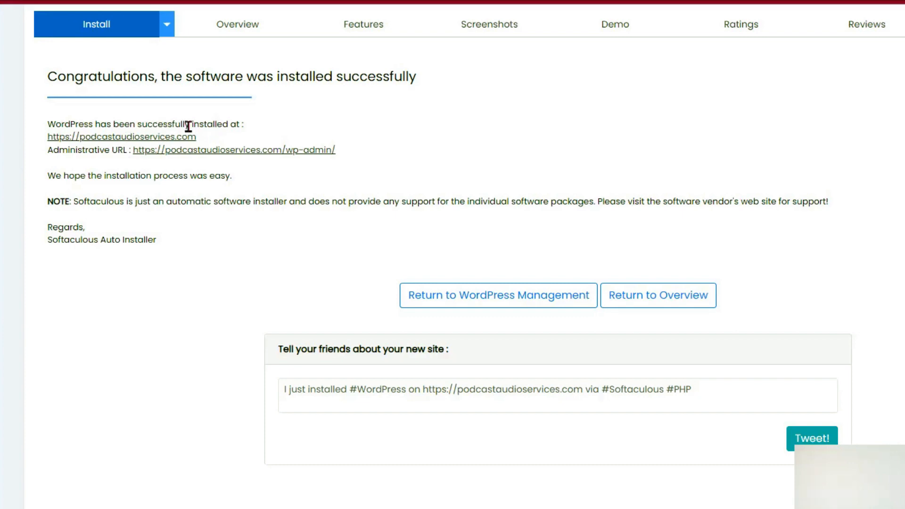
{"action": "mouse_move", "coordinate": [118, 149]}
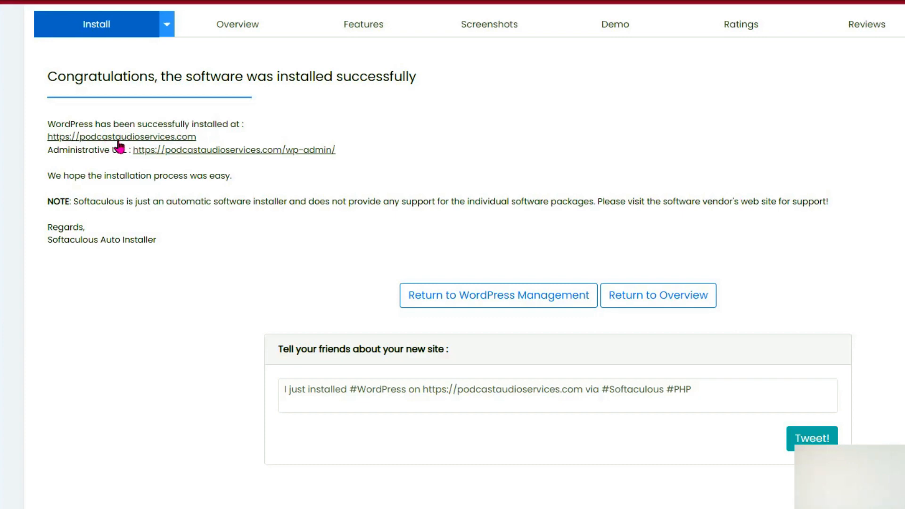
{"action": "mouse_move", "coordinate": [121, 162]}
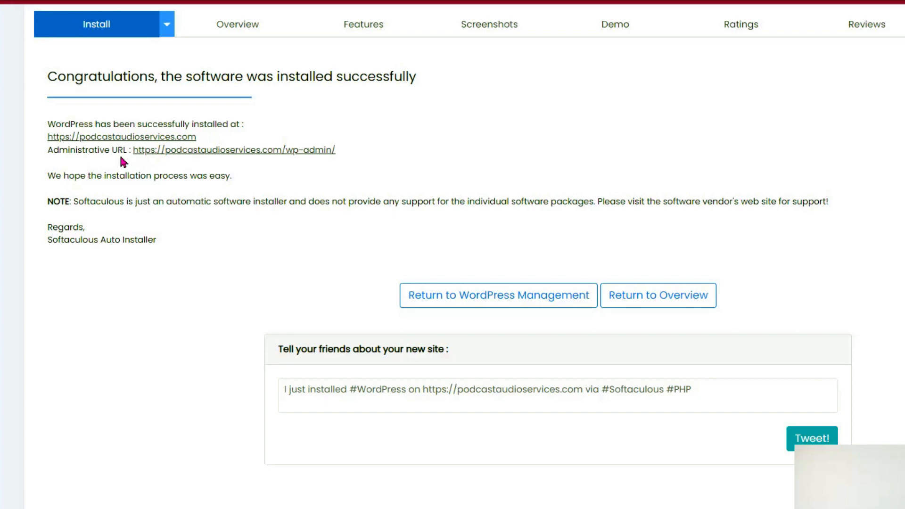
{"action": "mouse_move", "coordinate": [221, 160]}
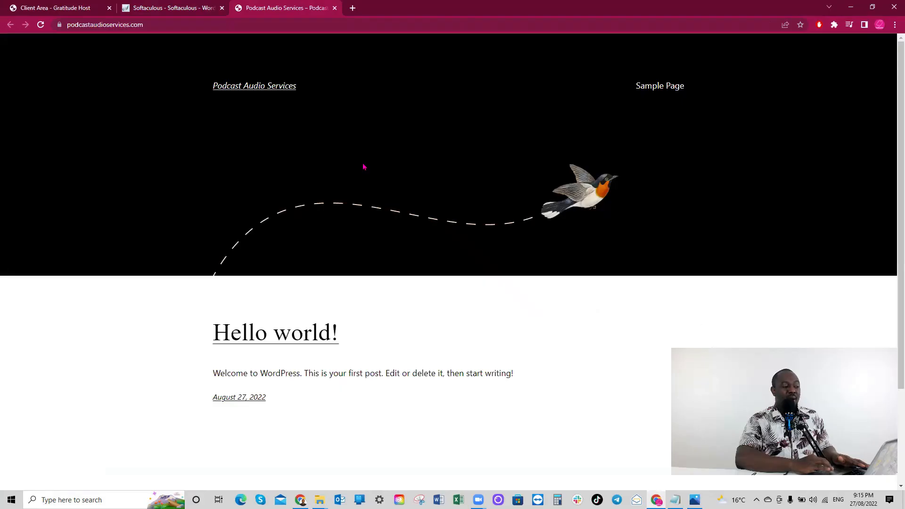
{"action": "mouse_move", "coordinate": [421, 248]}
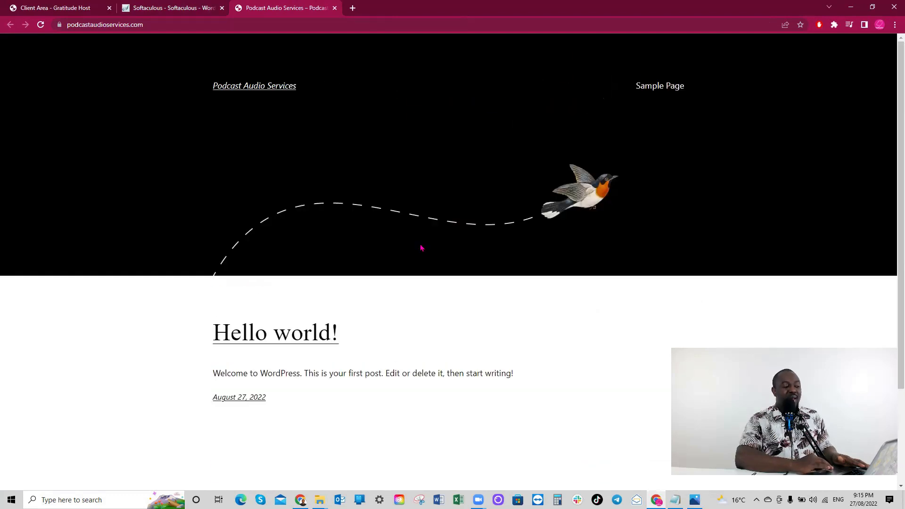
{"action": "mouse_move", "coordinate": [201, 166]}
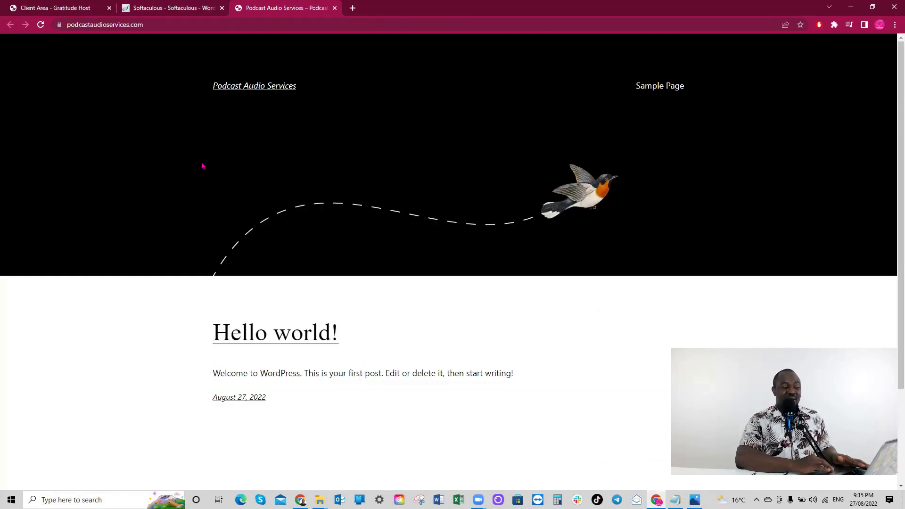
{"action": "mouse_move", "coordinate": [364, 274]}
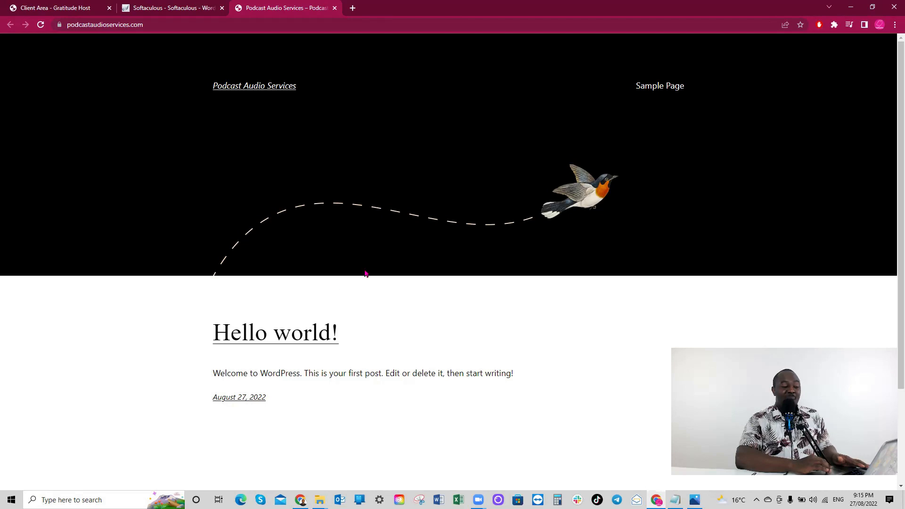
Switch to the tab showing the live podcastaudioservices.com site with its Hello world! post
{"action": "scroll", "scroll_direction": "down", "scroll_amount": 3}
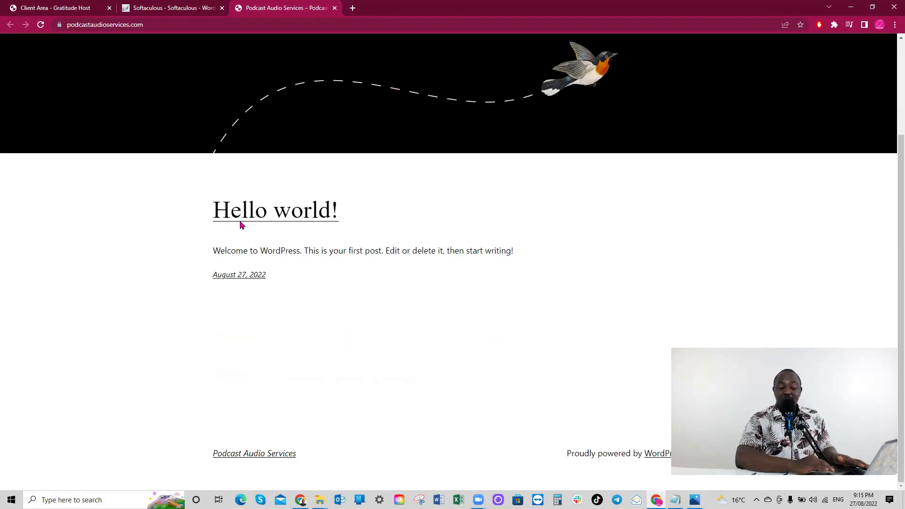
{"action": "scroll", "scroll_direction": "up", "scroll_amount": 3}
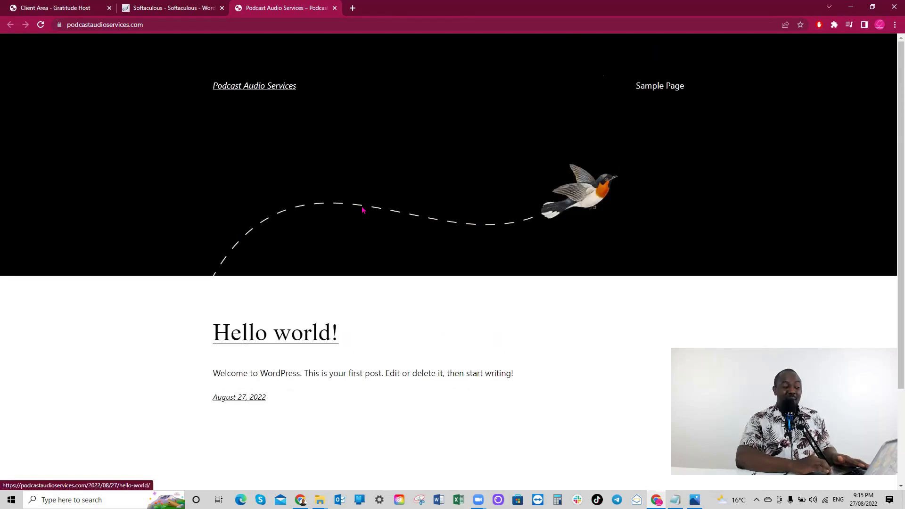
{"action": "left_click", "coordinate": [171, 7]}
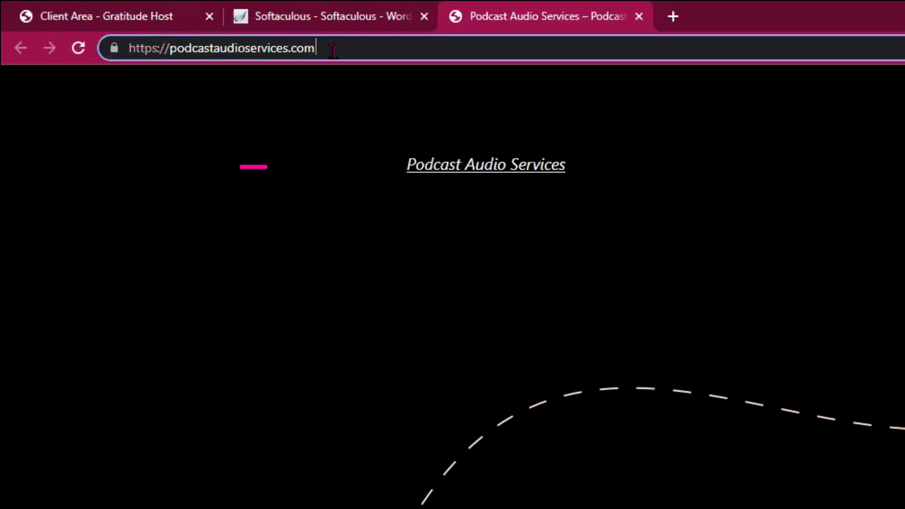
Go to /wp-admin and log in as podcastaudioservices with the admin password
{"action": "type", "text": "/wp"}
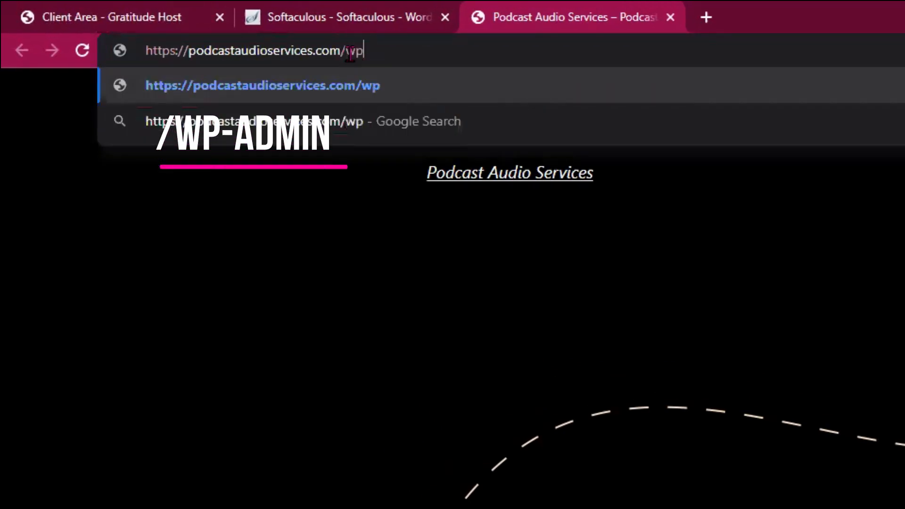
{"action": "type", "text": "-admin%2F&reauth=1"}
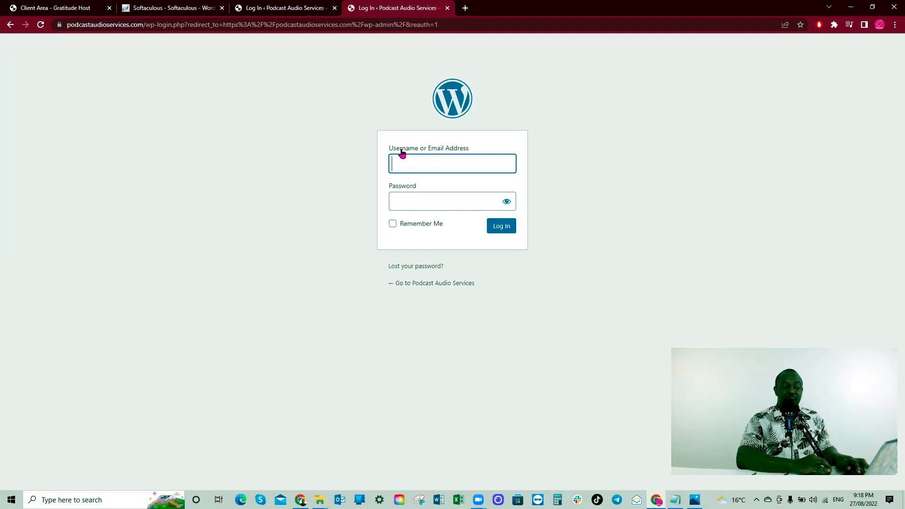
{"action": "mouse_move", "coordinate": [448, 152]}
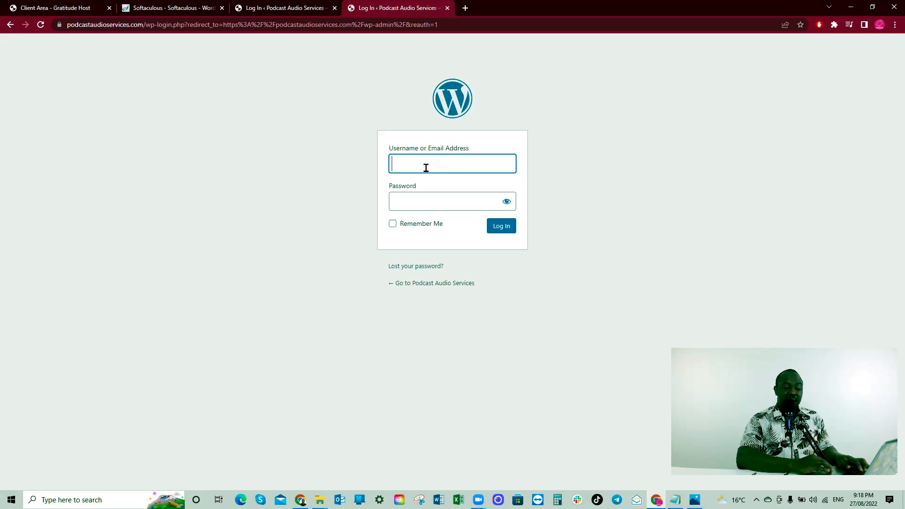
{"action": "type", "text": "podcastaudioservices"}
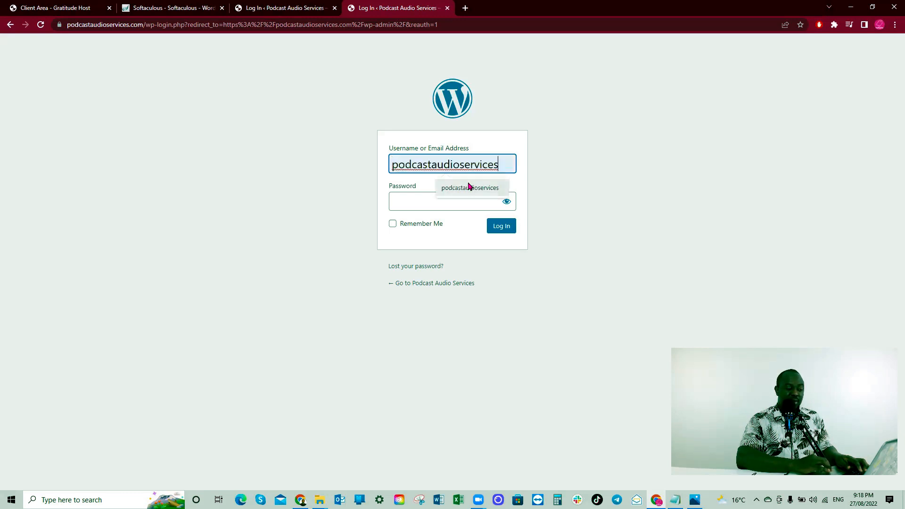
{"action": "mouse_move", "coordinate": [437, 178]}
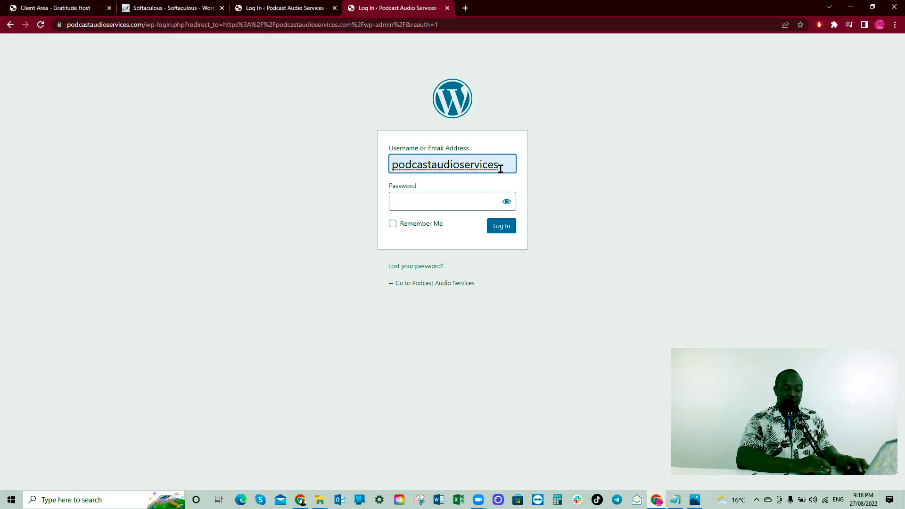
{"action": "left_click", "coordinate": [451, 200]}
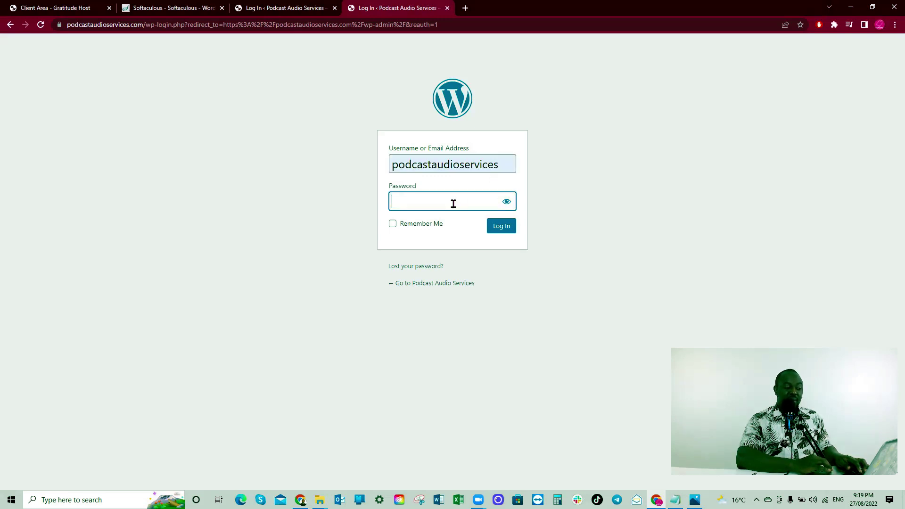
{"action": "mouse_move", "coordinate": [444, 157]}
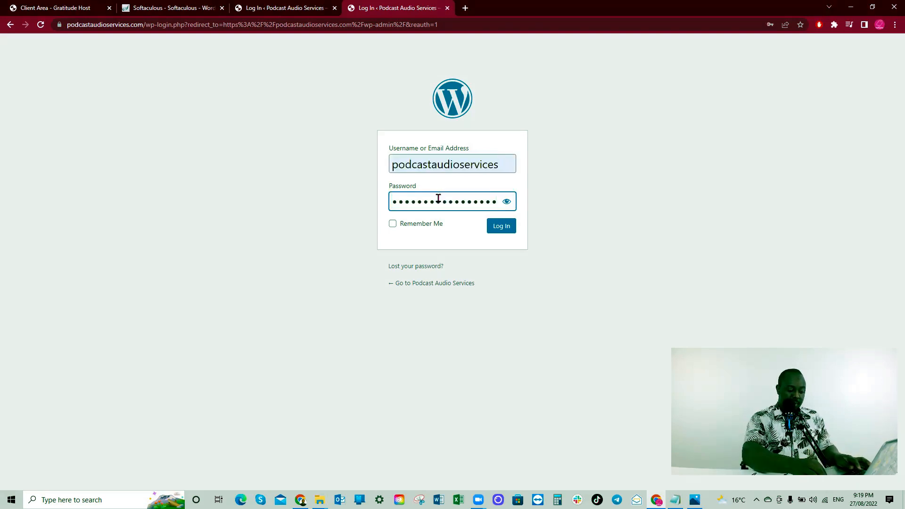
{"action": "type", "text": "•"}
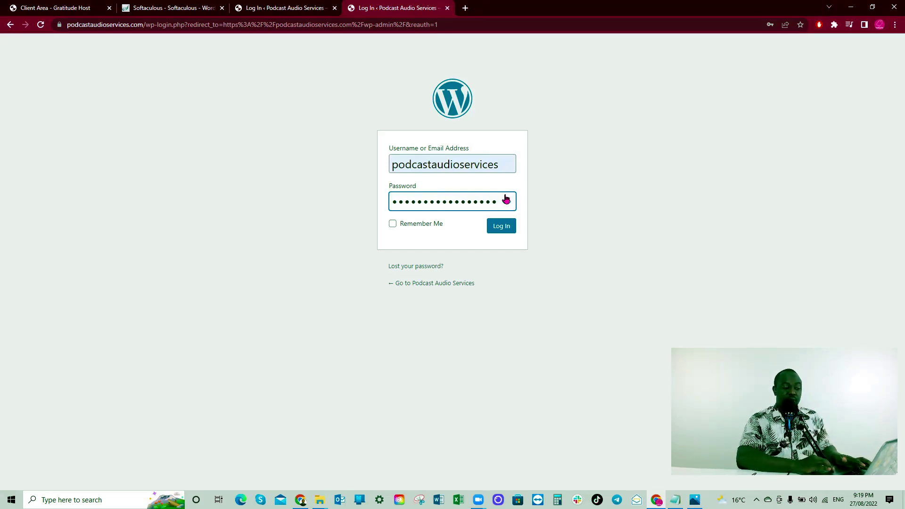
{"action": "left_click", "coordinate": [500, 225]}
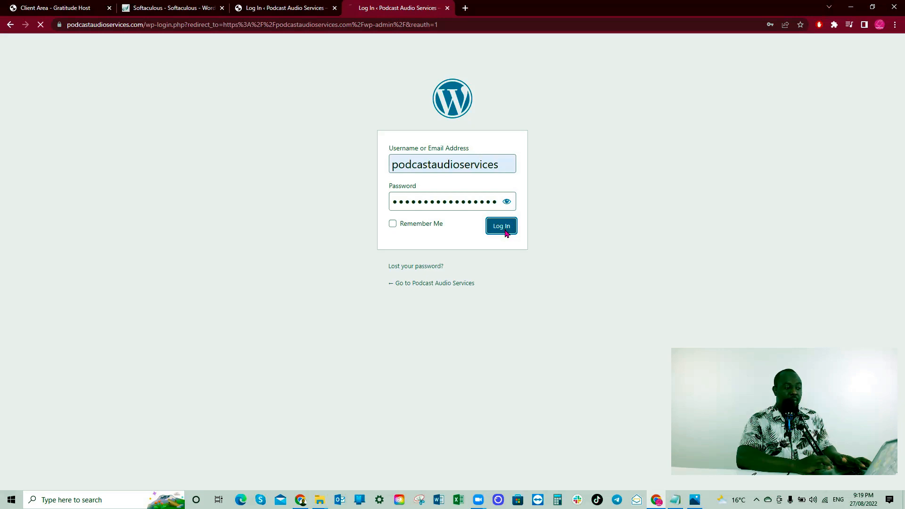
Reveal the Settings submenu listing General through Privacy from the dashboard sidebar
{"action": "left_click", "coordinate": [500, 225]}
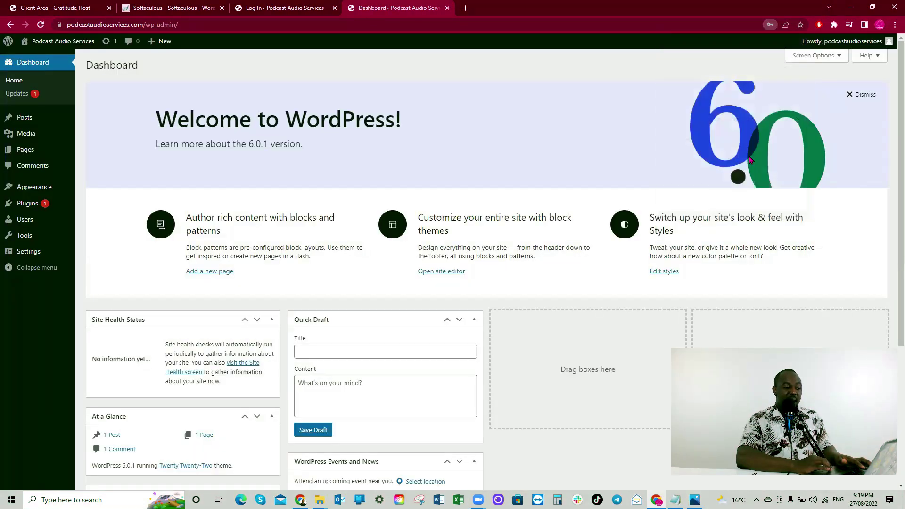
{"action": "mouse_move", "coordinate": [279, 241]}
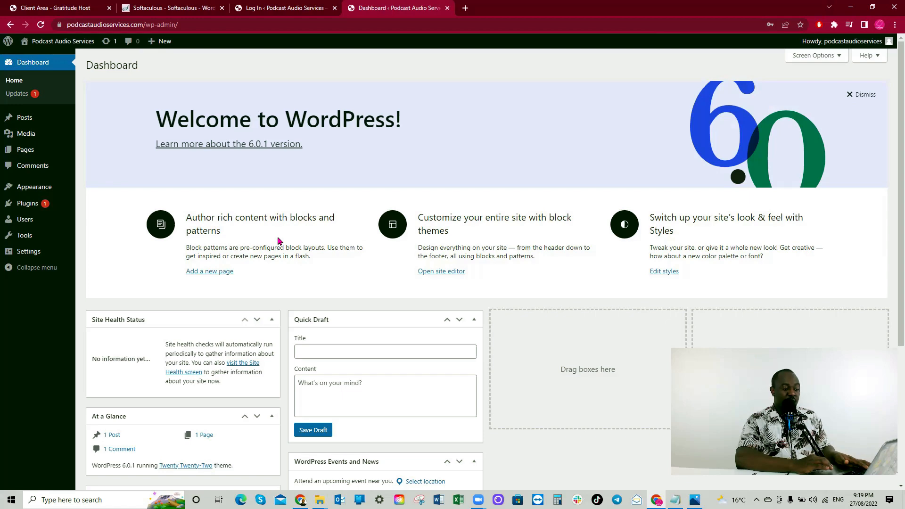
{"action": "mouse_move", "coordinate": [141, 198]}
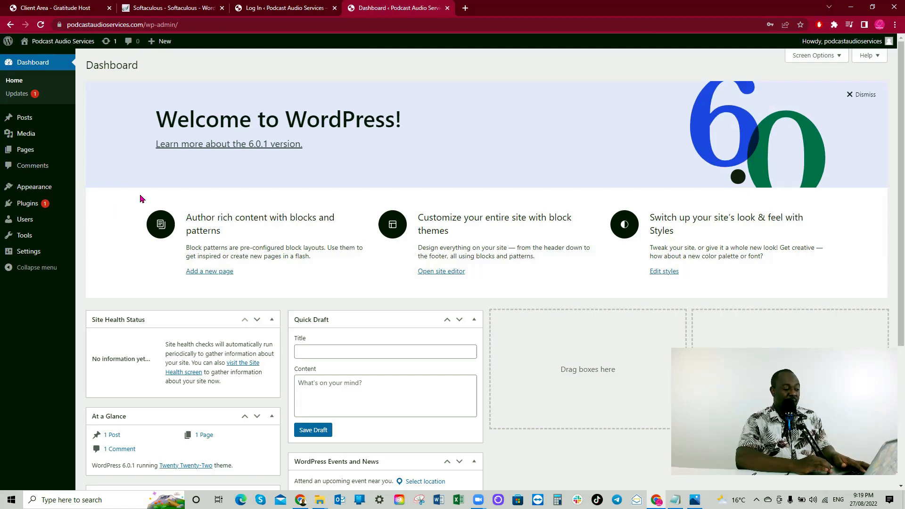
{"action": "scroll", "scroll_direction": "down", "scroll_amount": 3}
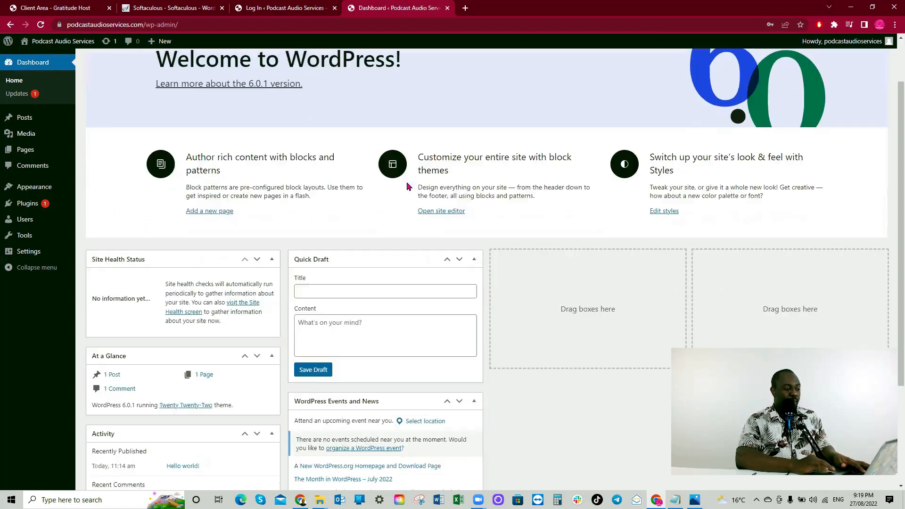
{"action": "scroll", "scroll_direction": "up", "scroll_amount": 3}
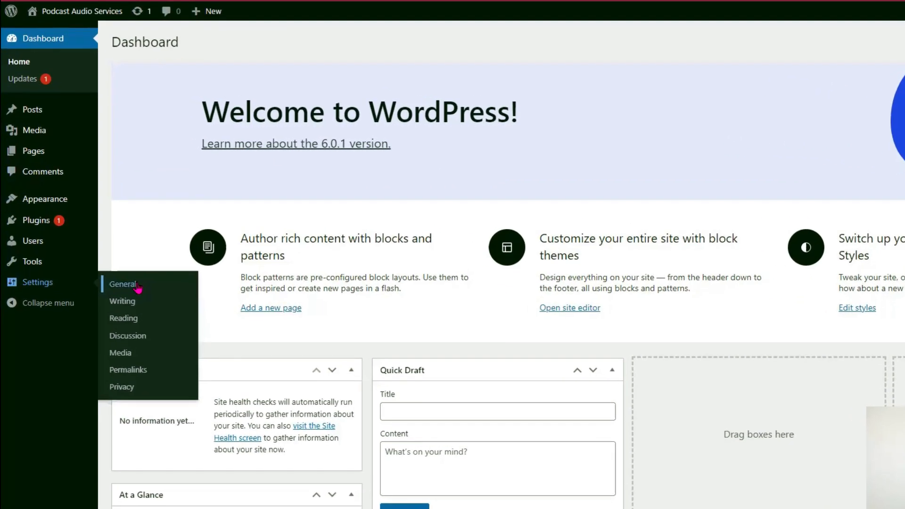
Set the site timezone to Accra in General Settings and save the change
{"action": "left_click", "coordinate": [123, 284]}
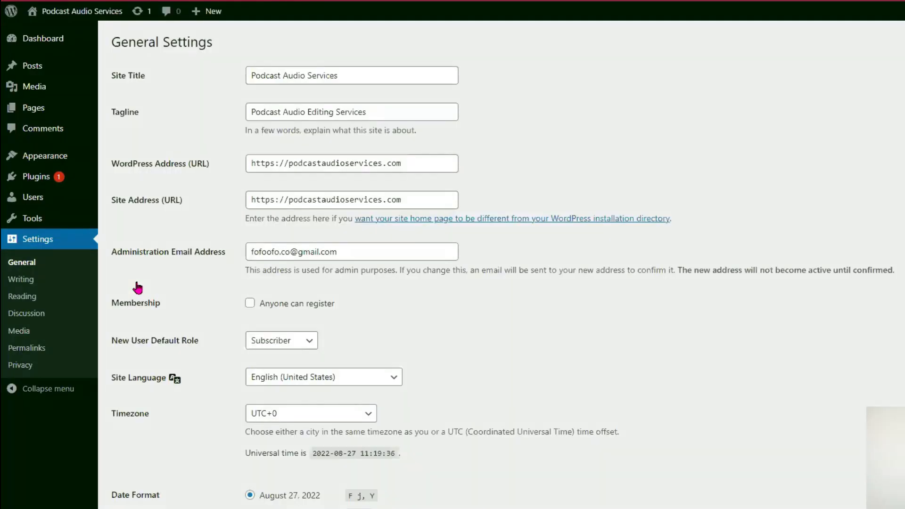
{"action": "mouse_move", "coordinate": [563, 369]}
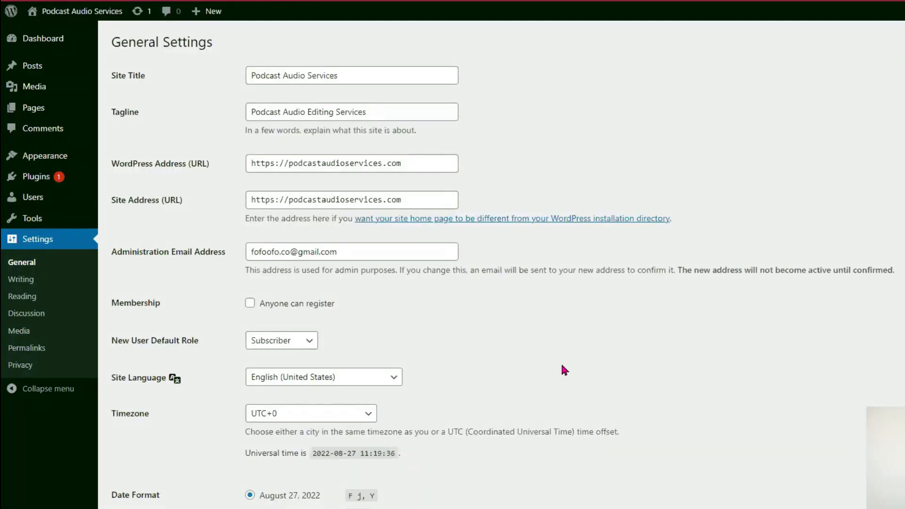
{"action": "mouse_move", "coordinate": [267, 179]}
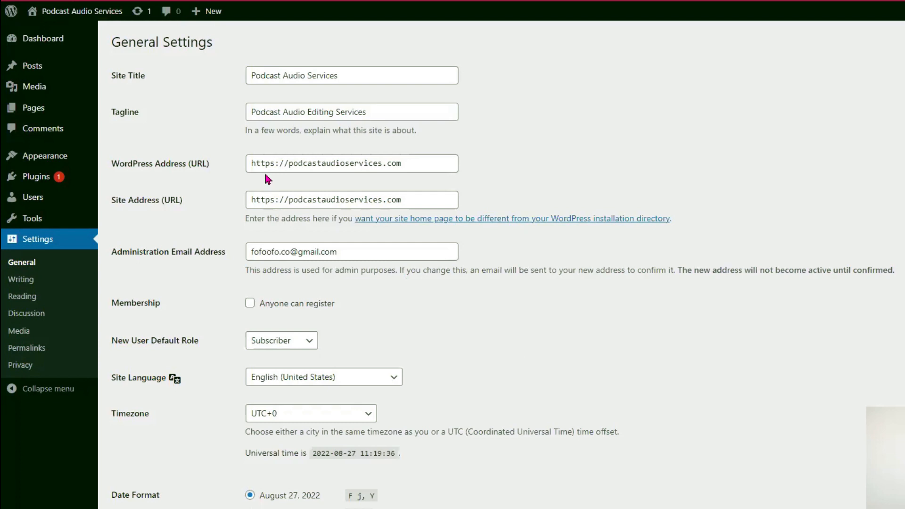
{"action": "mouse_move", "coordinate": [406, 327]}
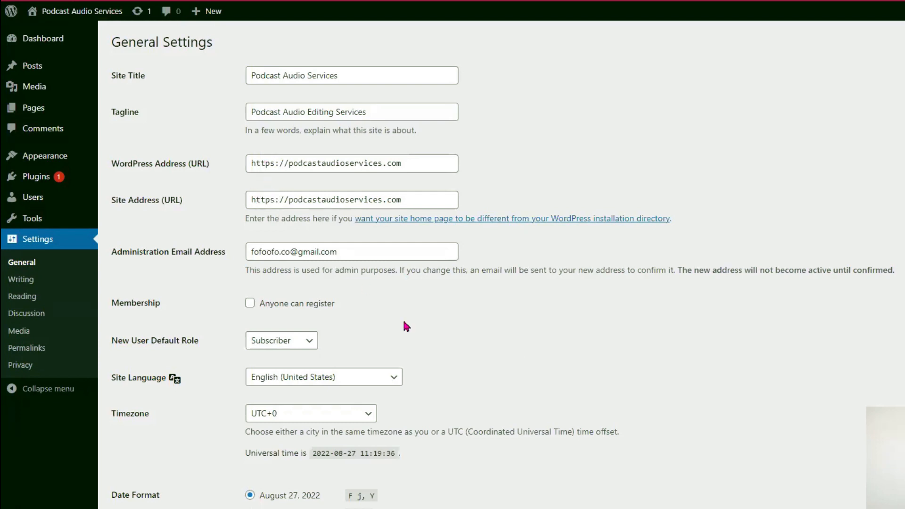
{"action": "scroll", "scroll_direction": "down", "scroll_amount": 3}
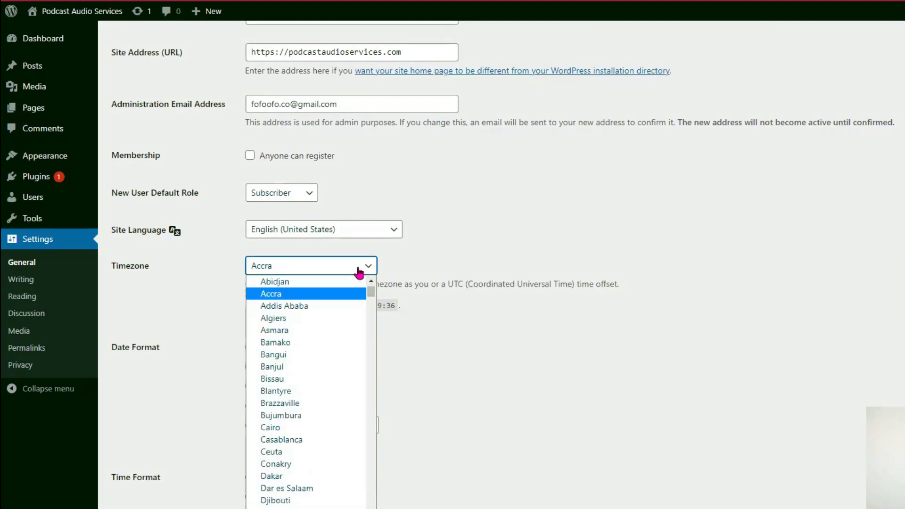
{"action": "left_click", "coordinate": [271, 293]}
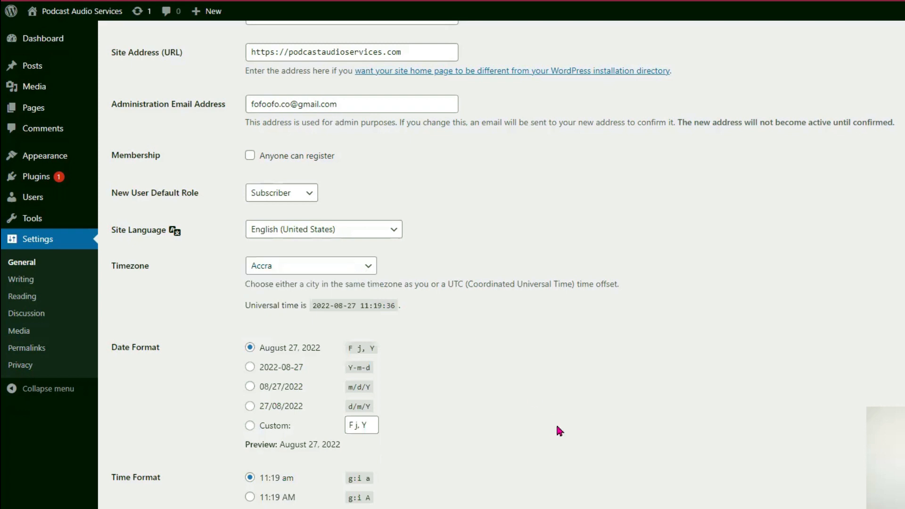
{"action": "scroll", "scroll_direction": "down", "scroll_amount": 3}
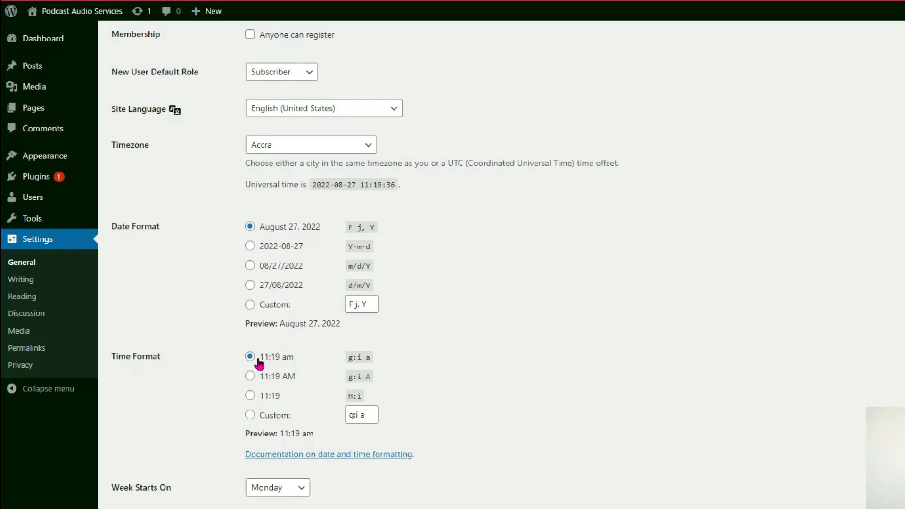
{"action": "mouse_move", "coordinate": [291, 497]}
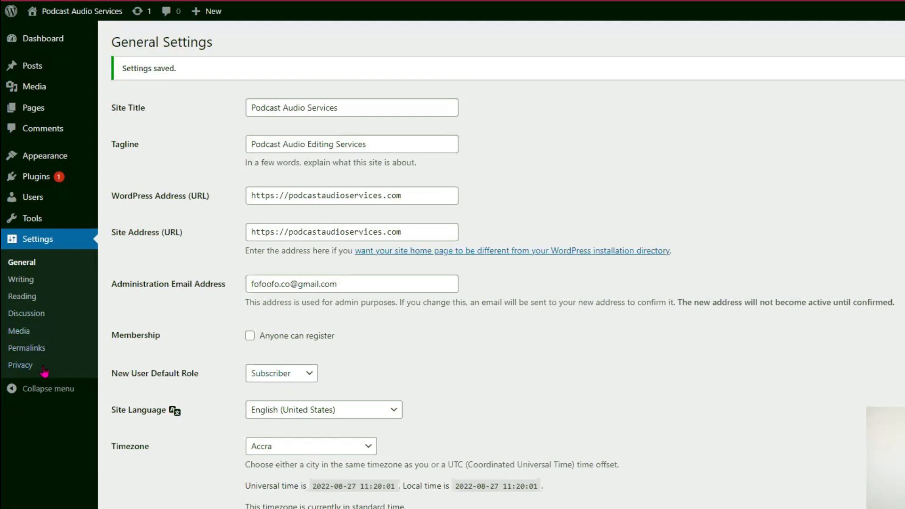
{"action": "mouse_move", "coordinate": [21, 296]}
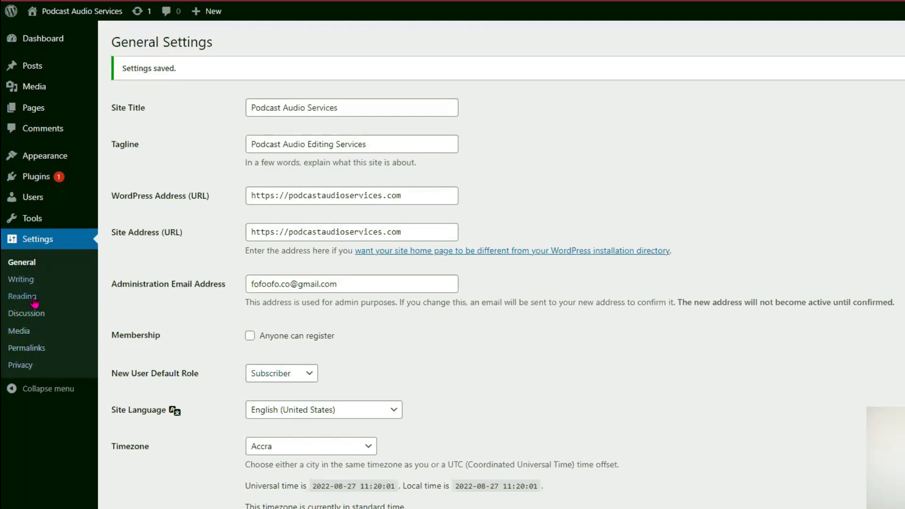
{"action": "mouse_move", "coordinate": [26, 348]}
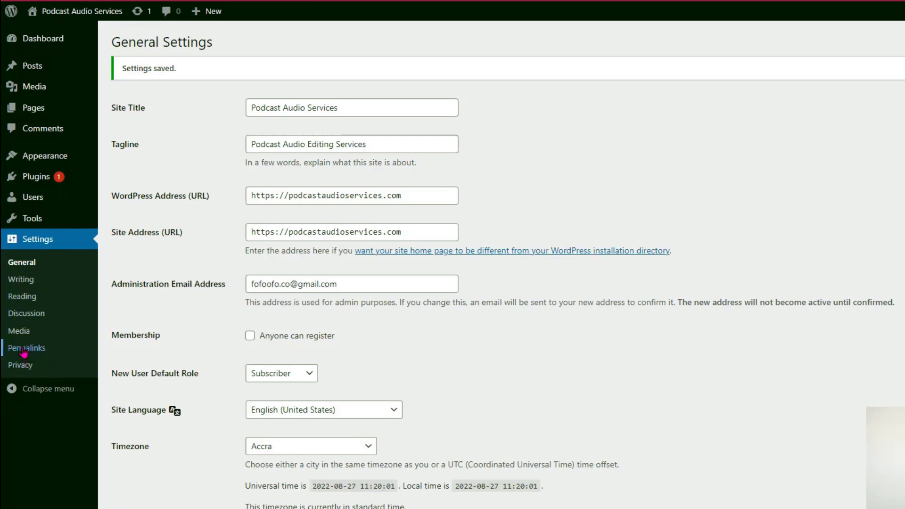
Switch the permalink structure to Post name, save it, and return to the dashboard
{"action": "left_click", "coordinate": [27, 348]}
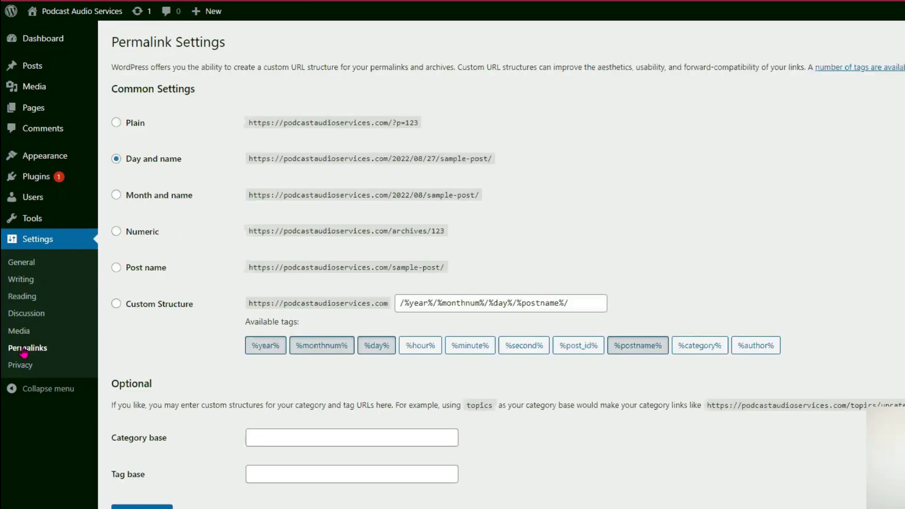
{"action": "mouse_move", "coordinate": [266, 172]}
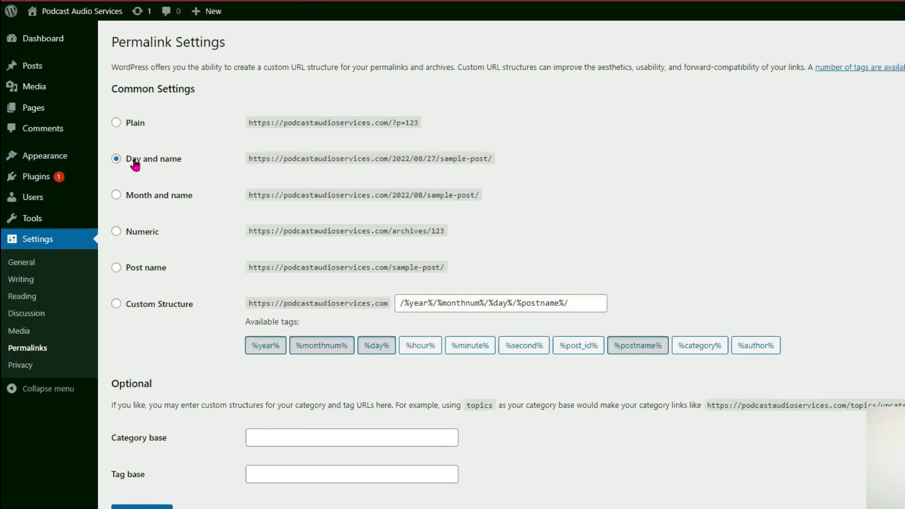
{"action": "mouse_move", "coordinate": [126, 253]}
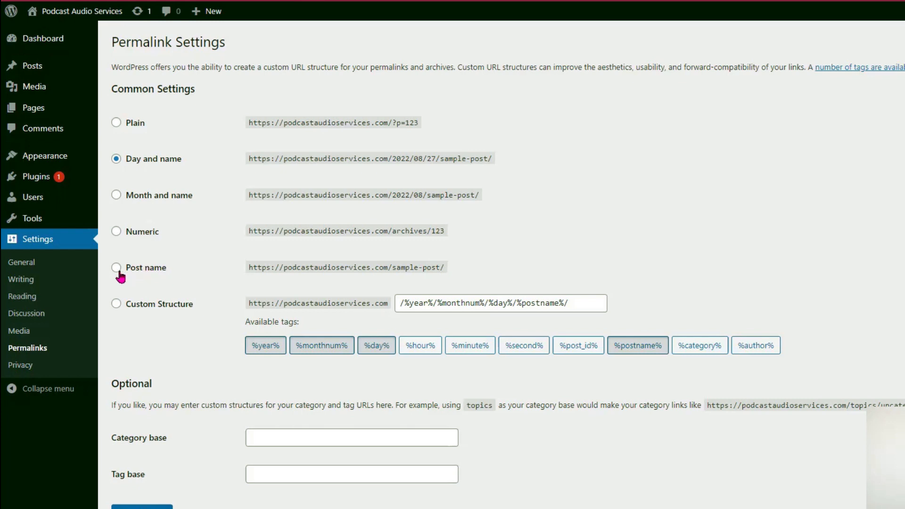
{"action": "left_click", "coordinate": [117, 267]}
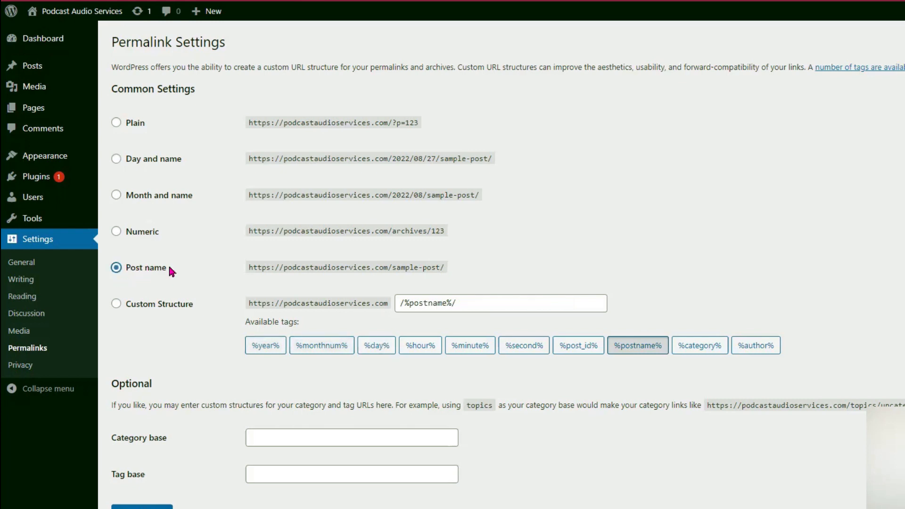
{"action": "mouse_move", "coordinate": [149, 500]}
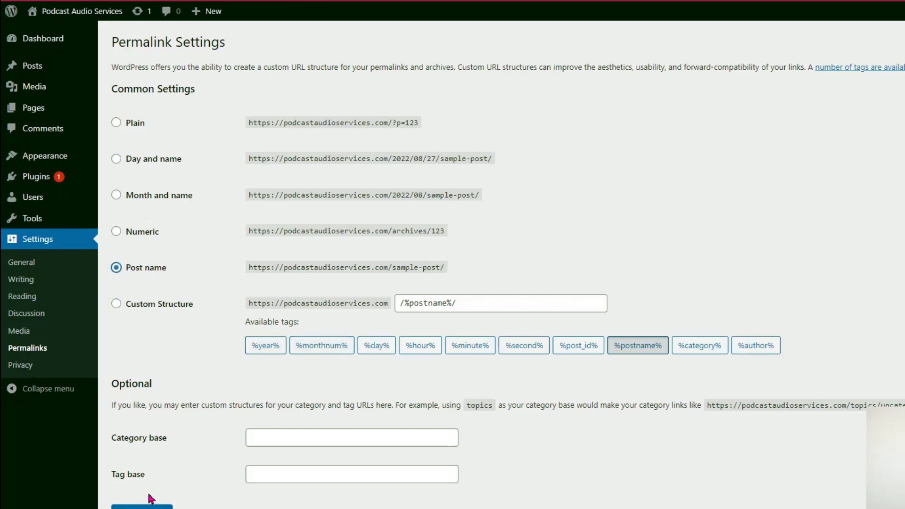
{"action": "left_click", "coordinate": [142, 506]}
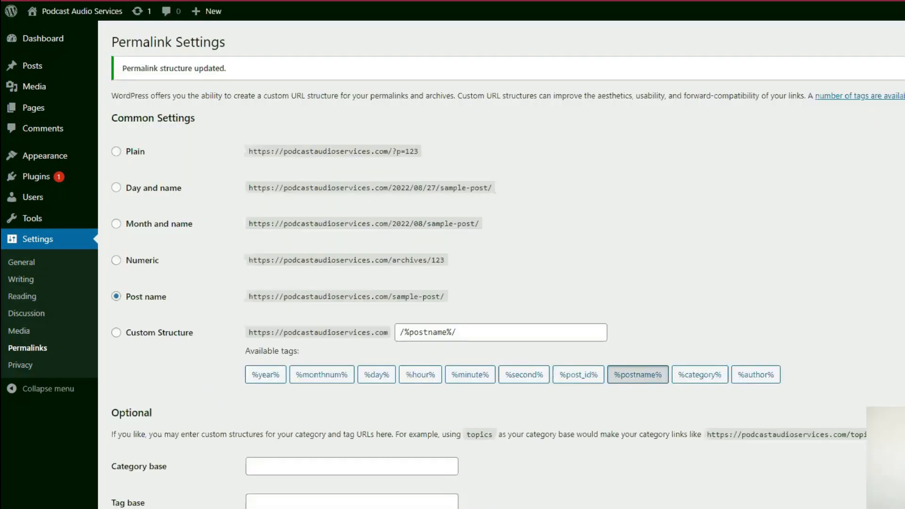
{"action": "mouse_move", "coordinate": [42, 38]}
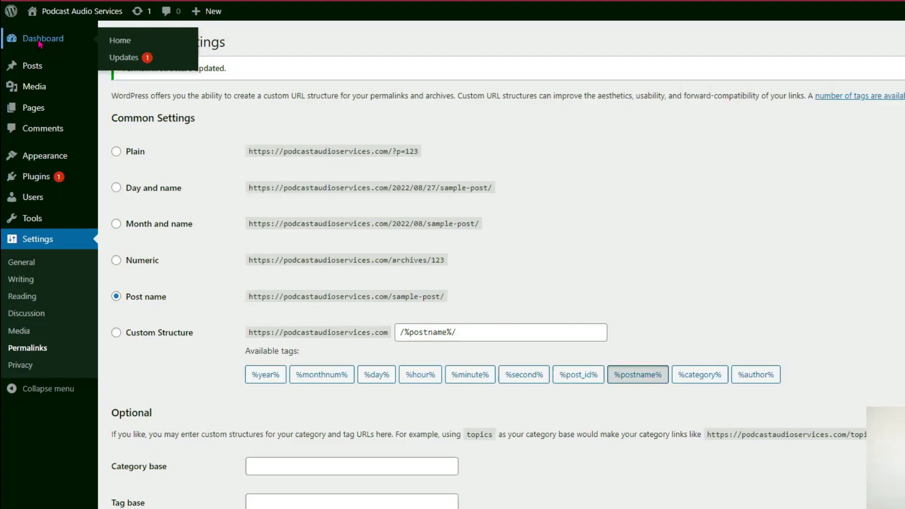
{"action": "left_click", "coordinate": [120, 40]}
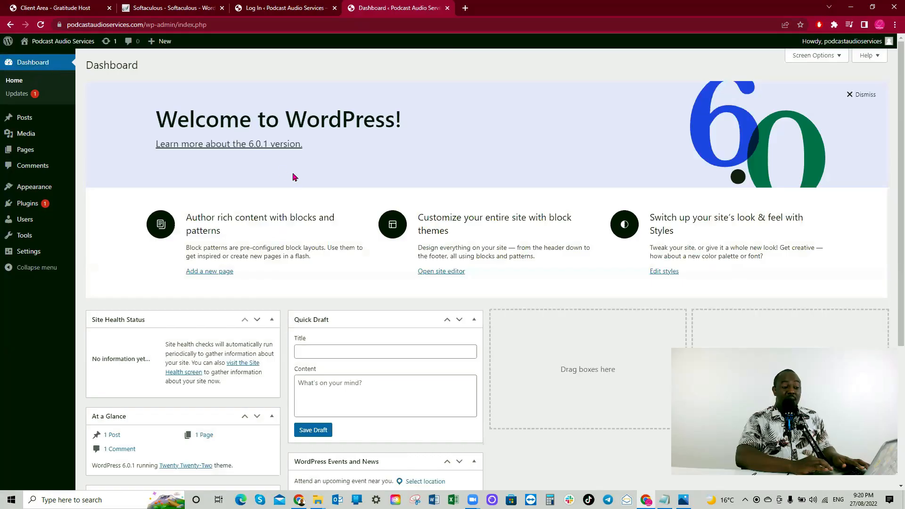
{"action": "scroll", "scroll_direction": "down", "scroll_amount": 3}
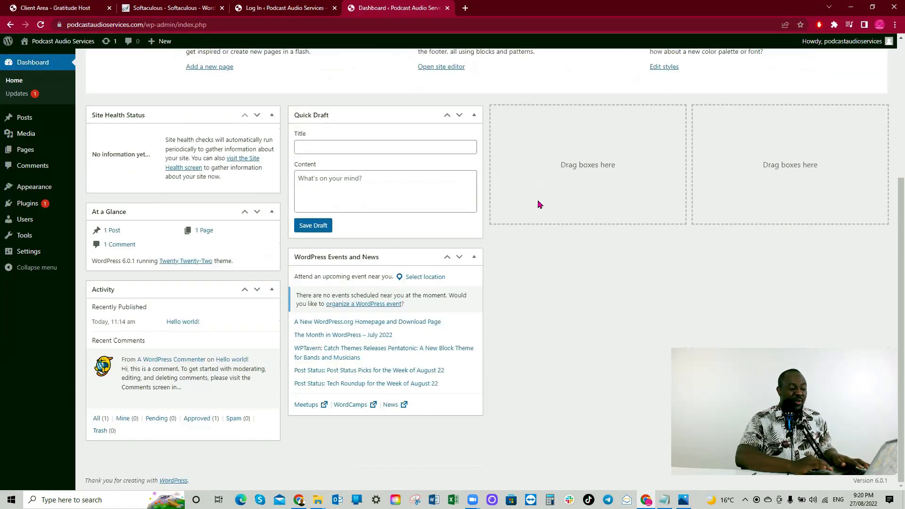